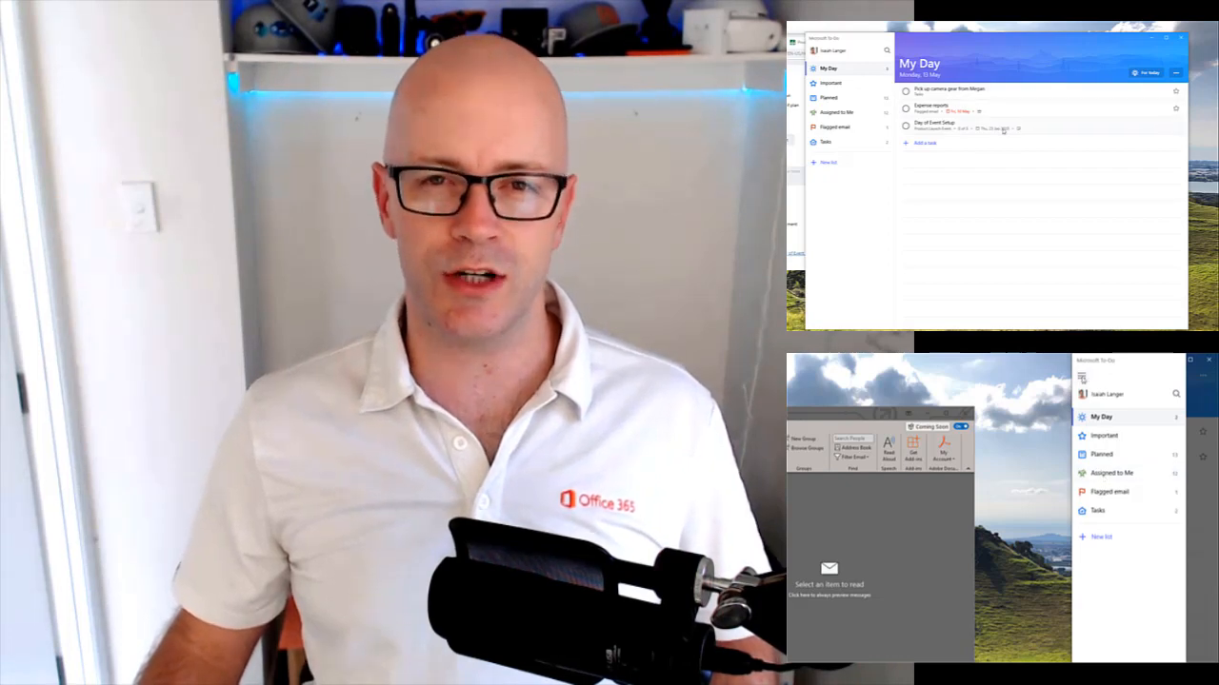
# Finish reading the Planner and To-Do integration post and switch to the desktop with Outlook and To Do.
pyautogui.click(1108, 392)
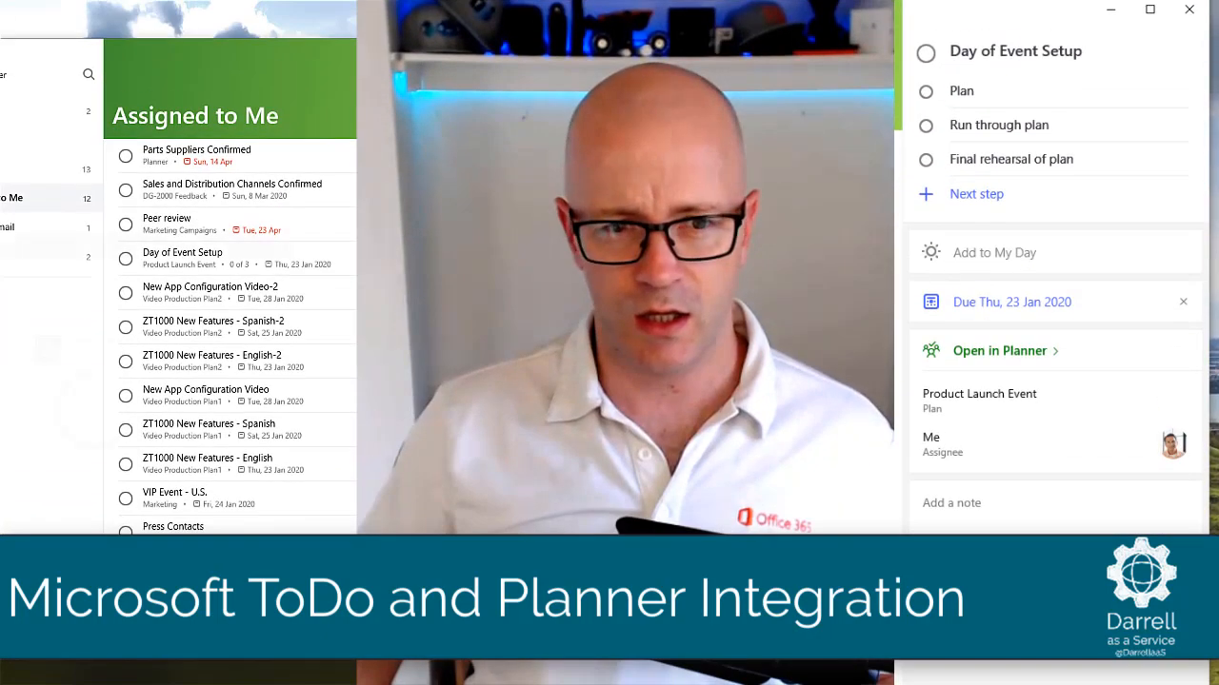
pyautogui.click(997, 350)
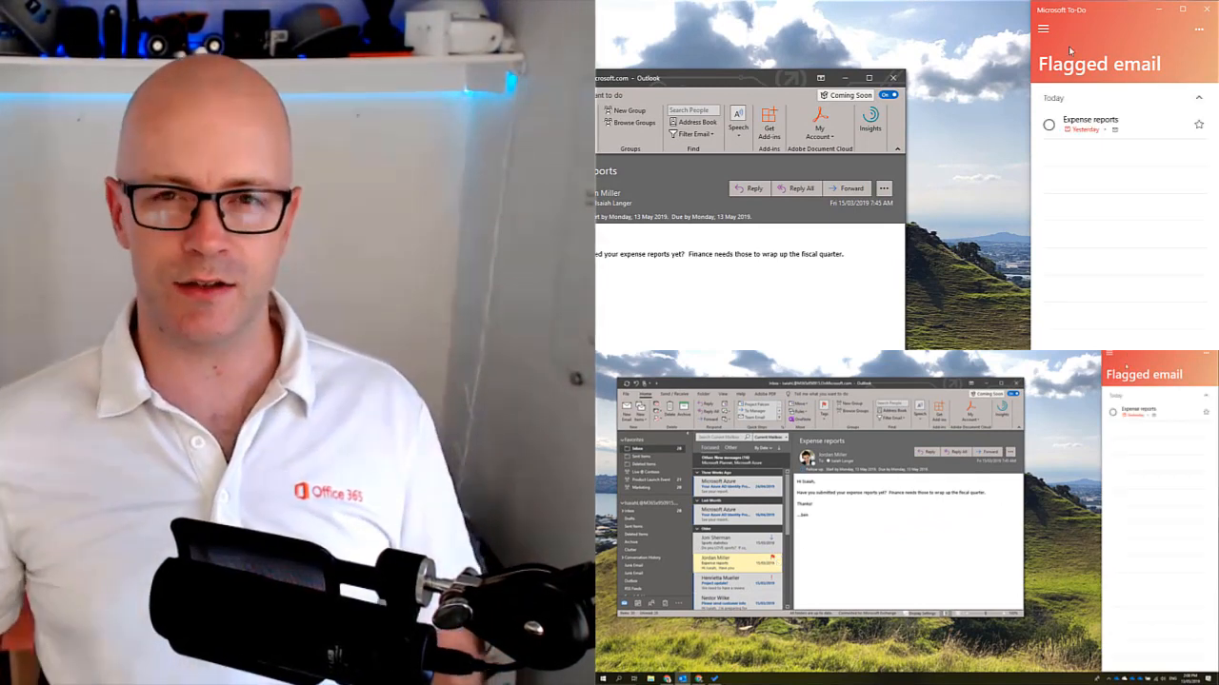
pyautogui.click(1089, 124)
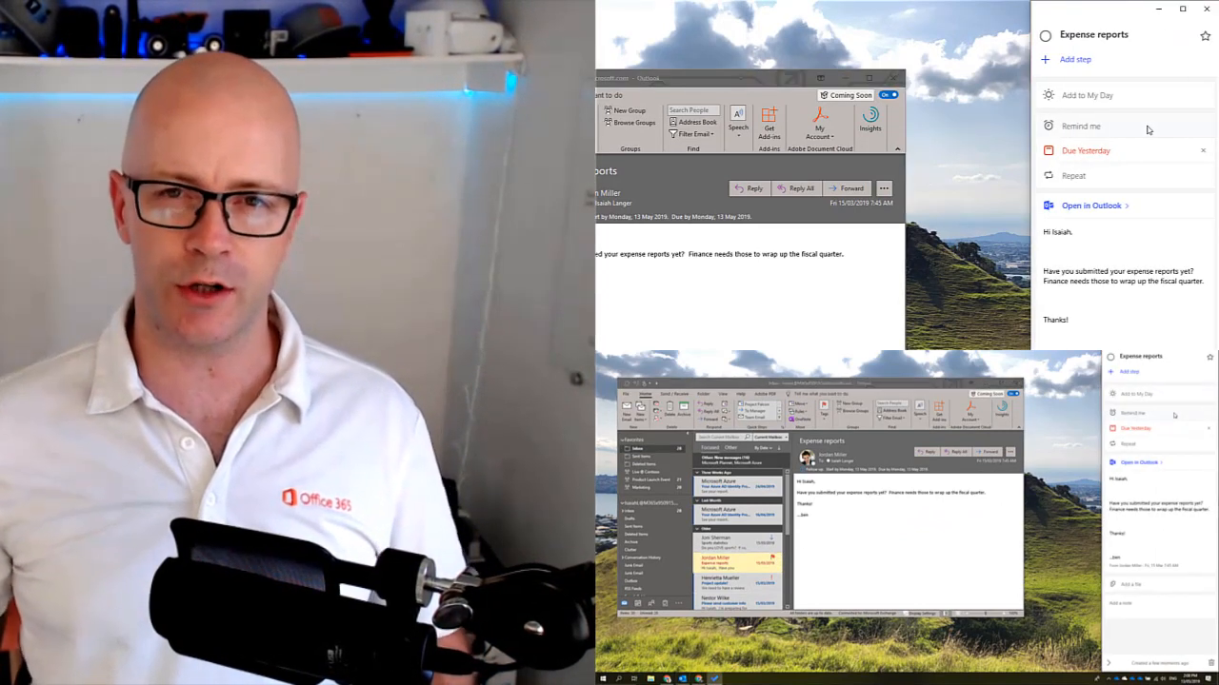
pyautogui.click(1085, 95)
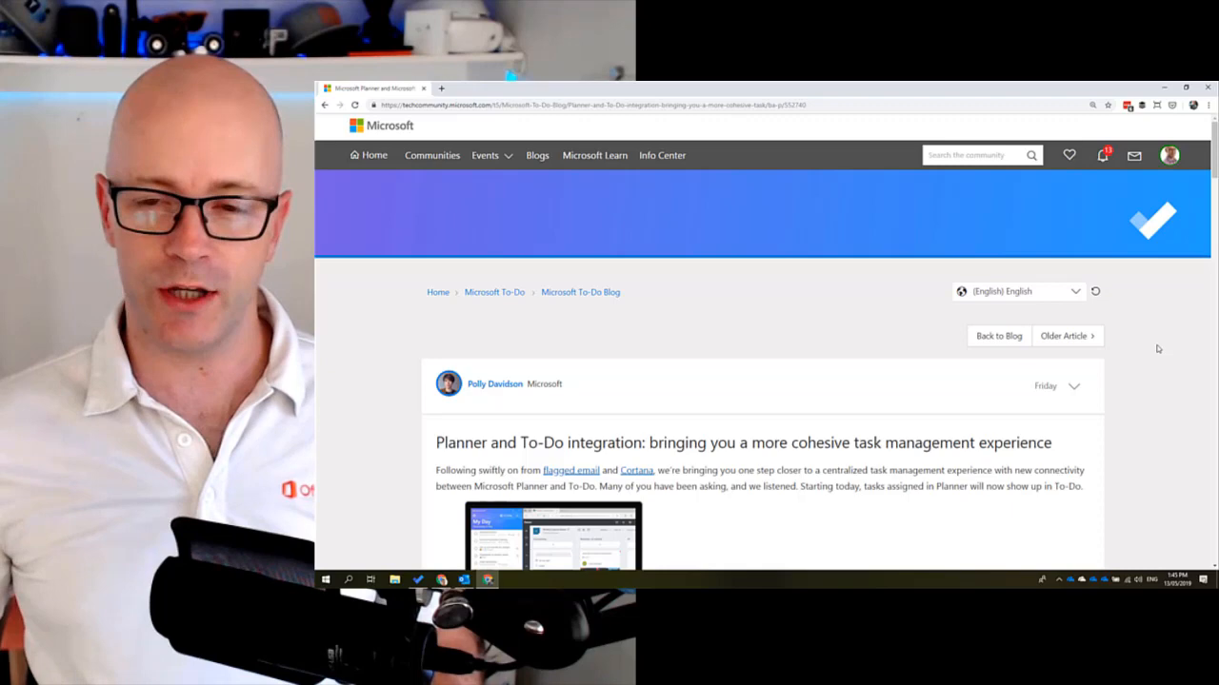
pyautogui.moveTo(1154, 309)
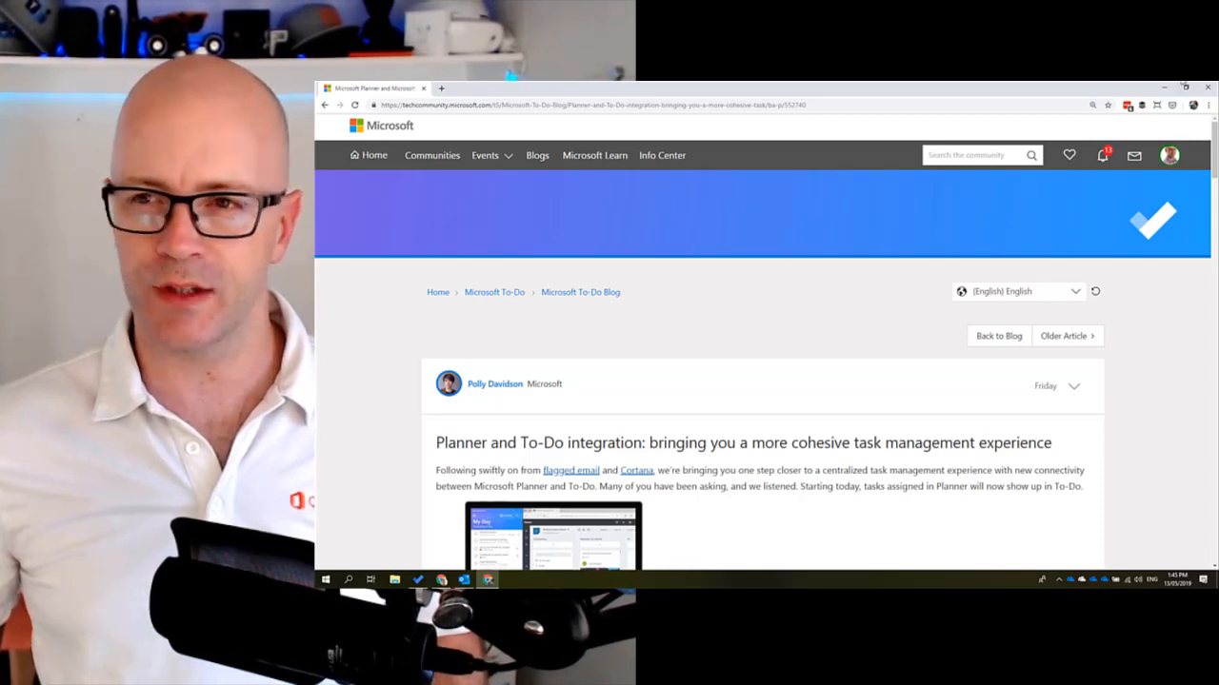
pyautogui.click(1184, 88)
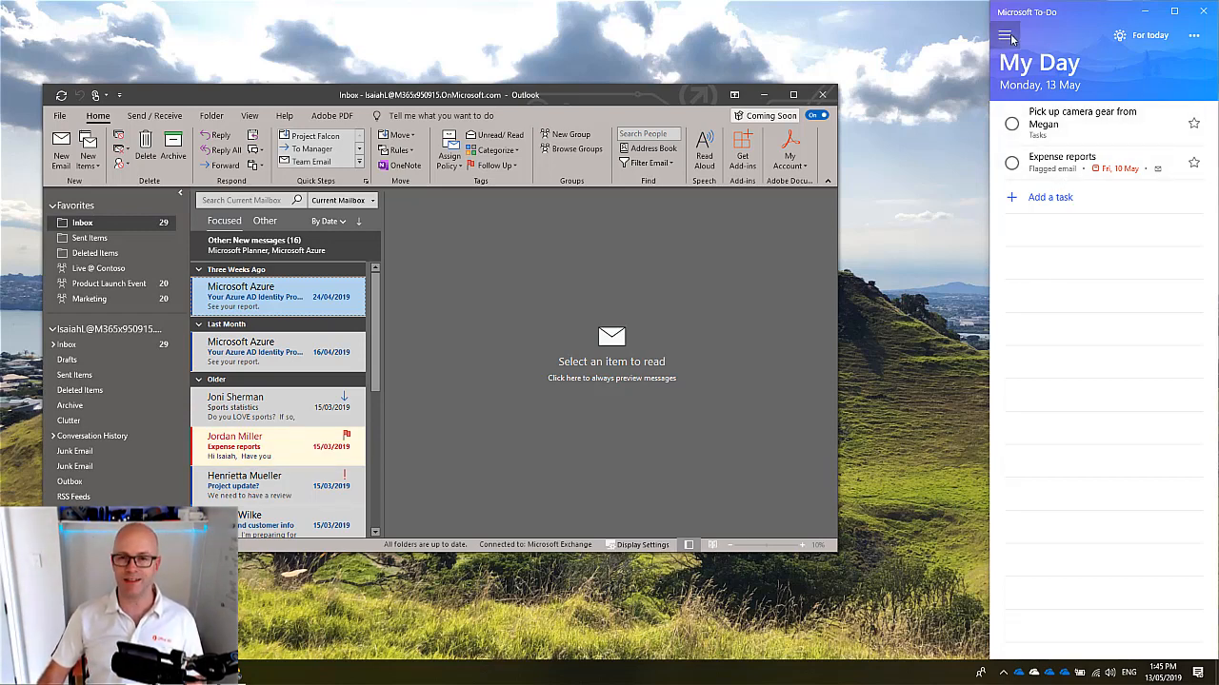
pyautogui.click(1001, 36)
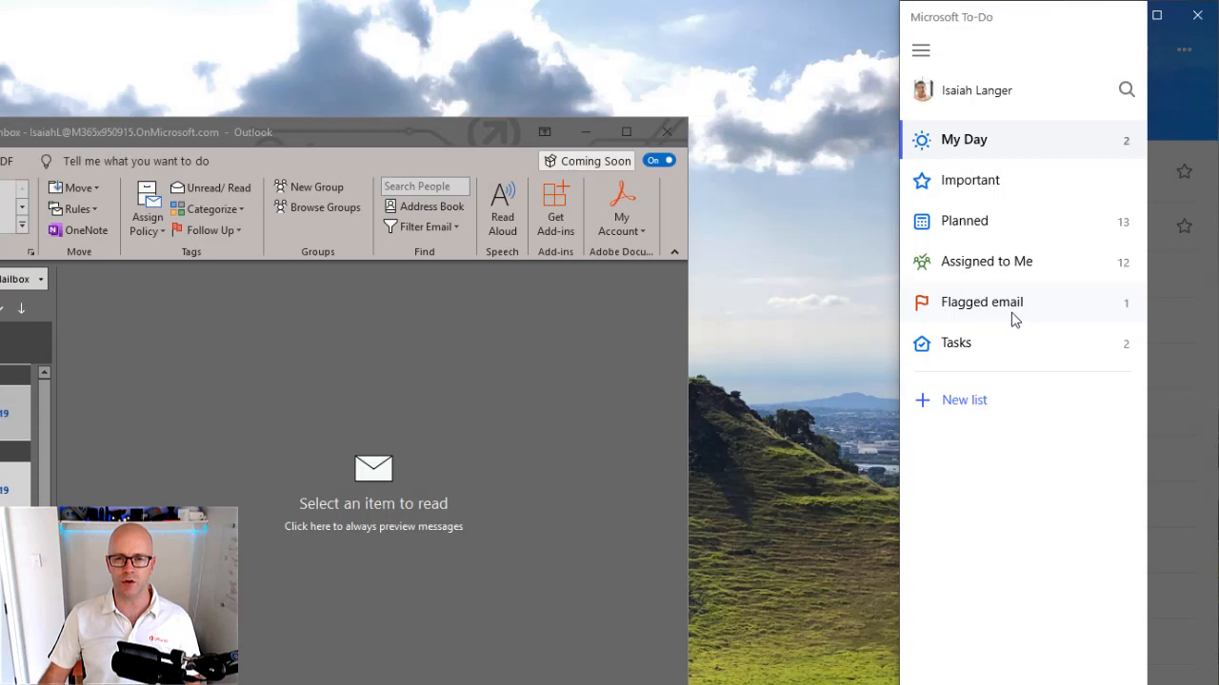
pyautogui.moveTo(971, 274)
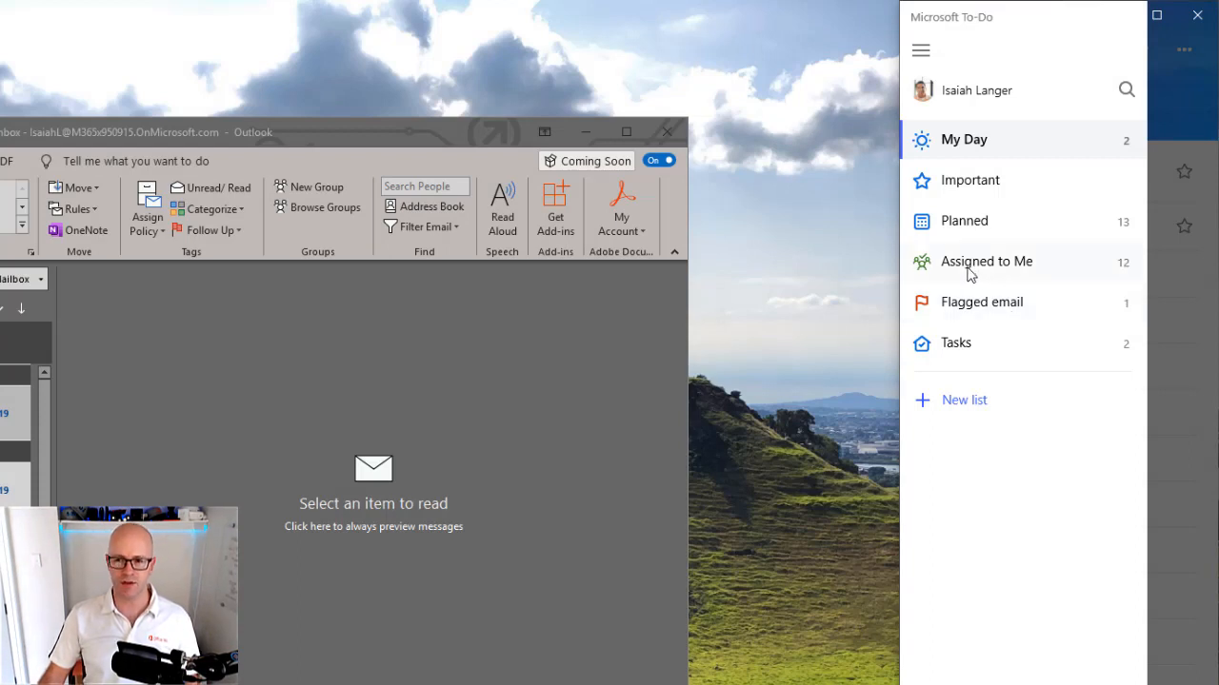
pyautogui.moveTo(929, 54)
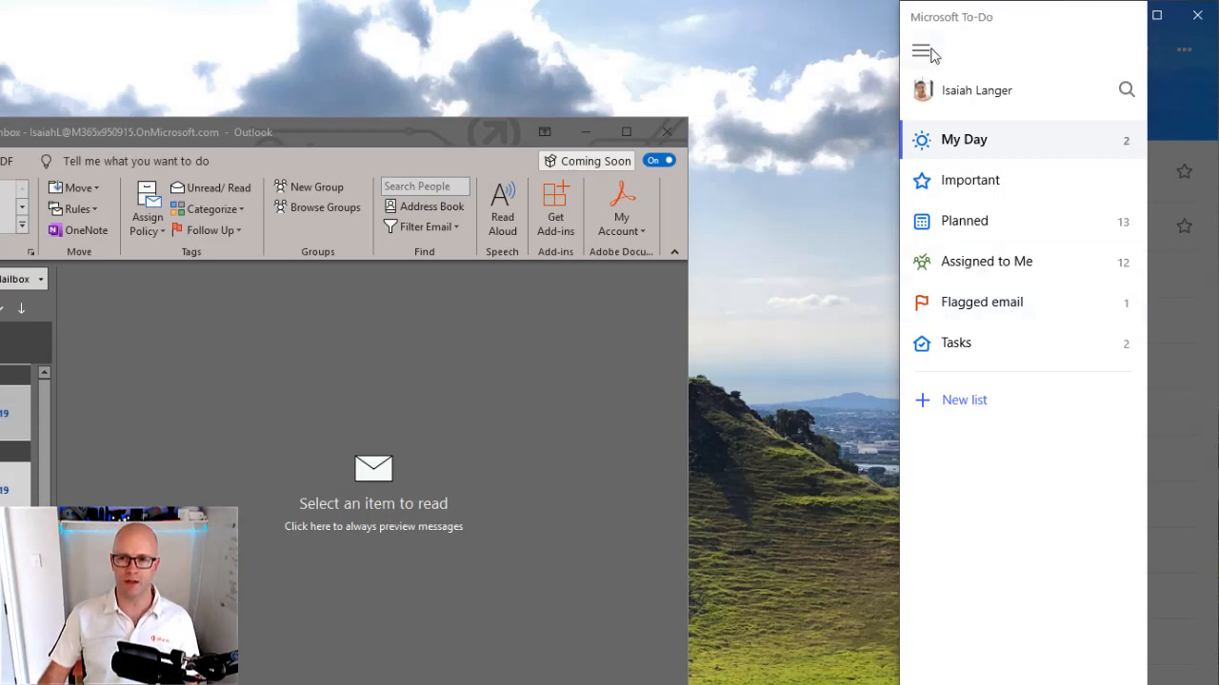
pyautogui.click(975, 90)
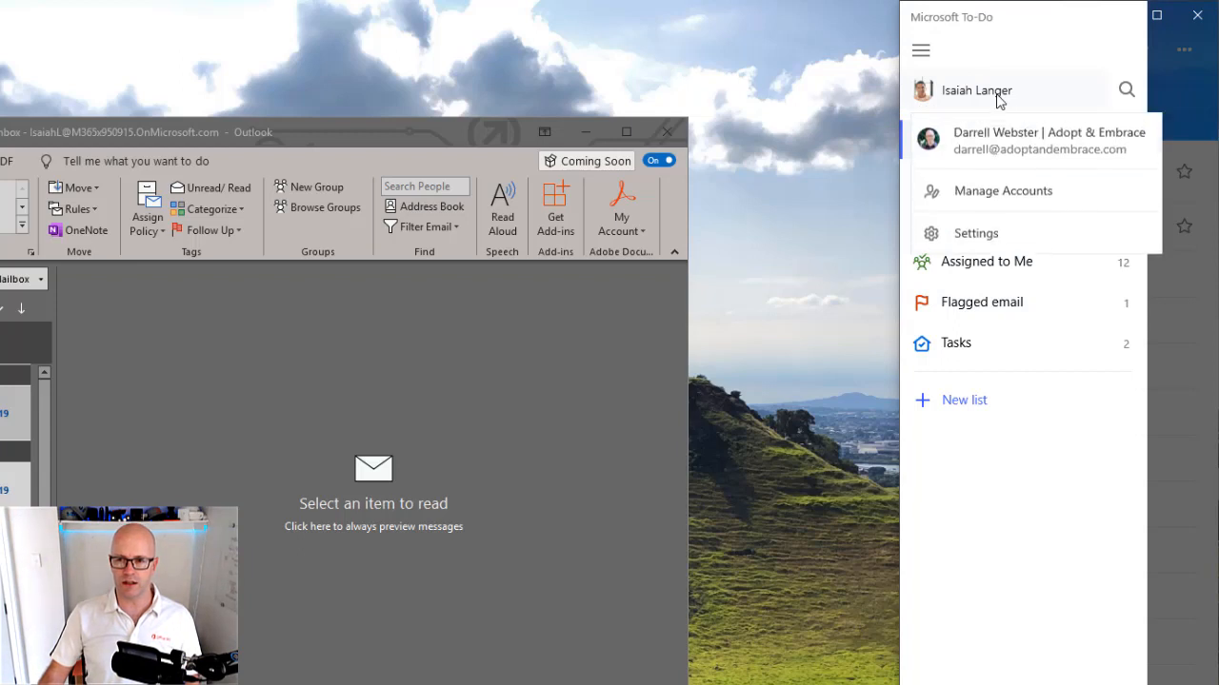
pyautogui.click(975, 233)
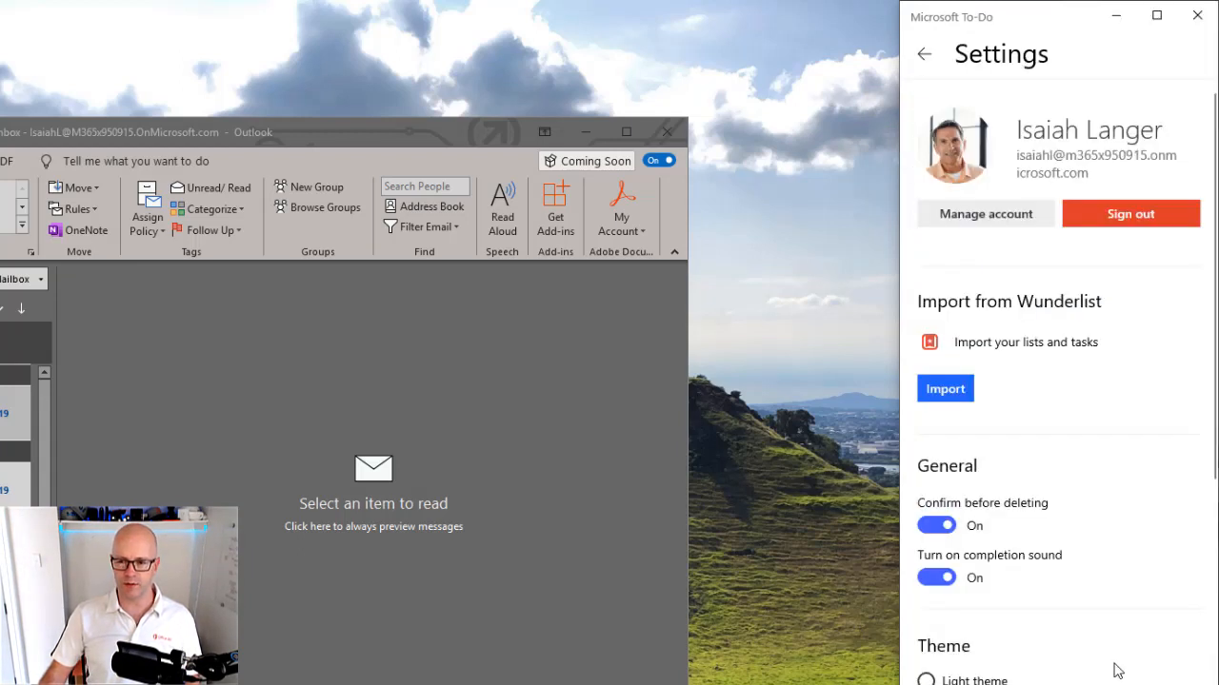
pyautogui.scroll(-3)
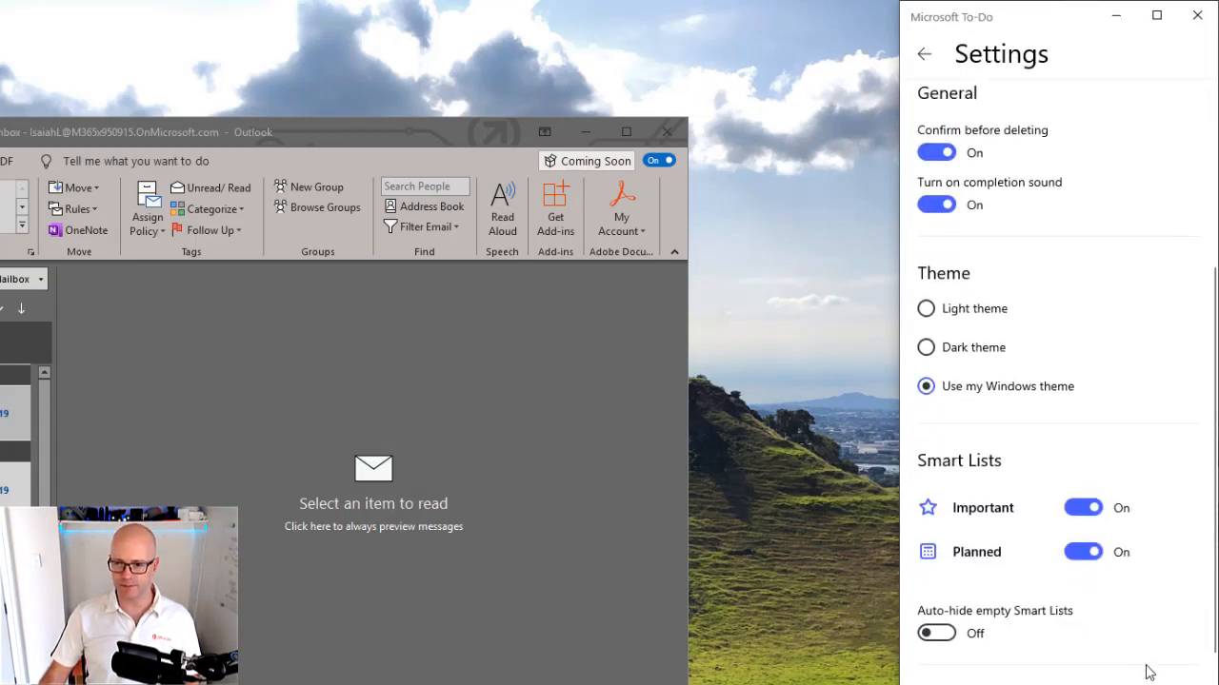
pyautogui.scroll(-3)
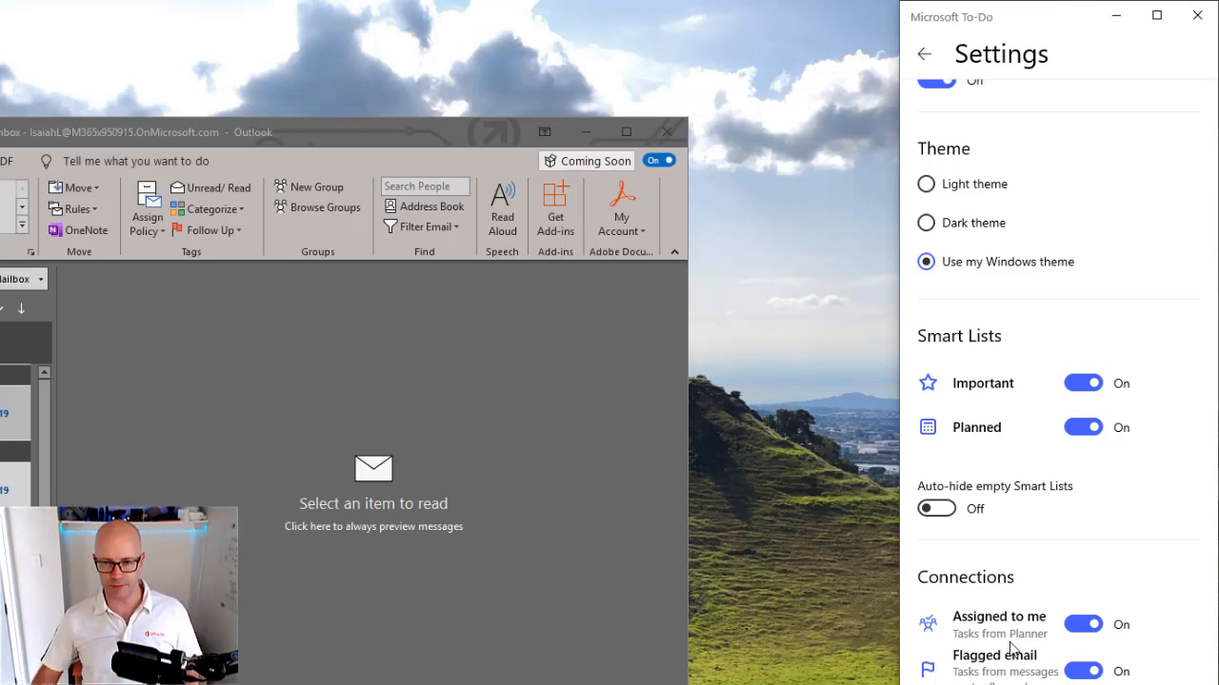
pyautogui.click(921, 53)
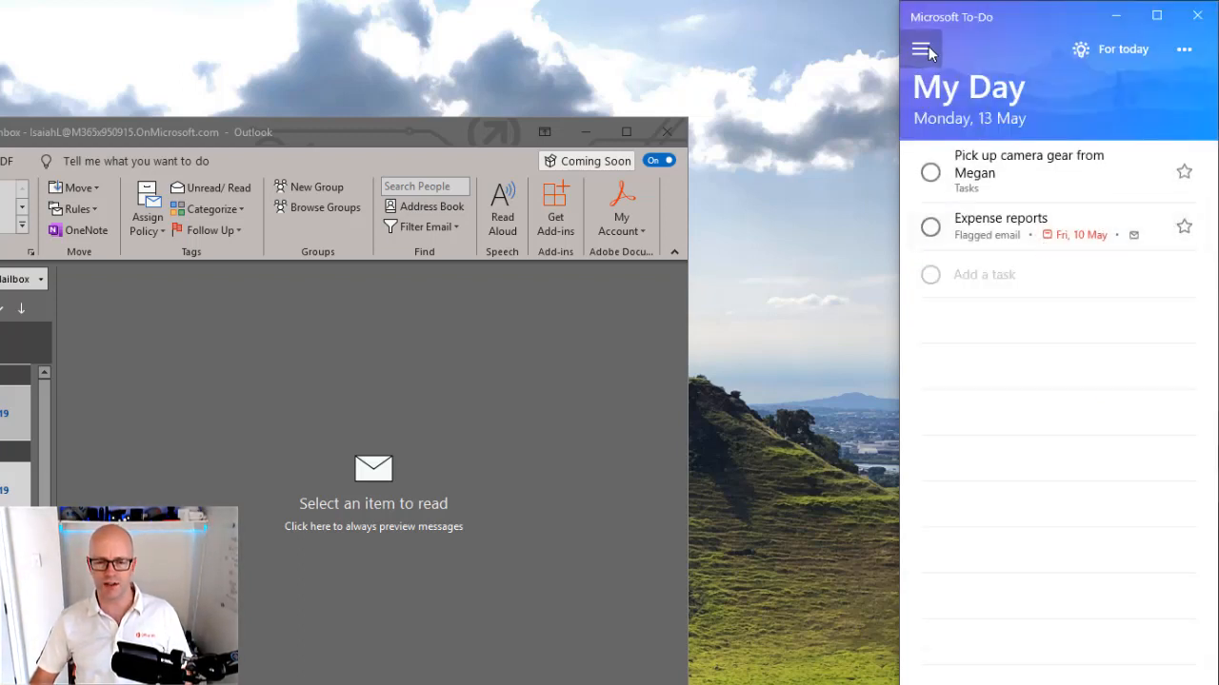
pyautogui.moveTo(586, 133)
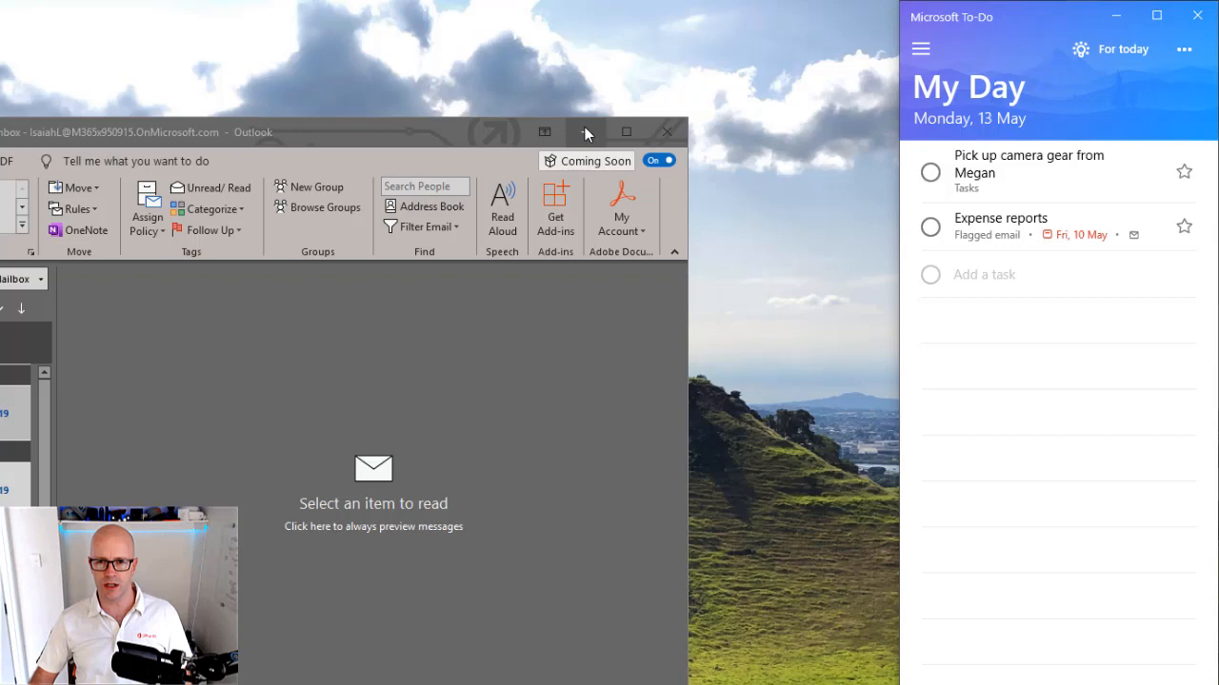
# Enlarge To Do and show the Assigned to Me list with the Planner task Day of Event Setup.
pyautogui.click(920, 49)
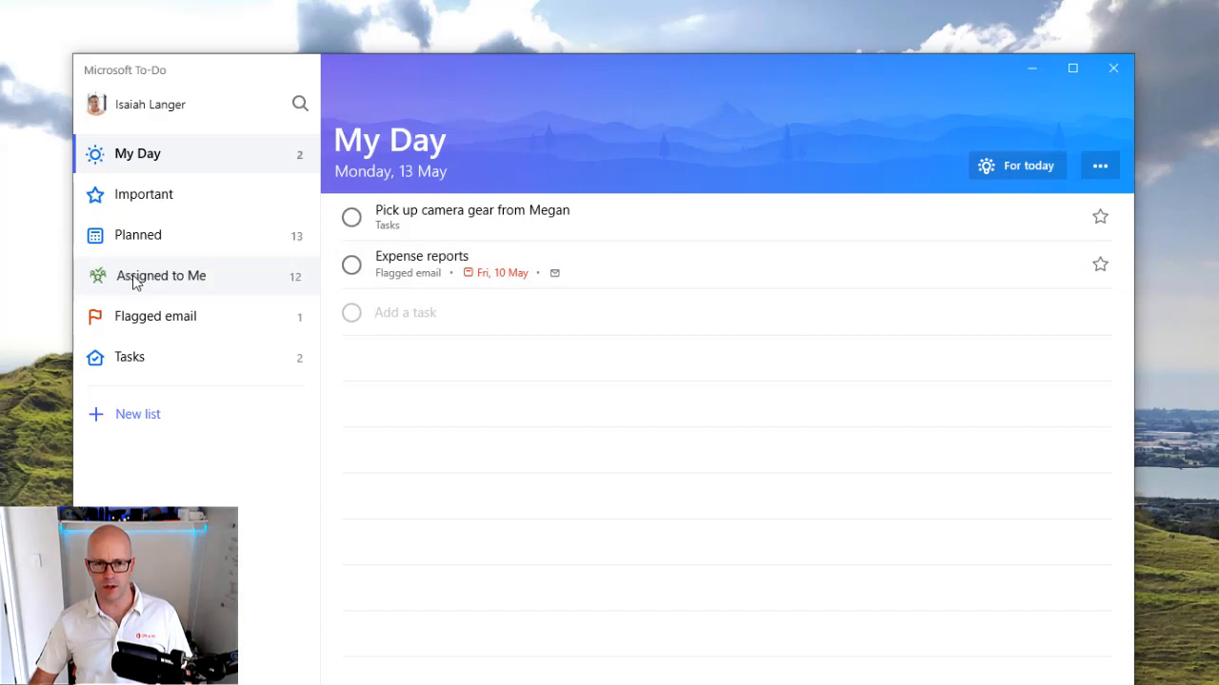
pyautogui.click(159, 275)
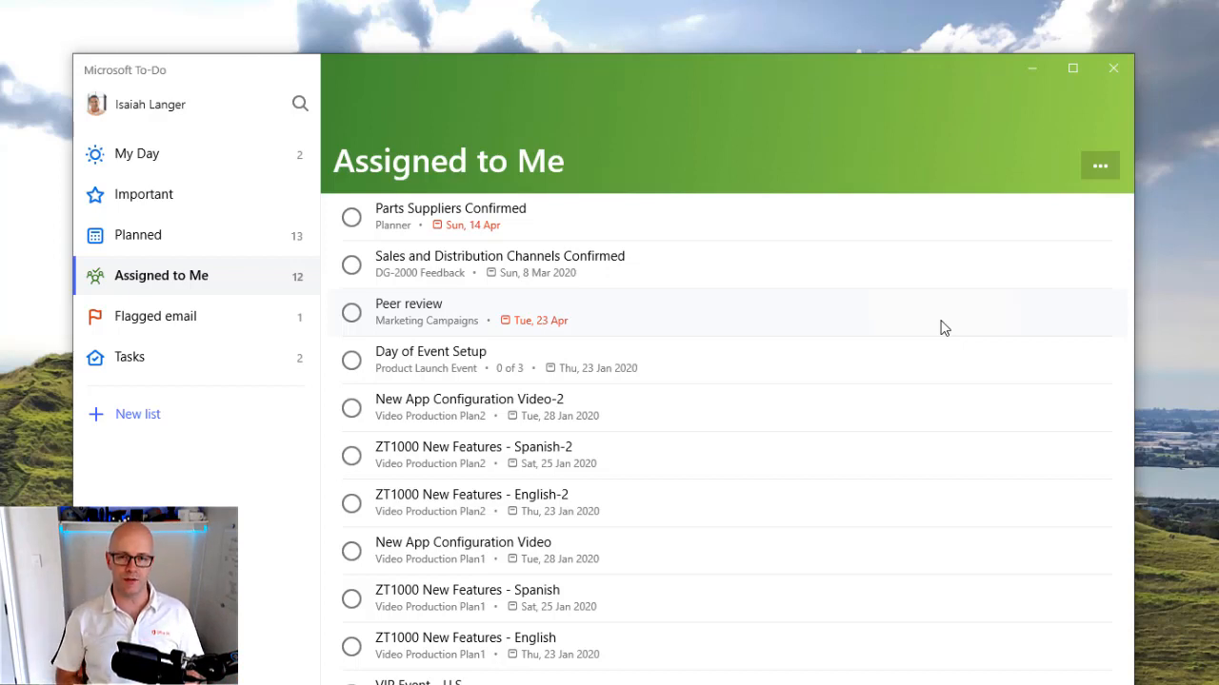
pyautogui.moveTo(95, 286)
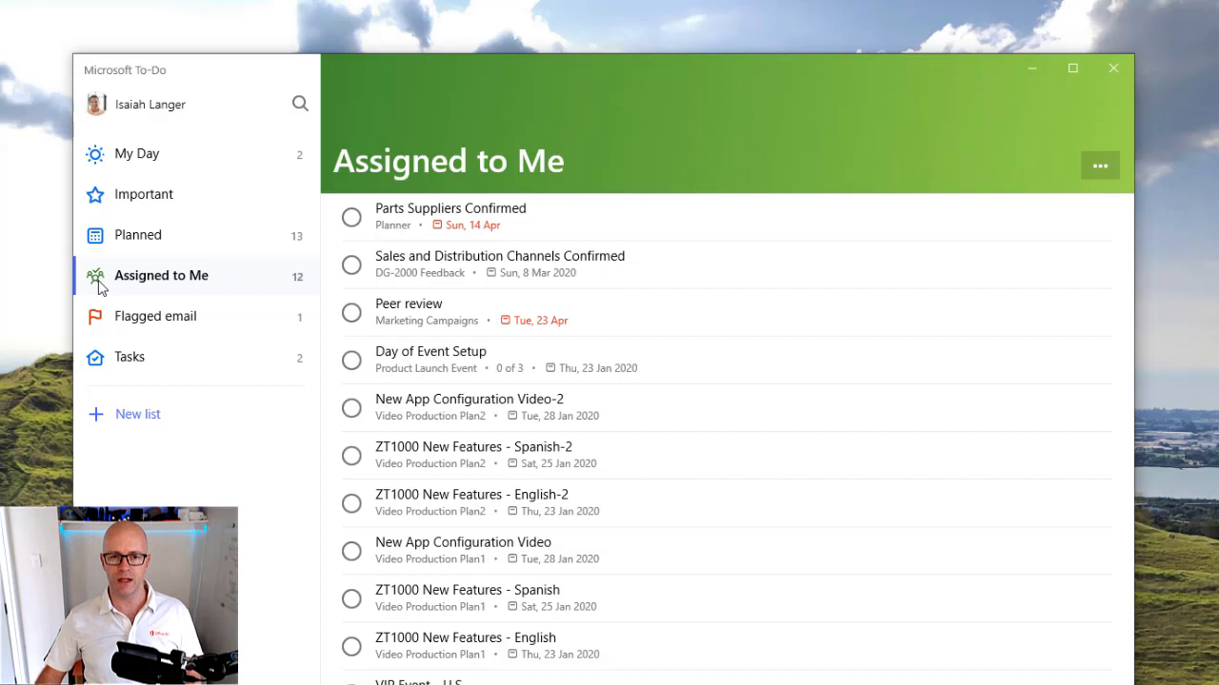
pyautogui.moveTo(600, 240)
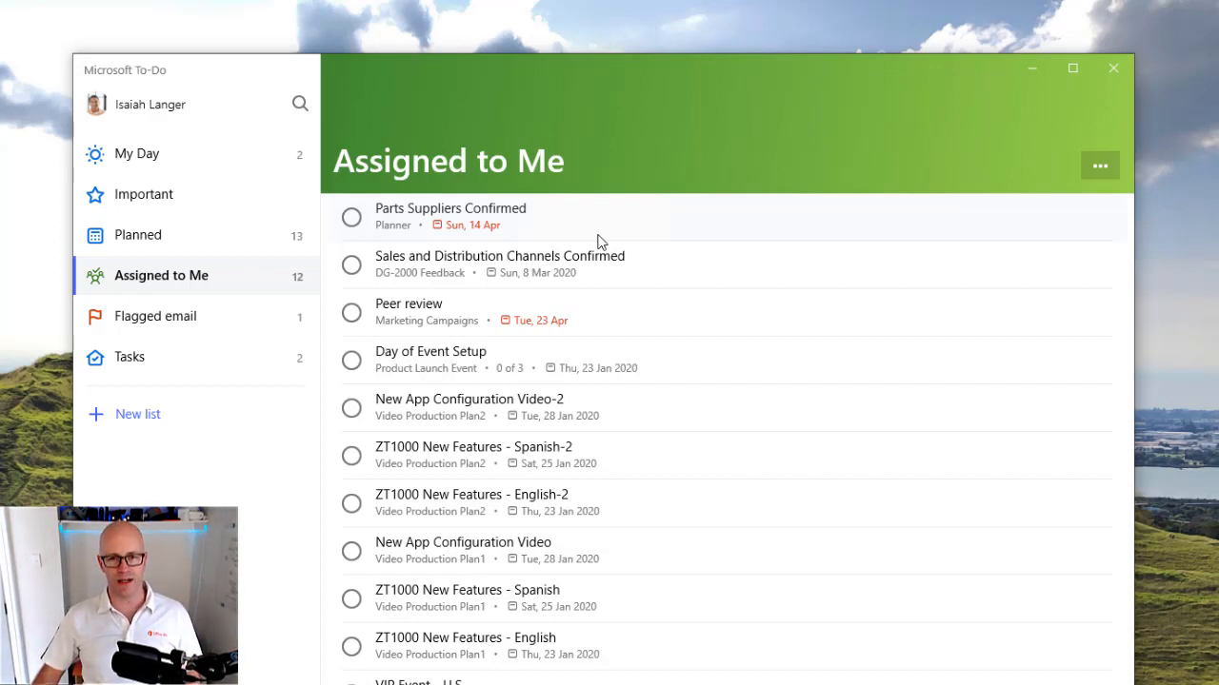
pyautogui.moveTo(907, 247)
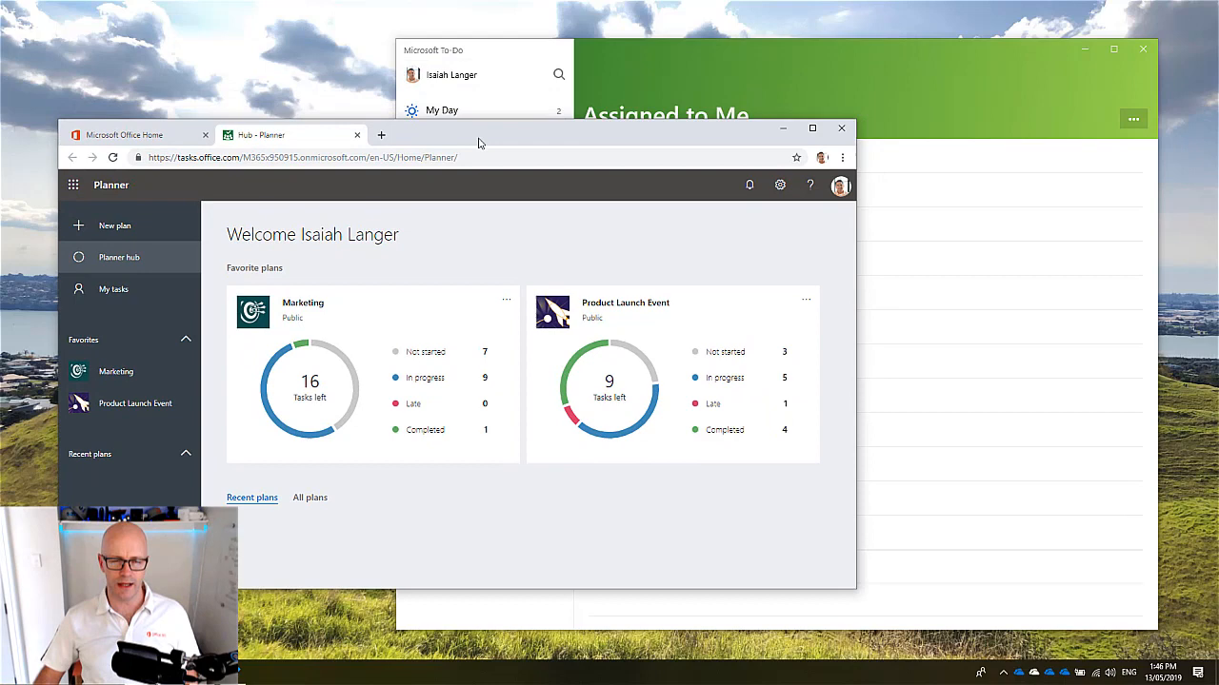
pyautogui.moveTo(486, 141)
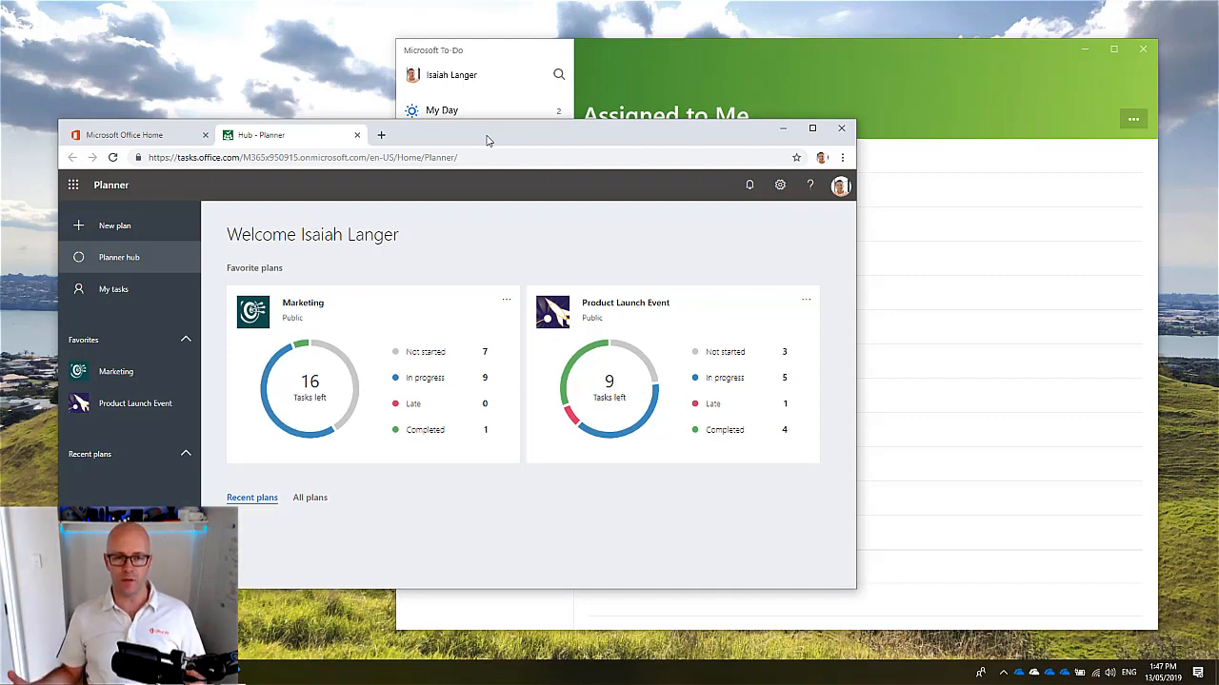
# Enlarge the Planner browser window to fill the screen, showing the Planner hub.
pyautogui.click(811, 128)
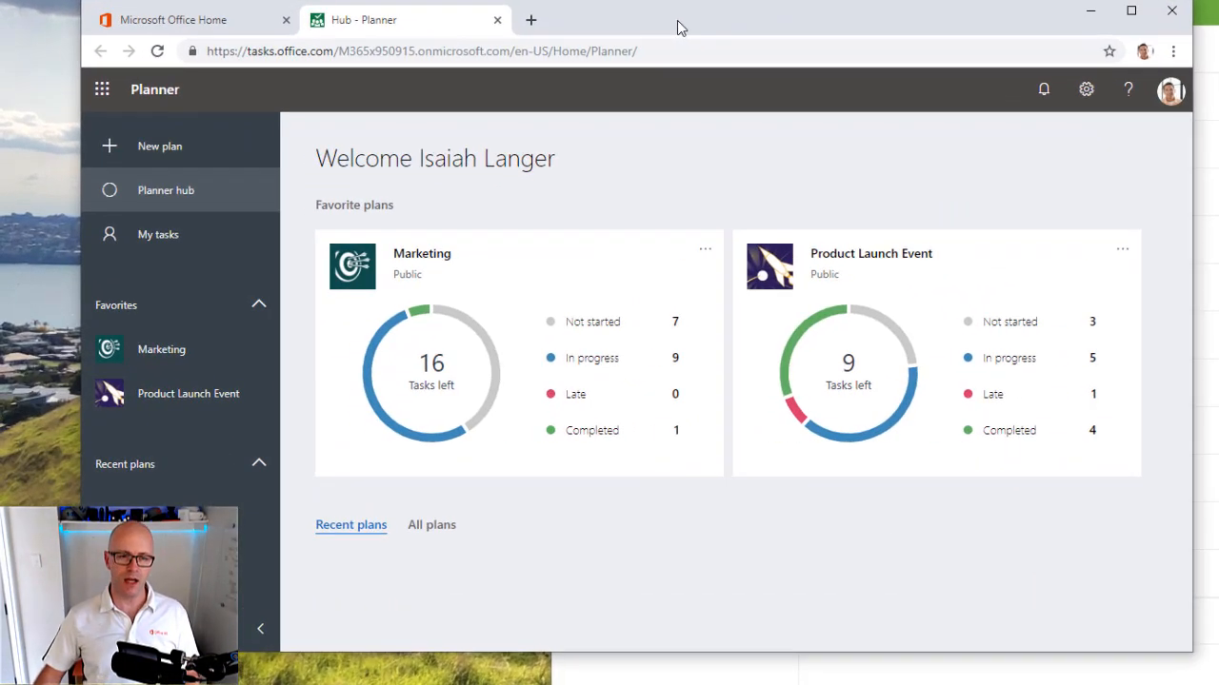
pyautogui.moveTo(754, 210)
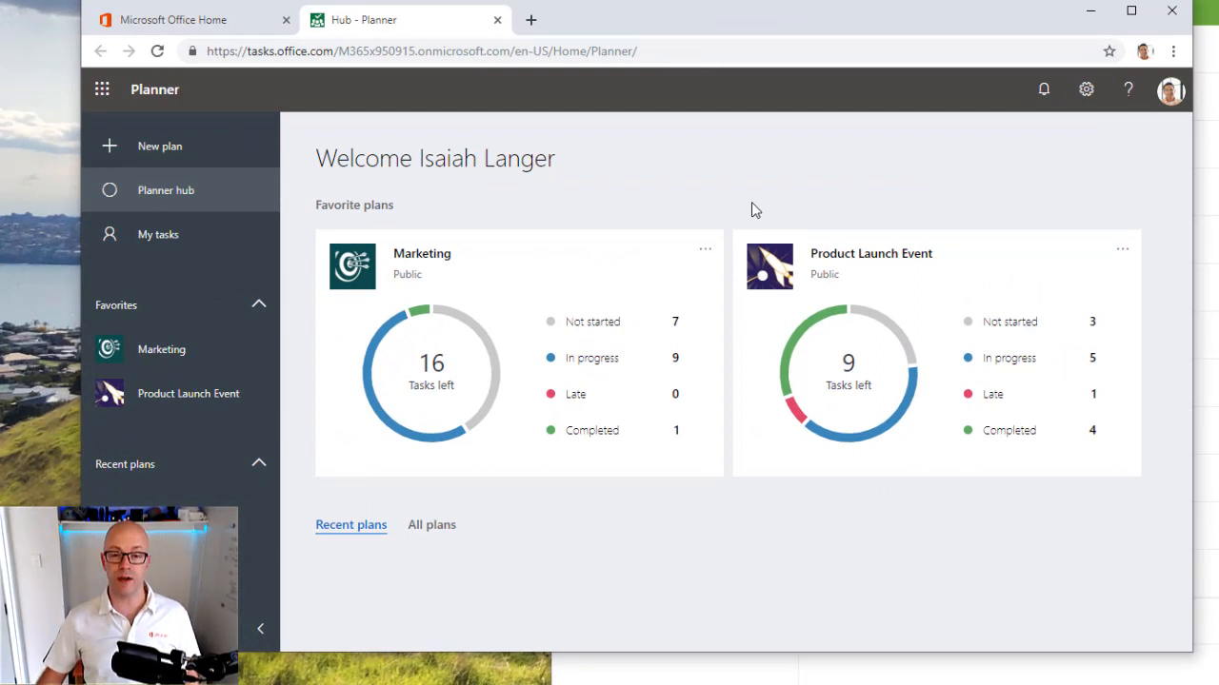
pyautogui.moveTo(520, 236)
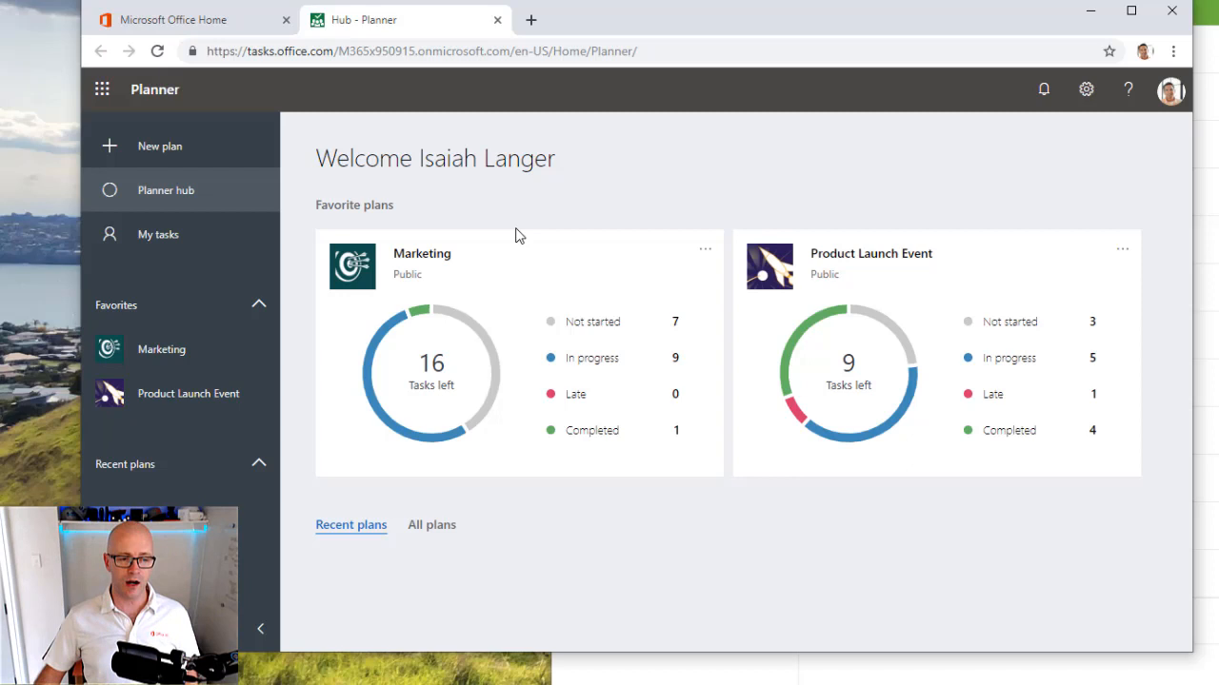
pyautogui.moveTo(689, 194)
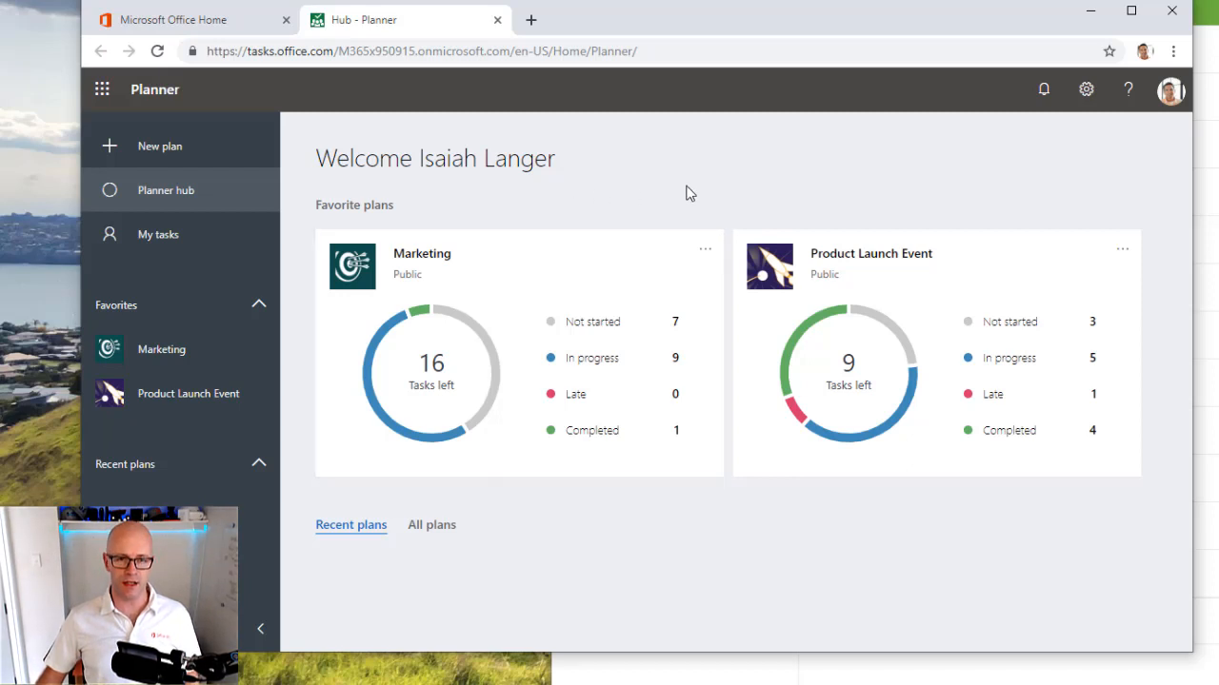
pyautogui.moveTo(158, 234)
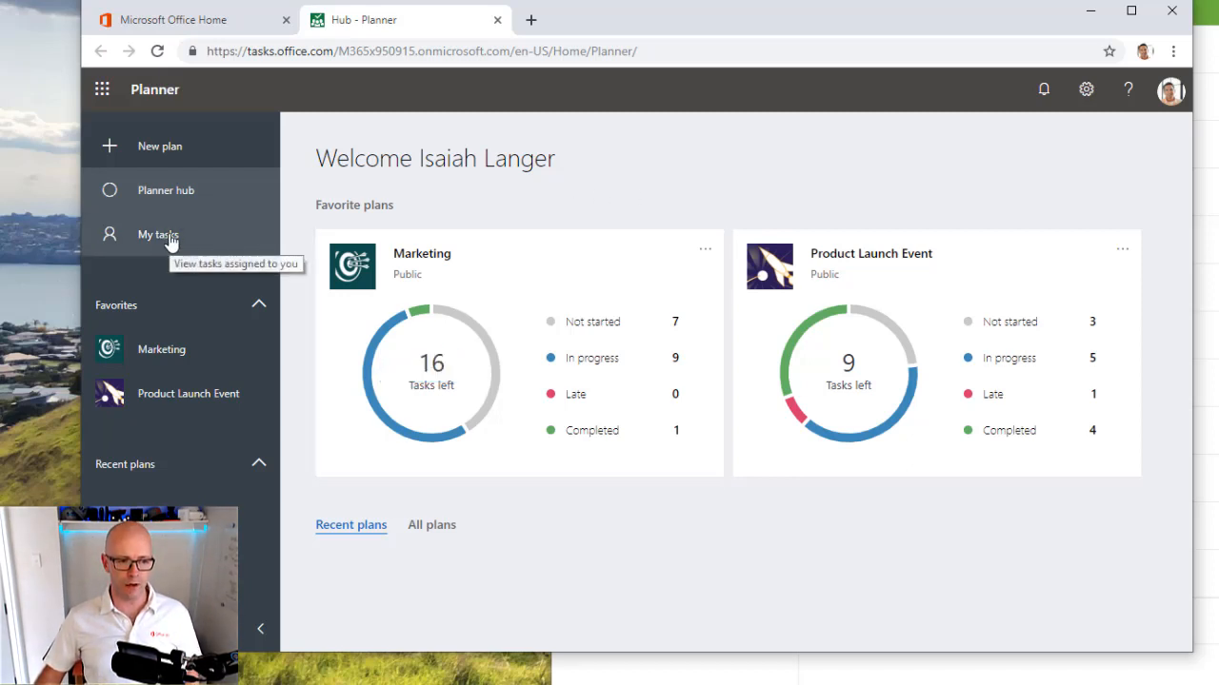
# Group My tasks by plan and scroll to the Product Launch Event column with Day of Event Setup.
pyautogui.click(158, 234)
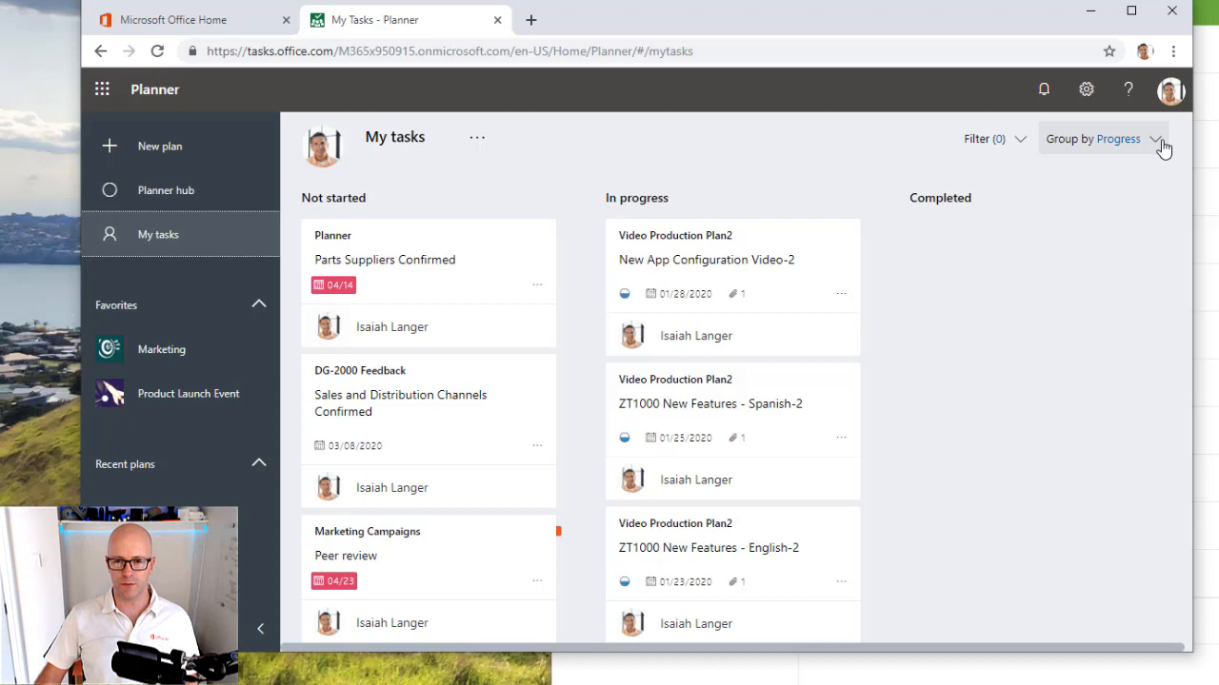
pyautogui.click(1154, 139)
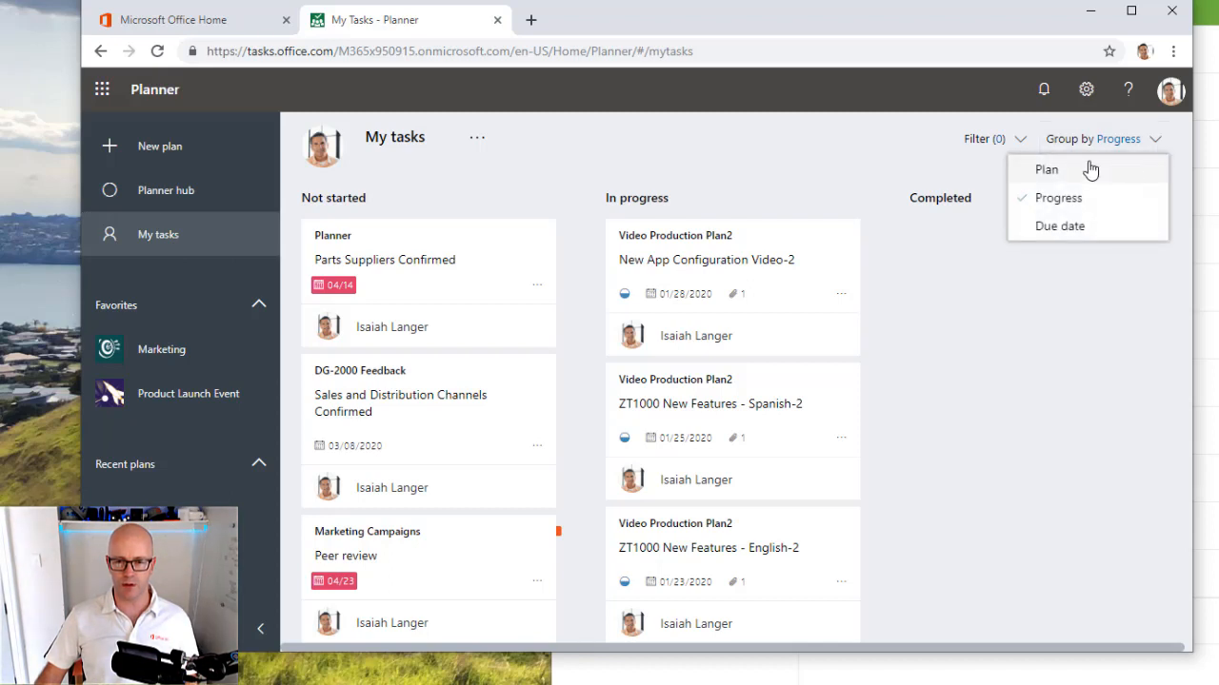
pyautogui.click(1045, 168)
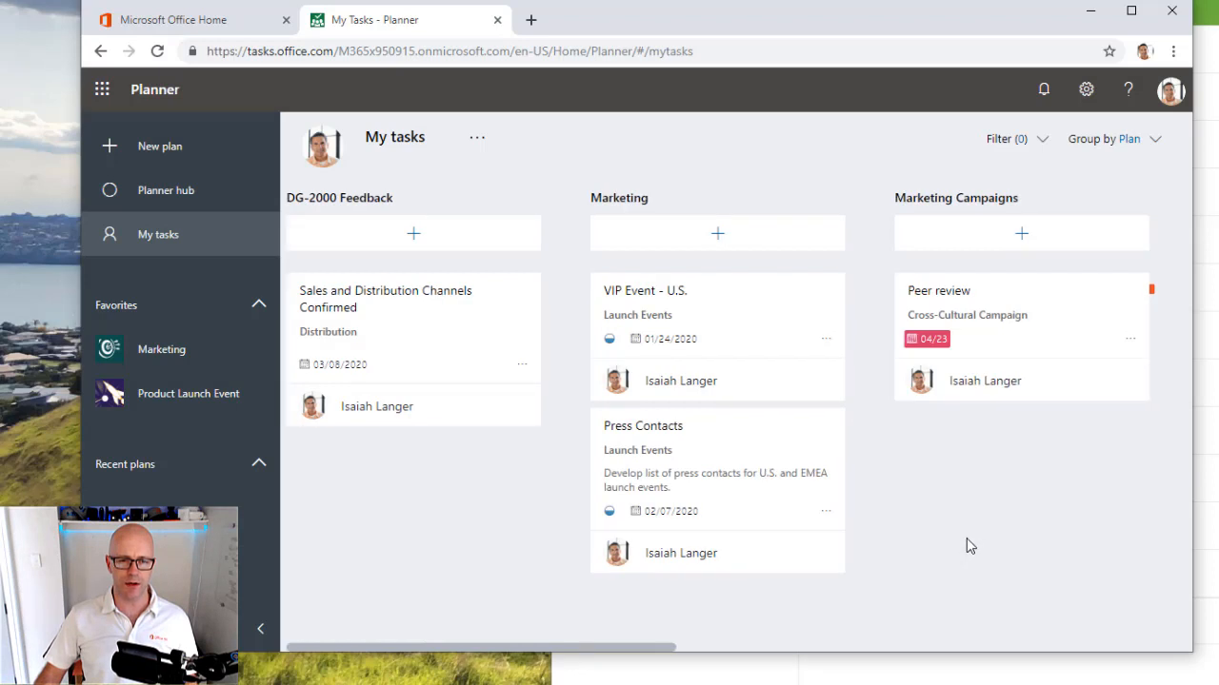
pyautogui.hscroll(3)
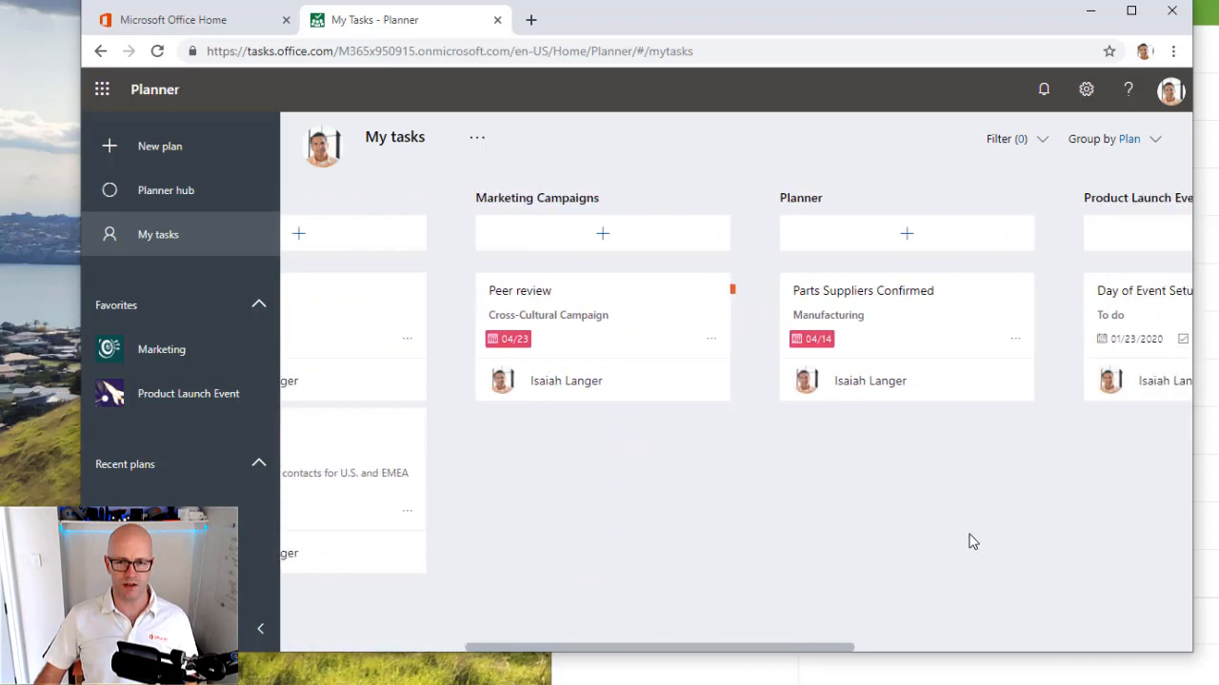
pyautogui.hscroll(3)
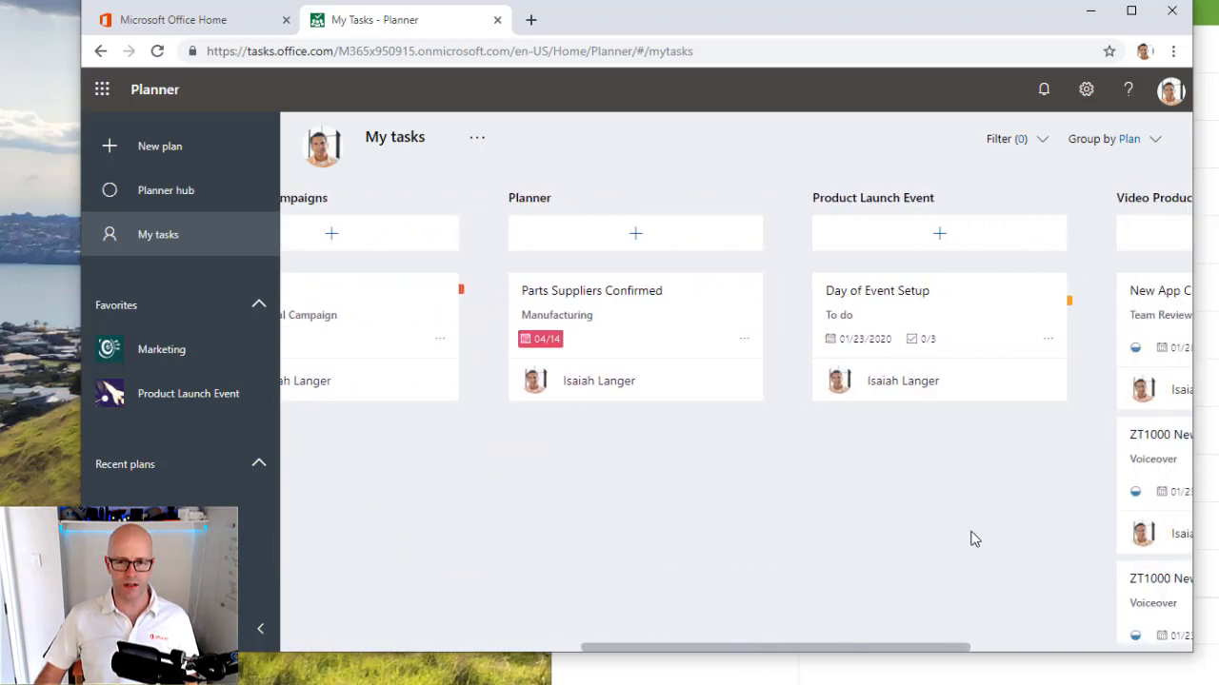
pyautogui.hscroll(3)
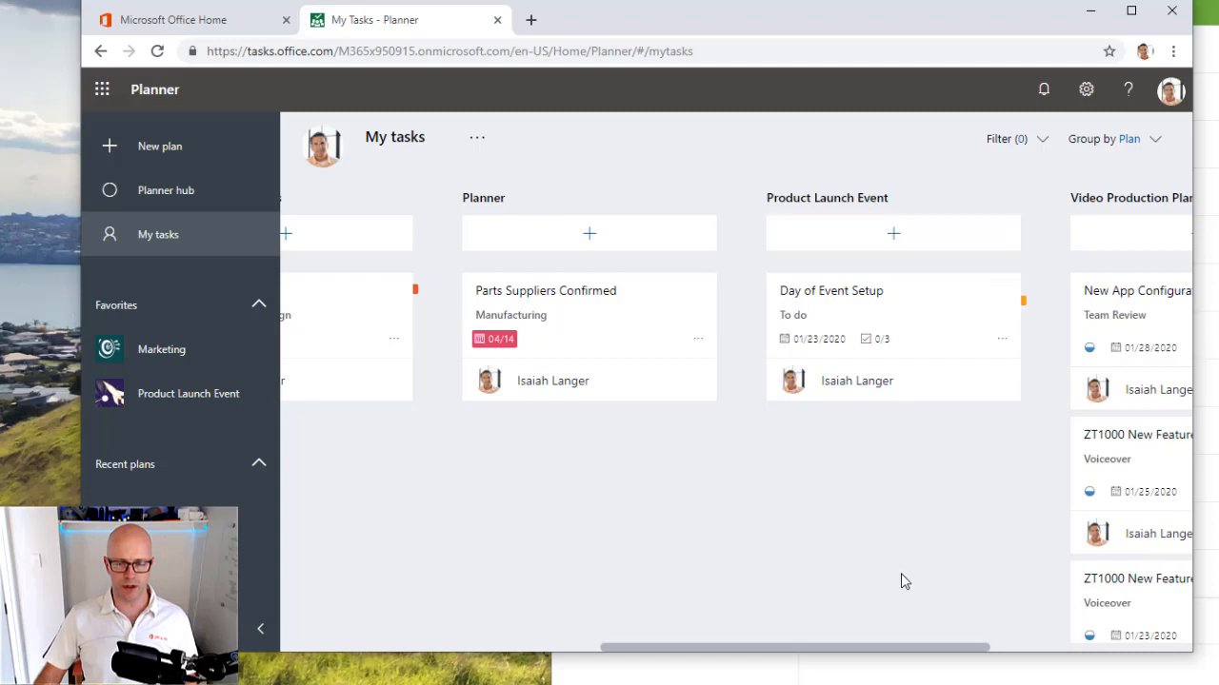
pyautogui.hscroll(-3)
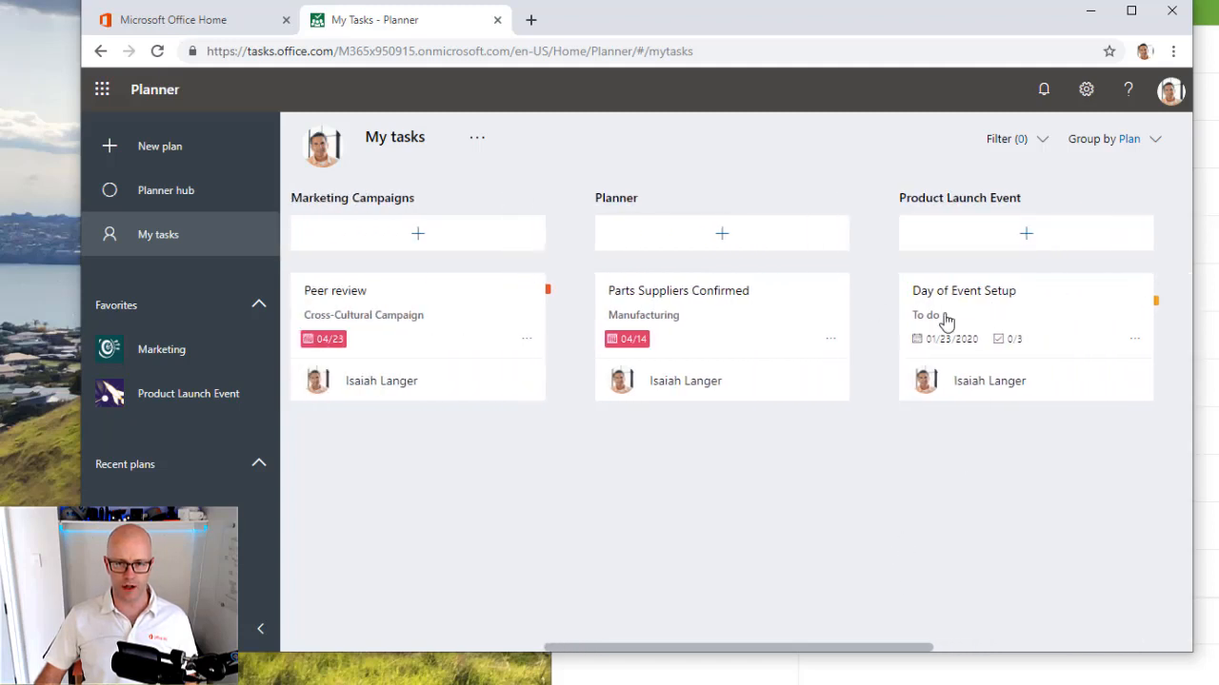
pyautogui.moveTo(990, 323)
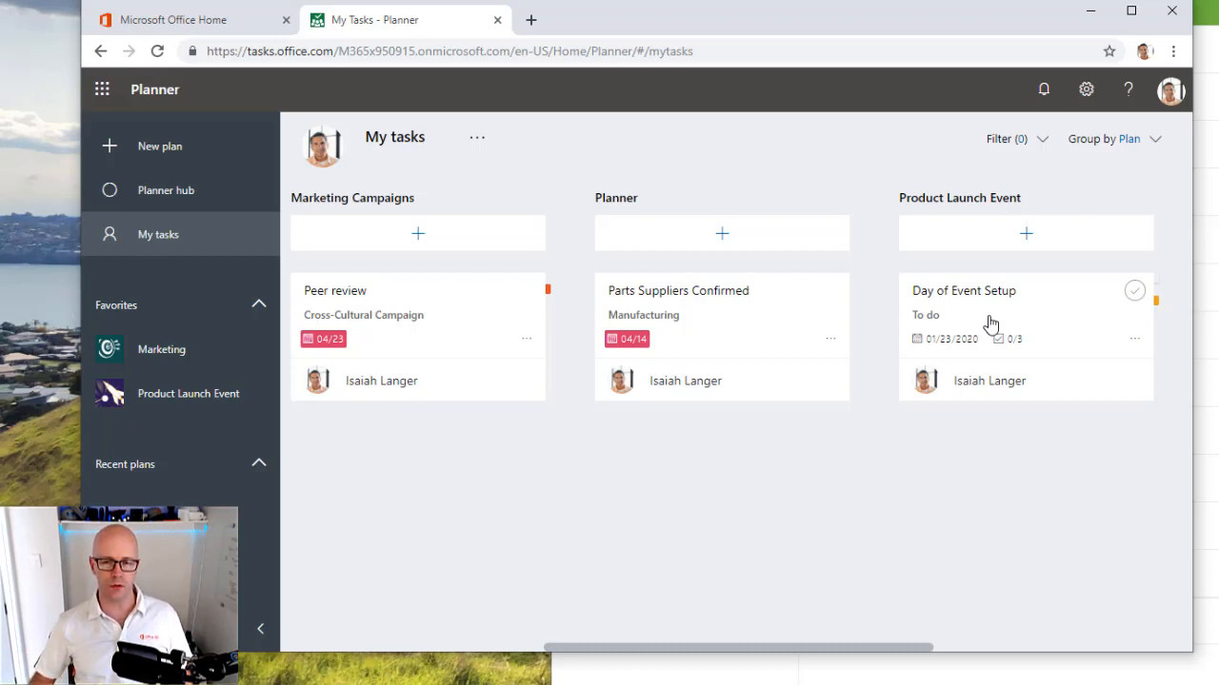
pyautogui.moveTo(994, 495)
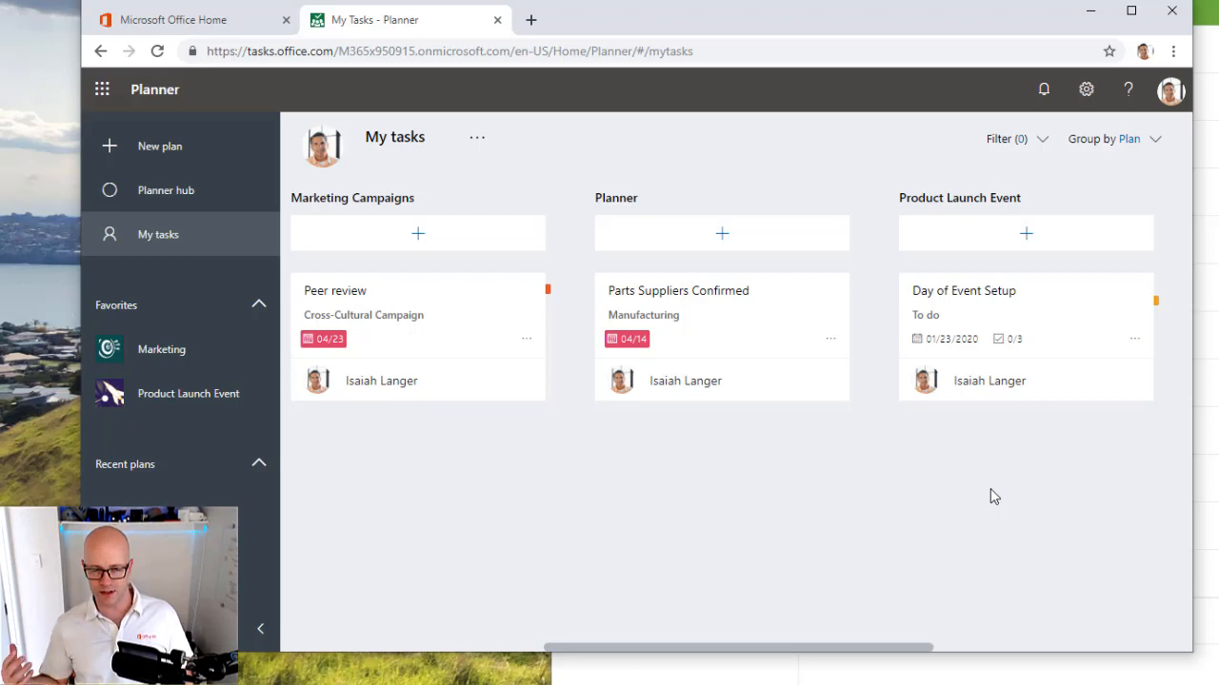
pyautogui.moveTo(911, 442)
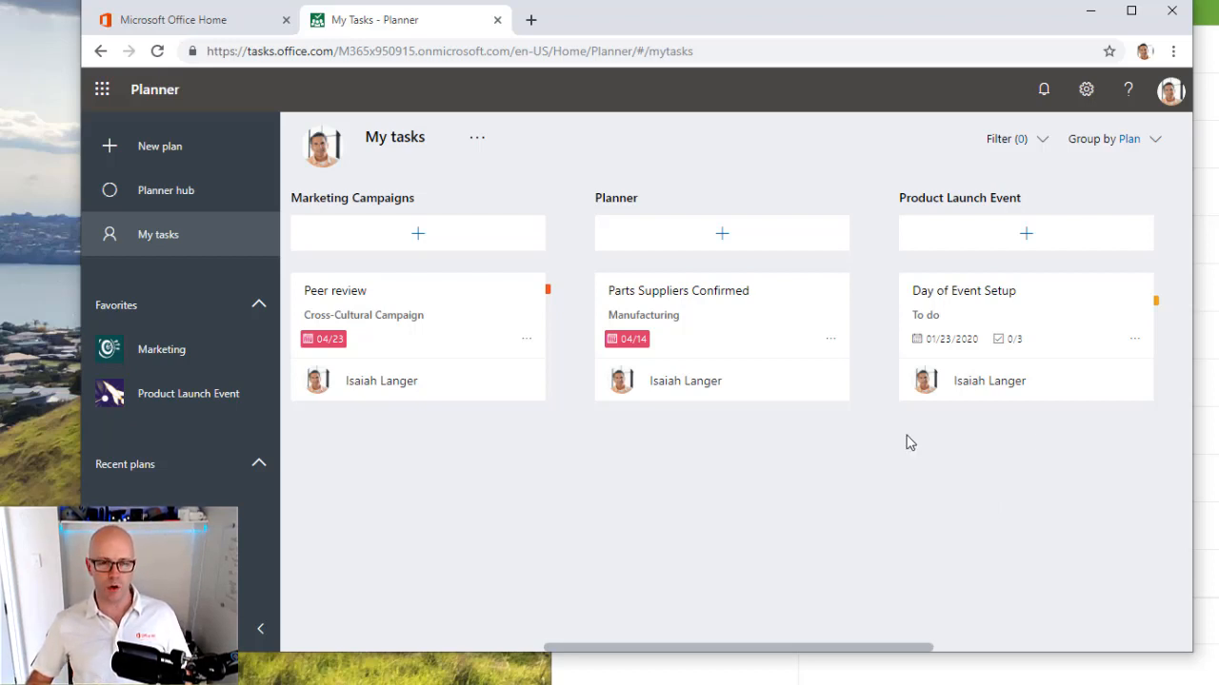
pyautogui.moveTo(1051, 200)
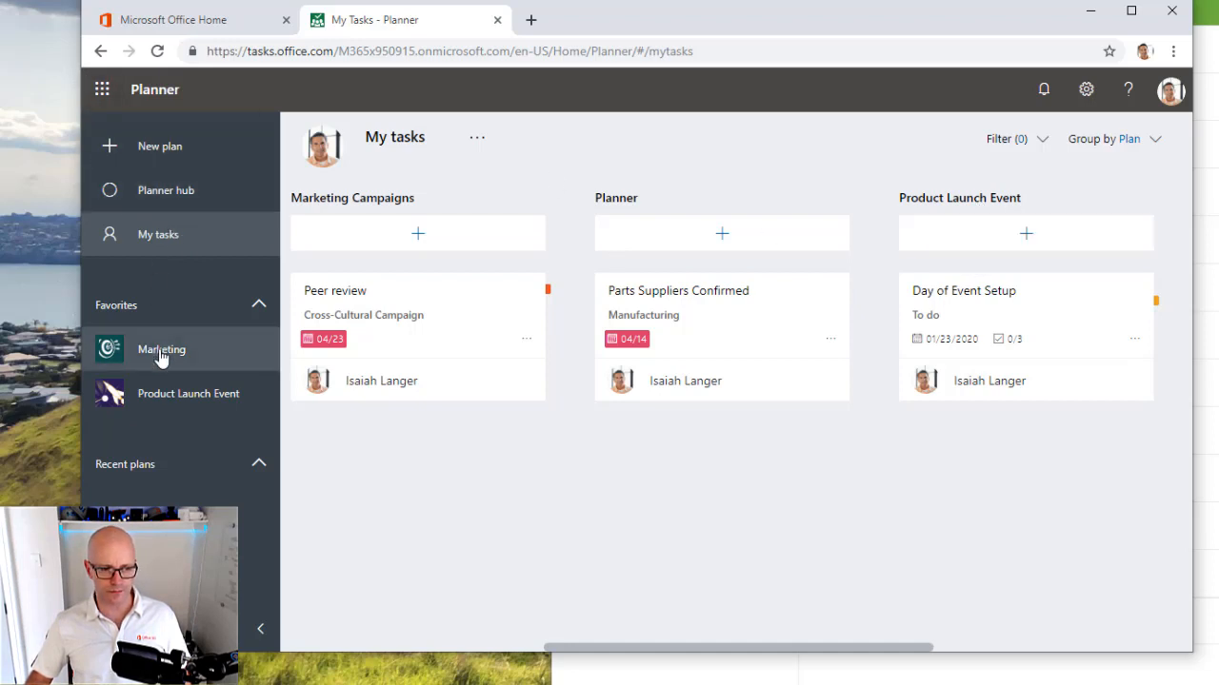
# Show the Product Launch Event plan board from Favorites.
pyautogui.click(186, 392)
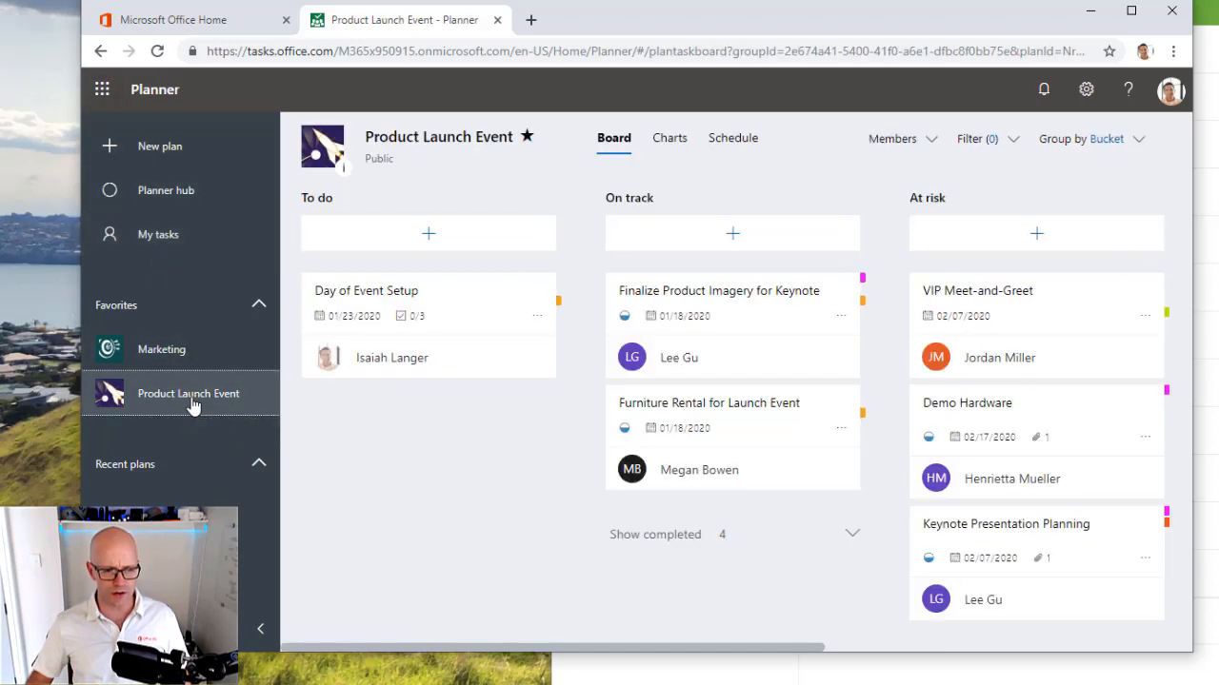
pyautogui.moveTo(741, 390)
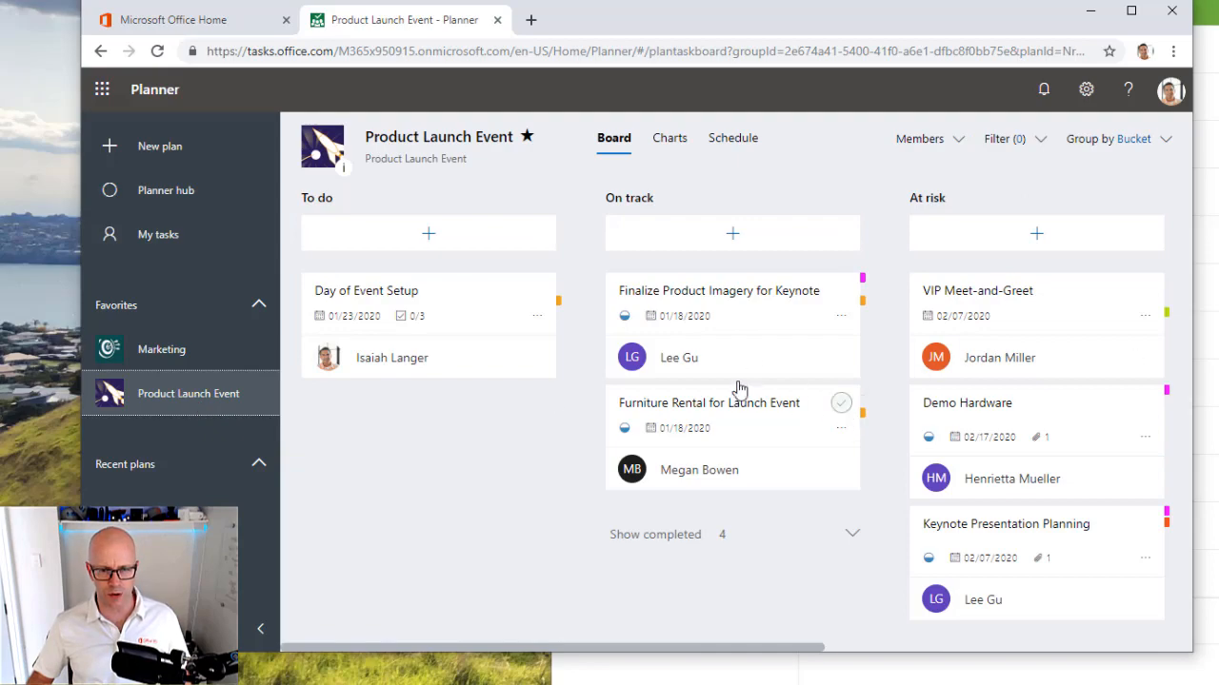
pyautogui.moveTo(362, 312)
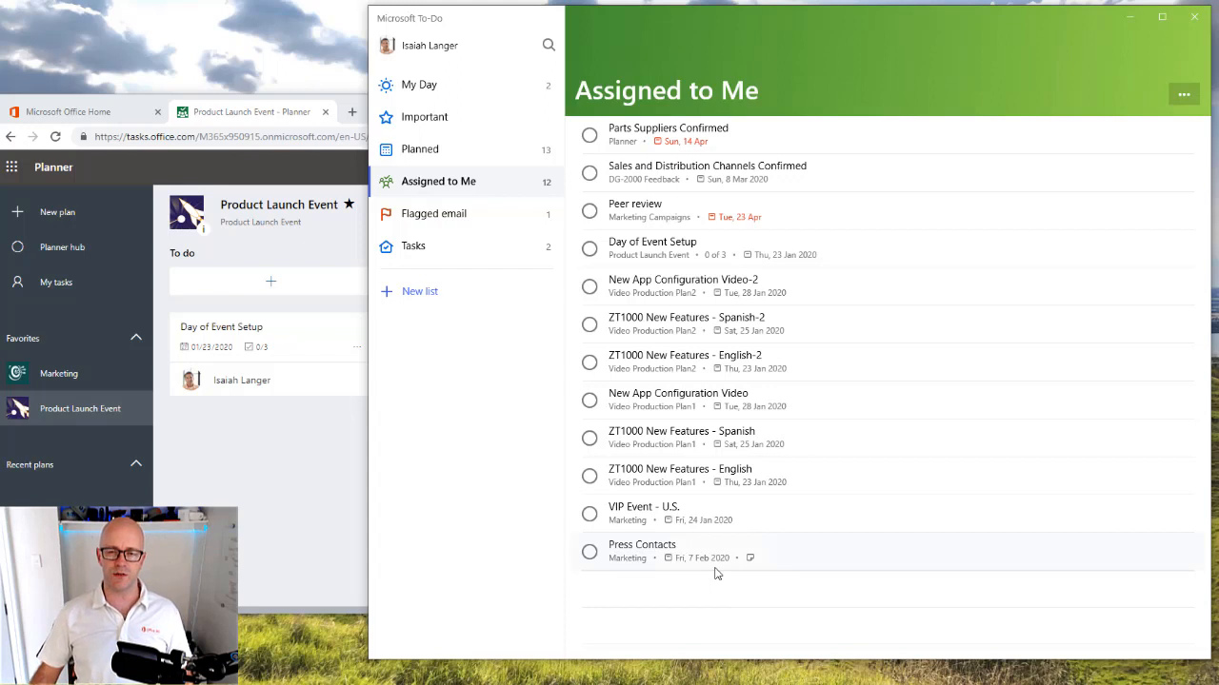
pyautogui.moveTo(735, 533)
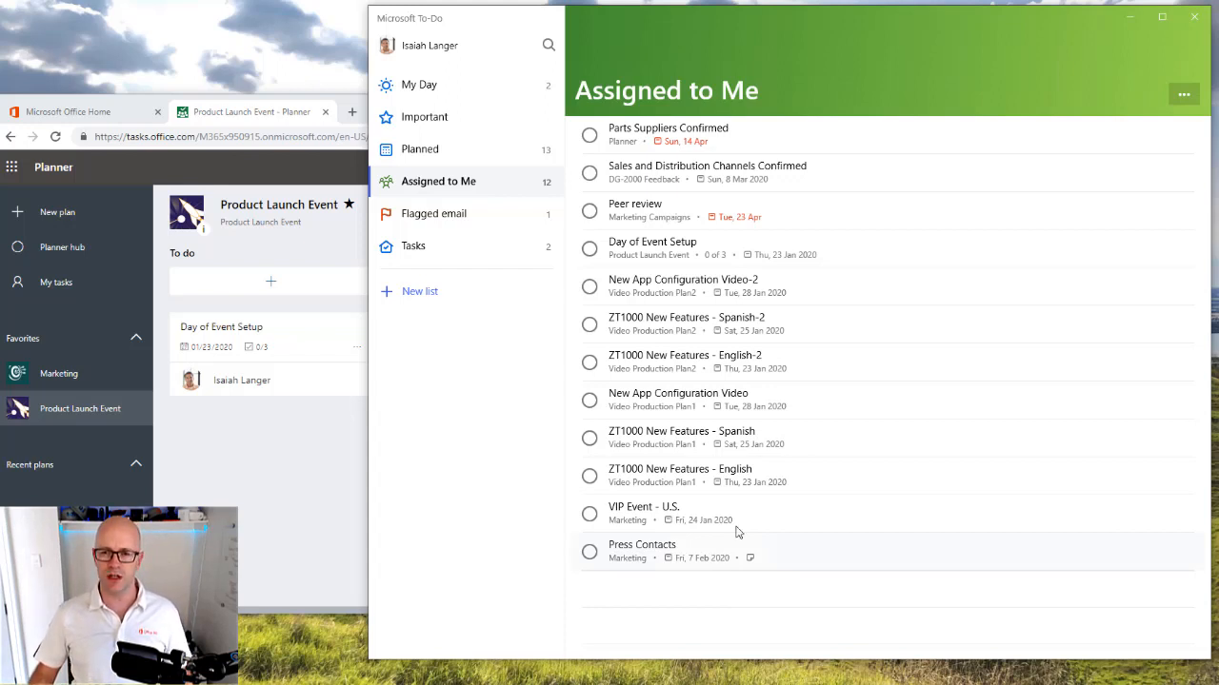
pyautogui.moveTo(887, 290)
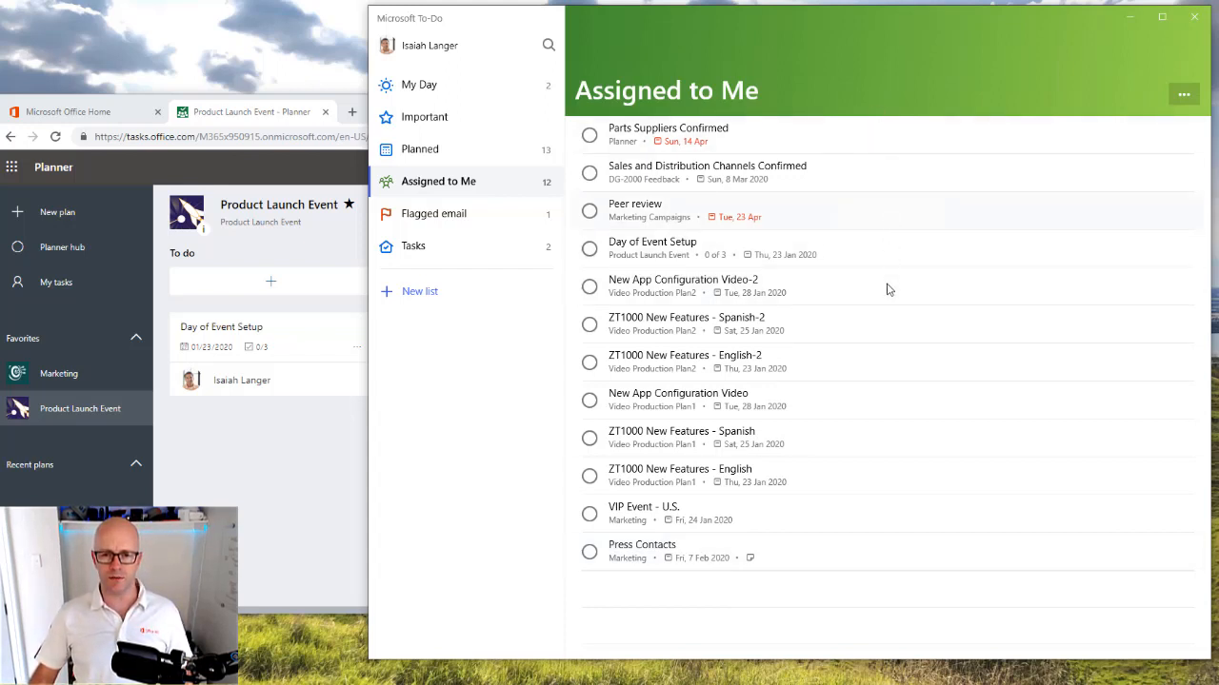
pyautogui.moveTo(874, 449)
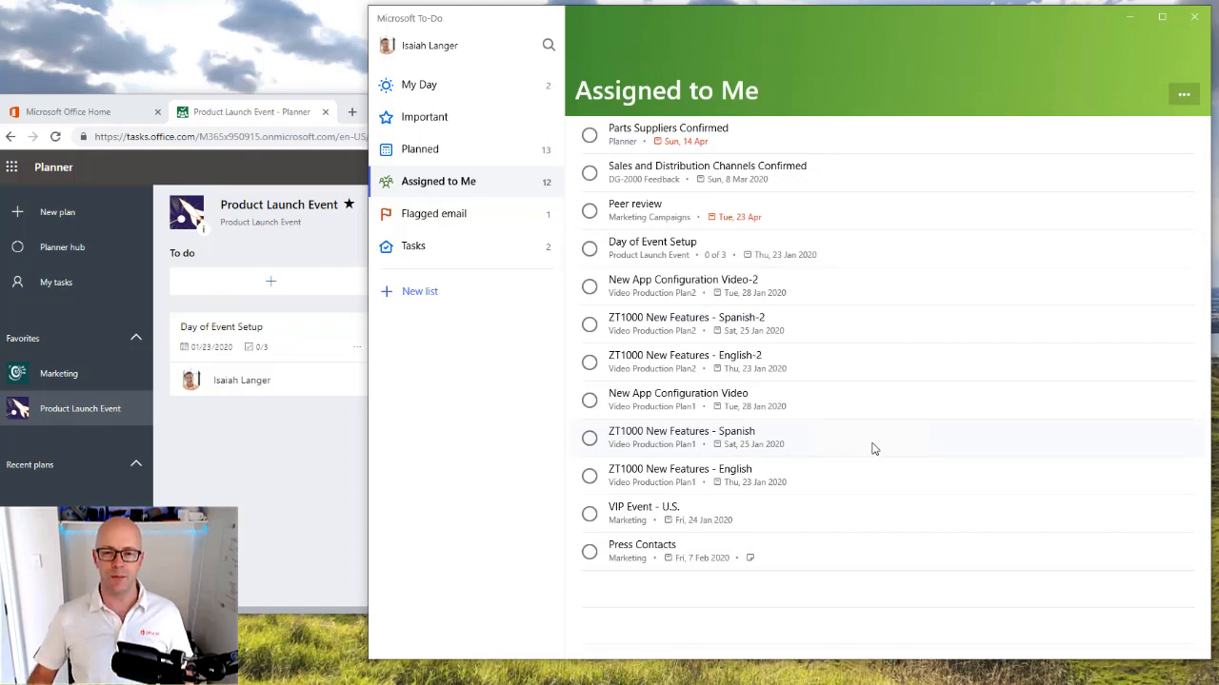
pyautogui.moveTo(866, 442)
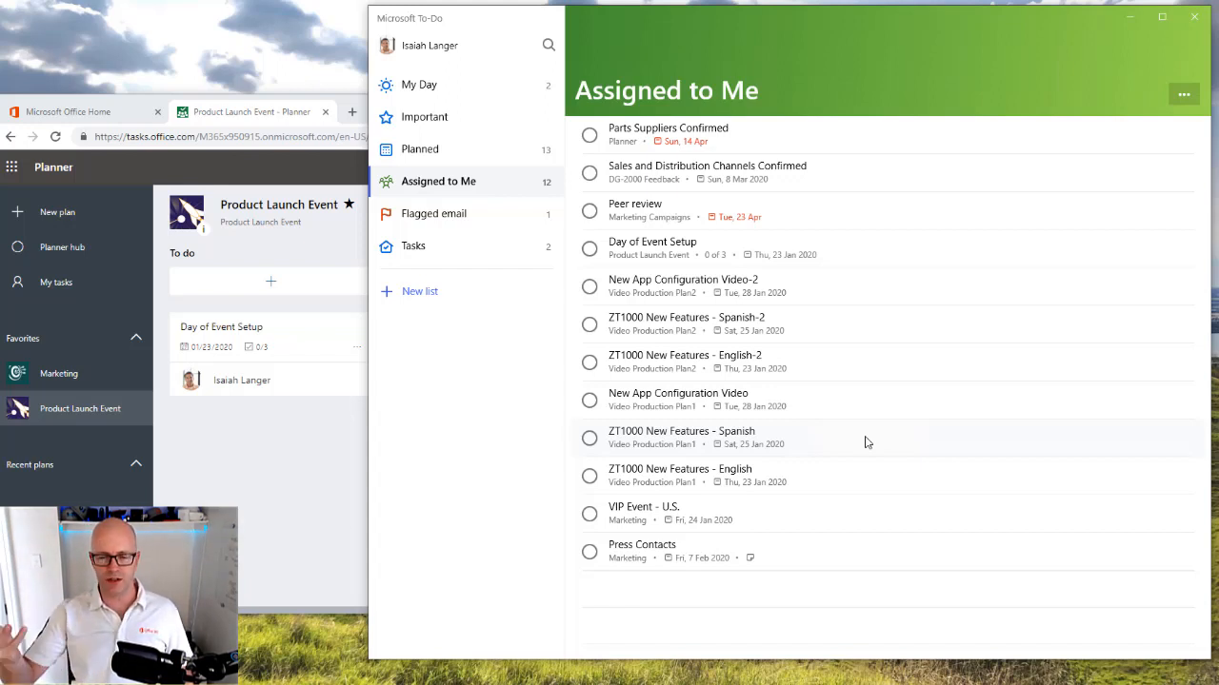
pyautogui.moveTo(853, 341)
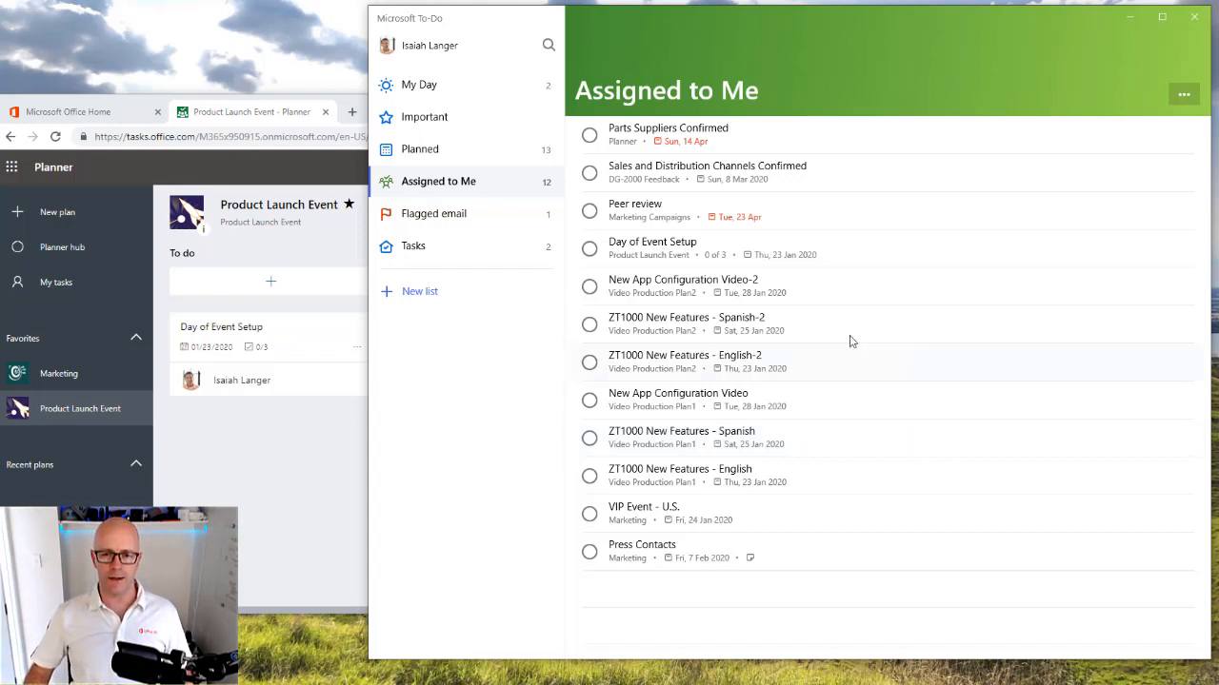
pyautogui.moveTo(849, 240)
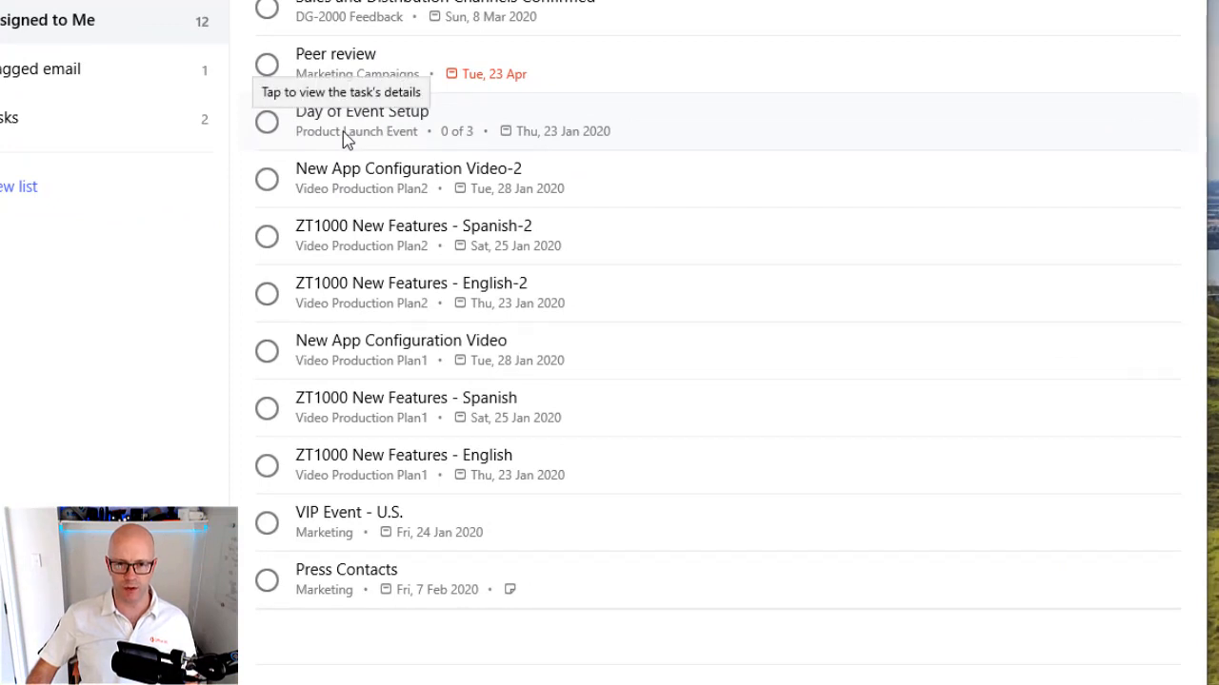
pyautogui.click(362, 121)
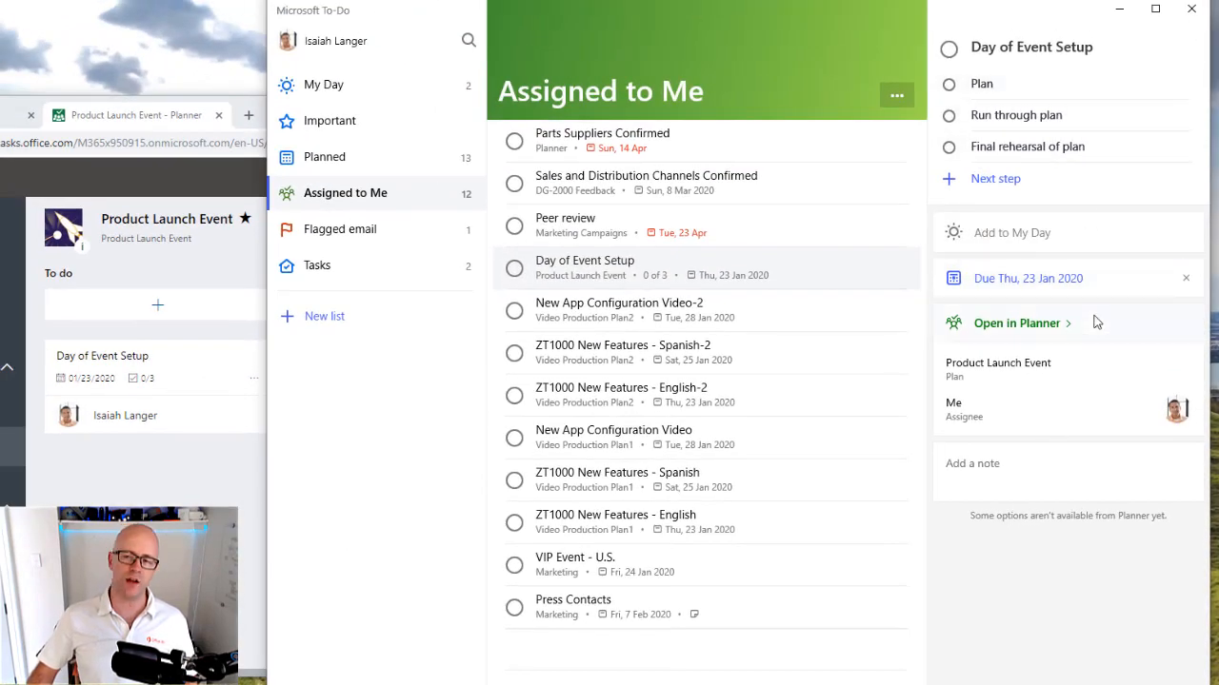
pyautogui.moveTo(1032, 91)
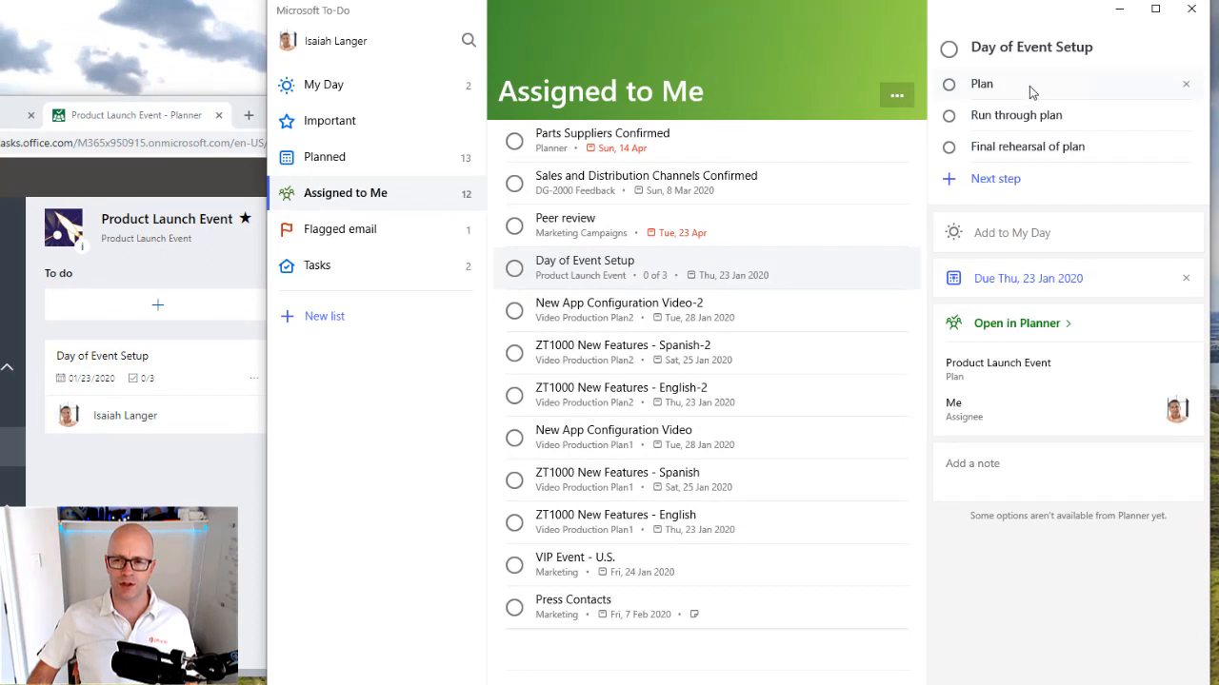
pyautogui.moveTo(1066, 90)
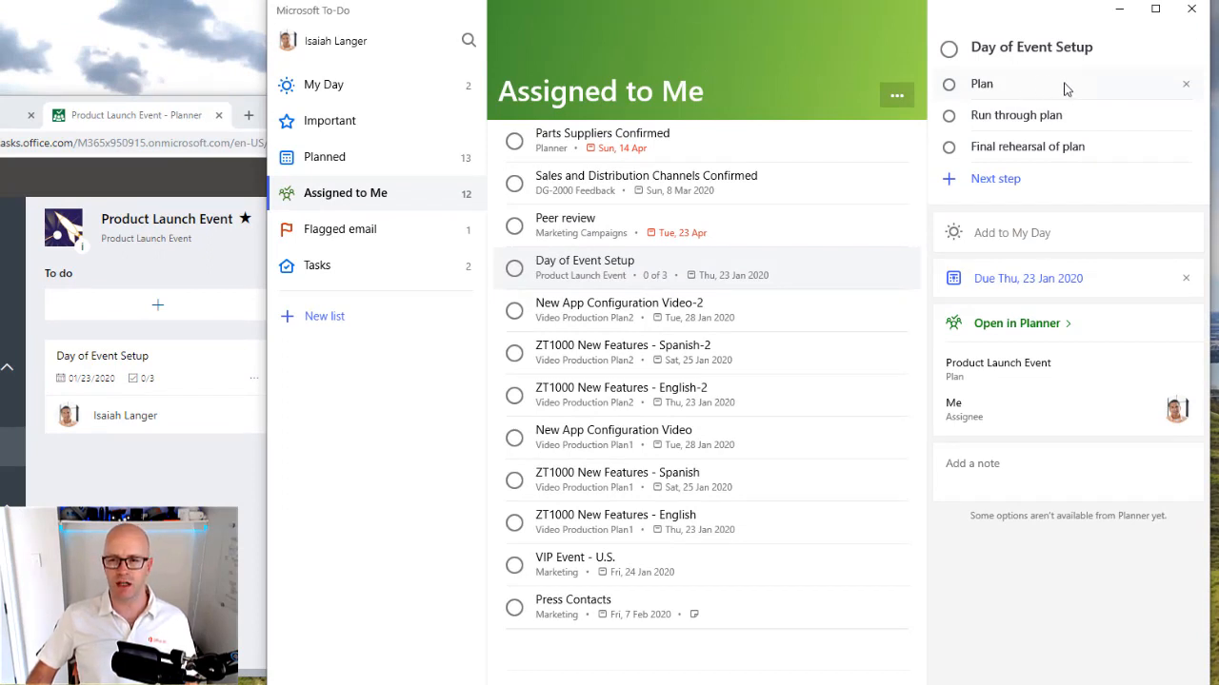
pyautogui.moveTo(1046, 97)
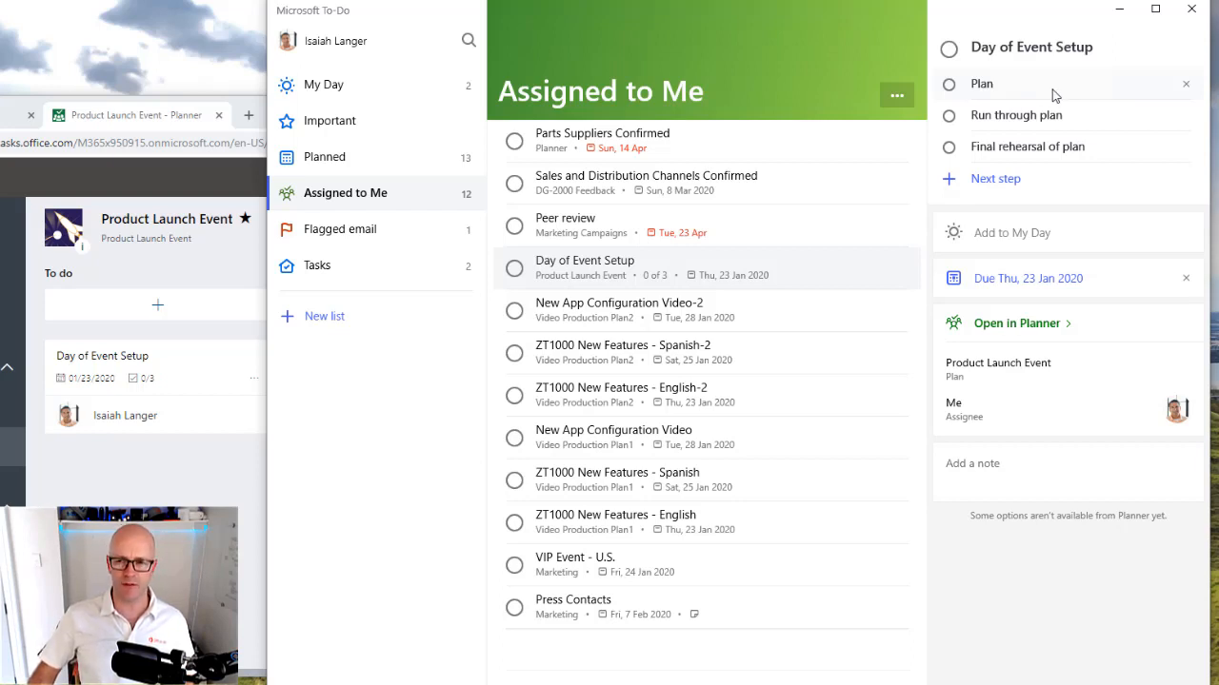
pyautogui.moveTo(1112, 153)
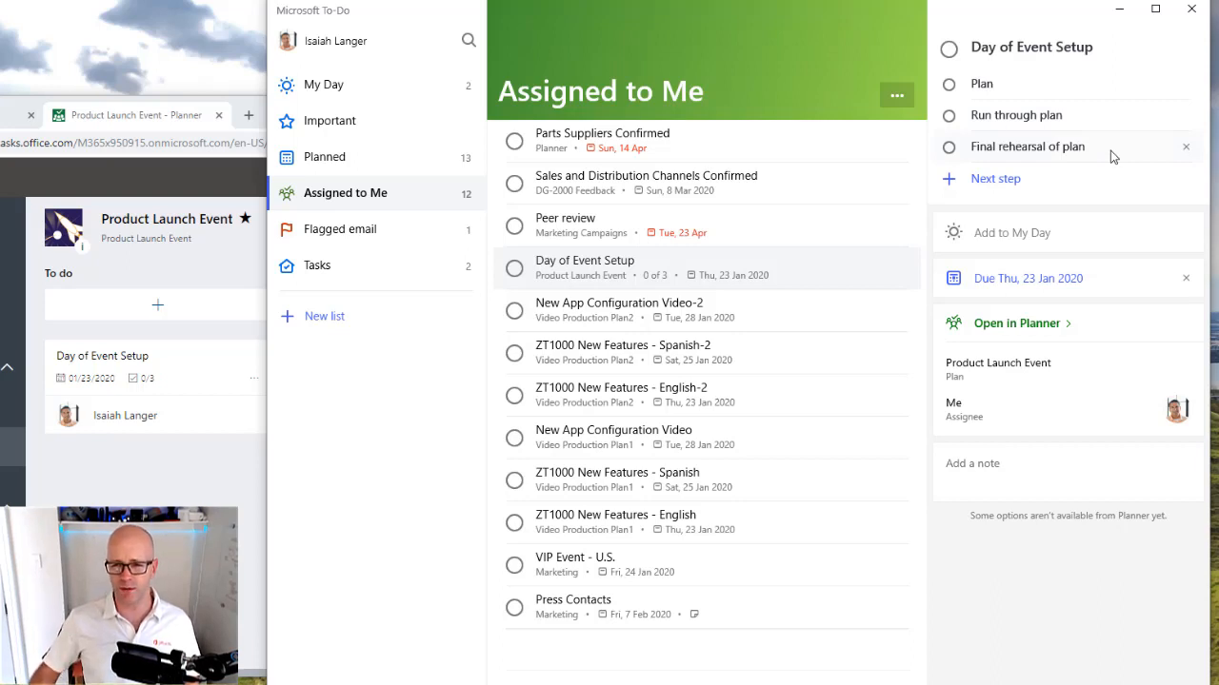
pyautogui.moveTo(1000, 339)
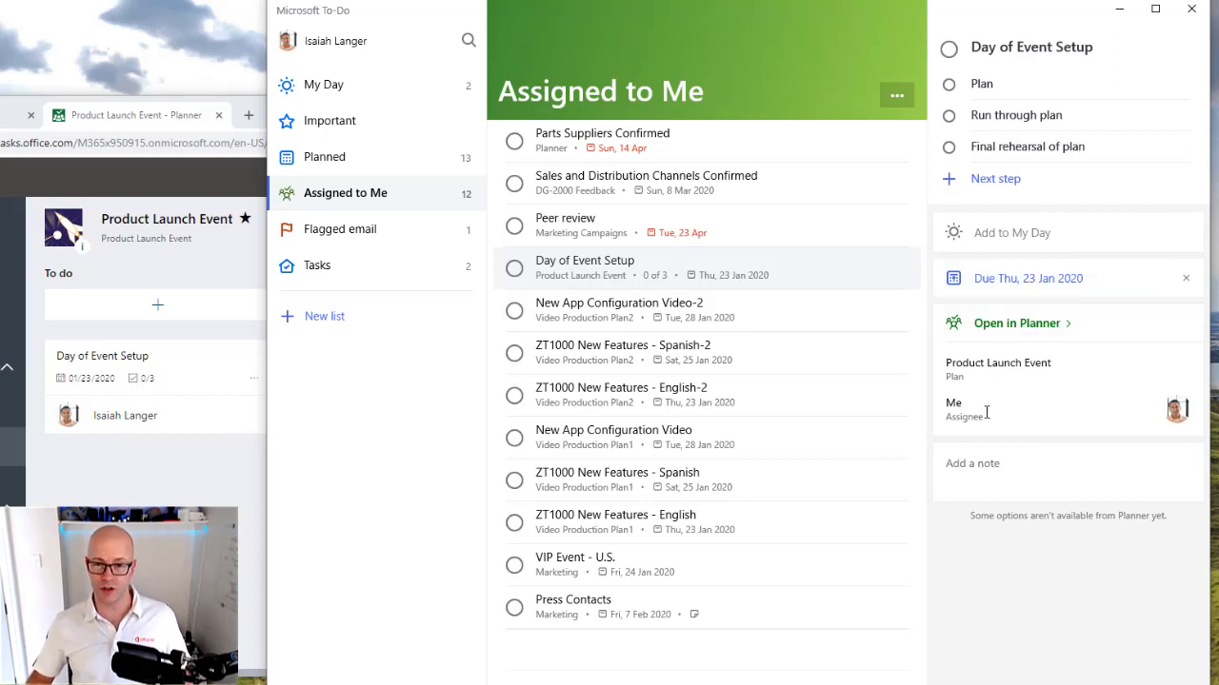
pyautogui.moveTo(1099, 518)
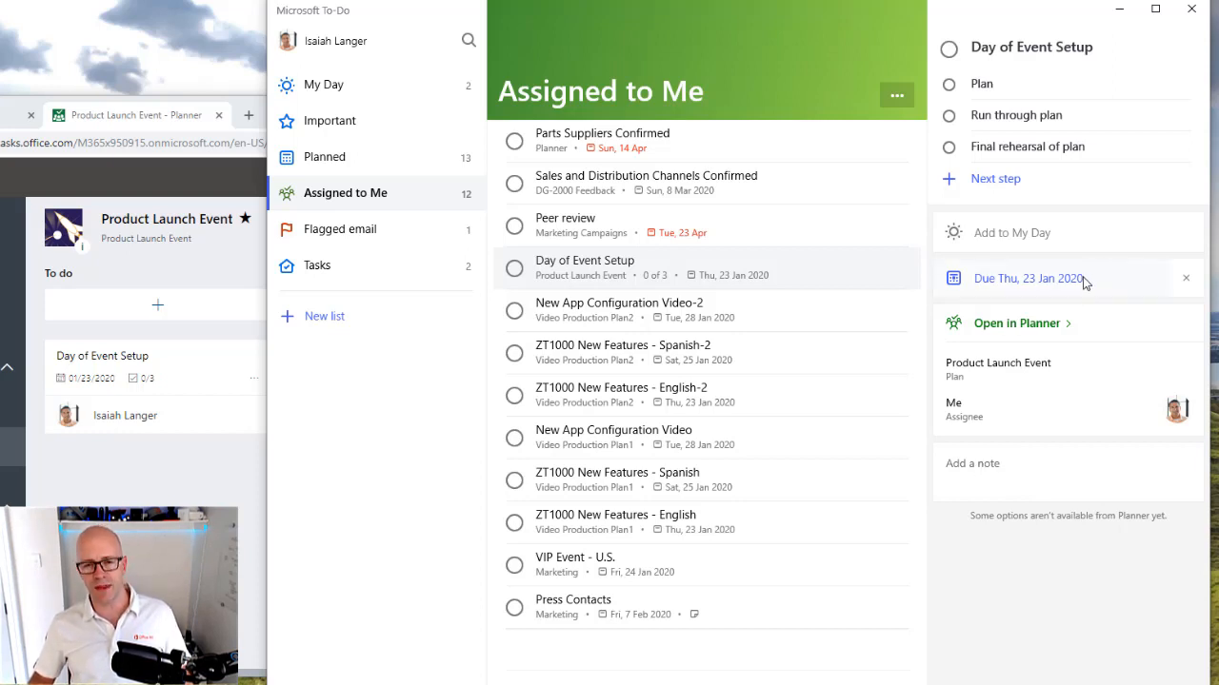
pyautogui.moveTo(1024, 286)
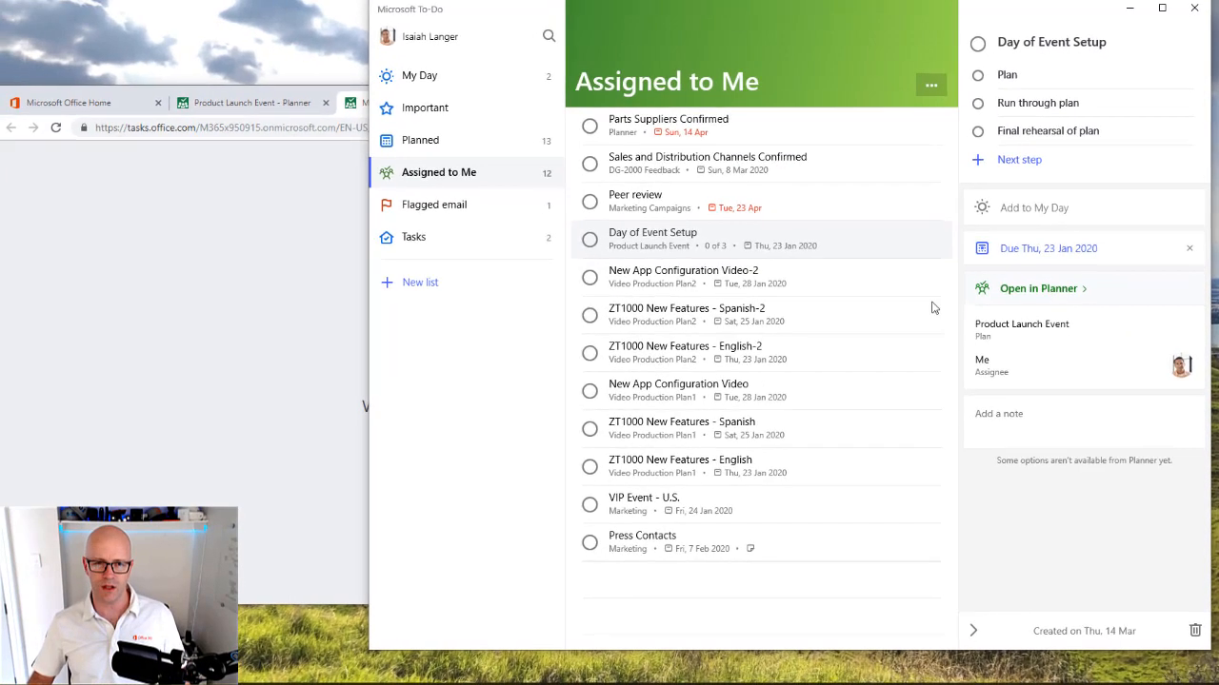
# View Day of Event Setup in Planner from To Do and look over its Progress dropdown.
pyautogui.click(1038, 288)
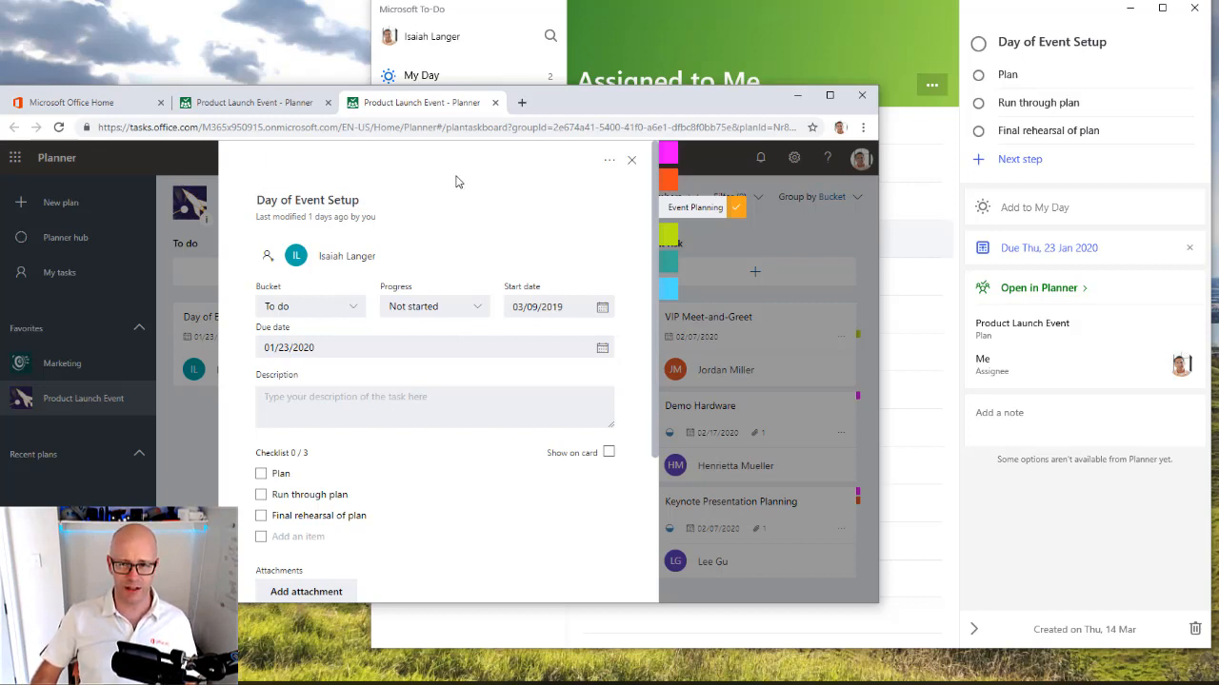
pyautogui.moveTo(379, 284)
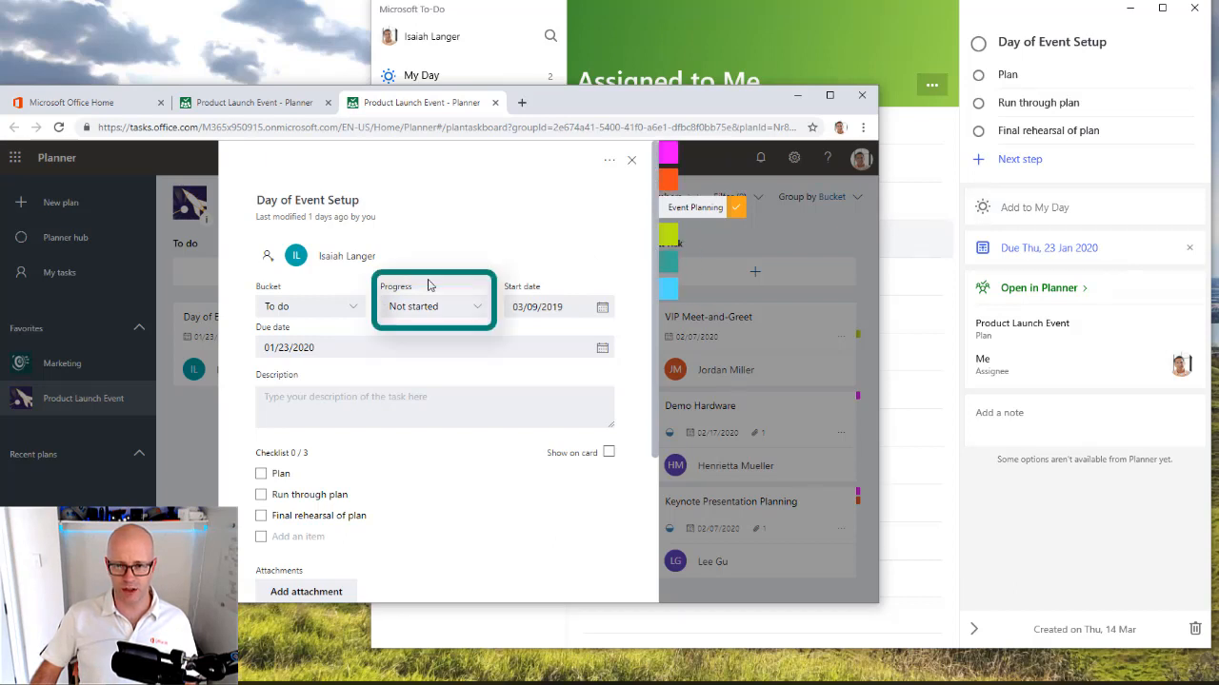
pyautogui.moveTo(455, 305)
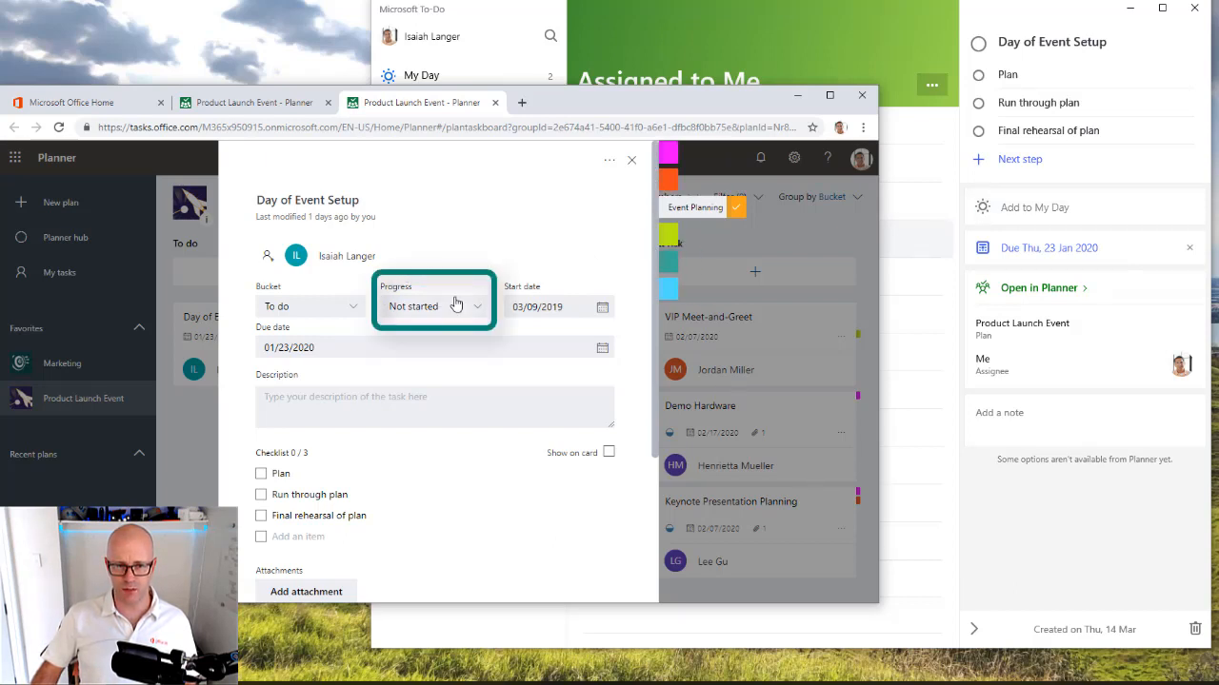
pyautogui.click(466, 306)
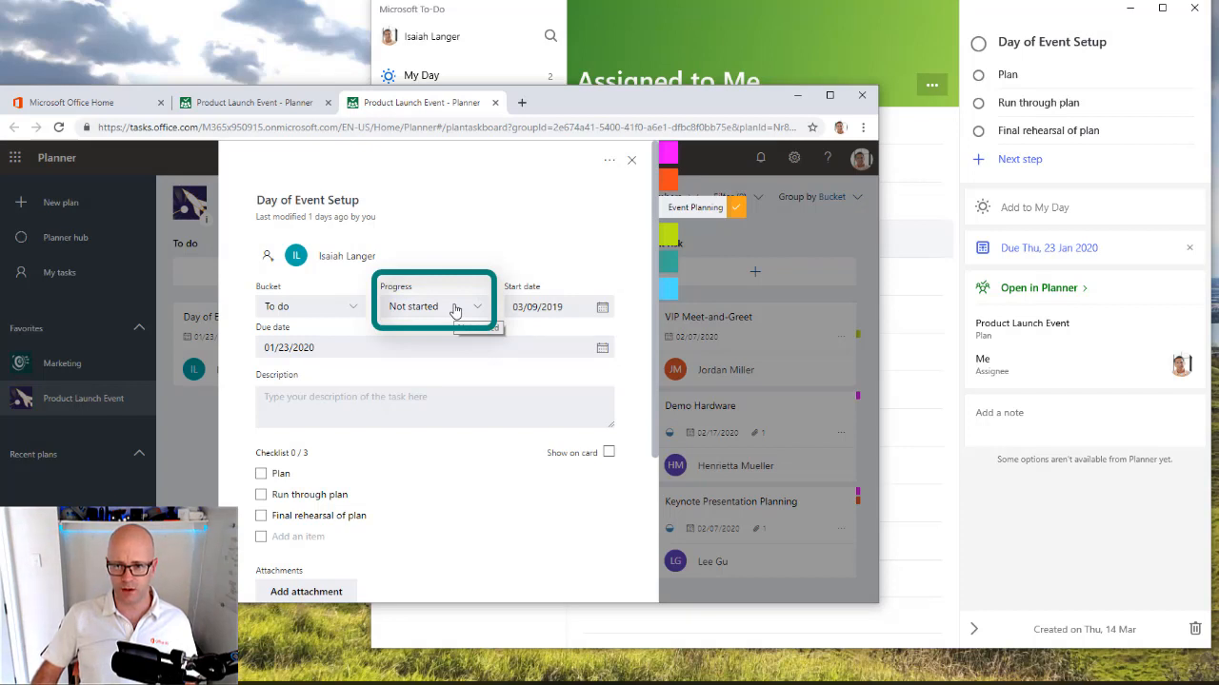
pyautogui.moveTo(355, 329)
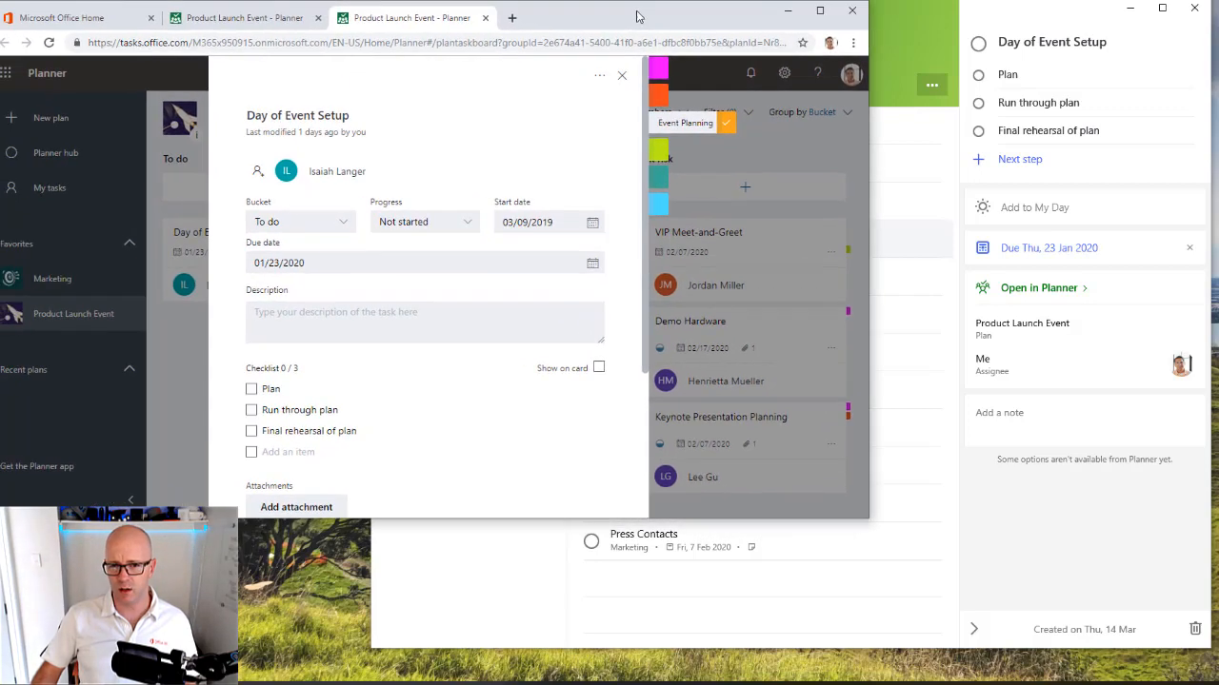
# Give the Day of Event Setup task the description asdf.
pyautogui.click(546, 221)
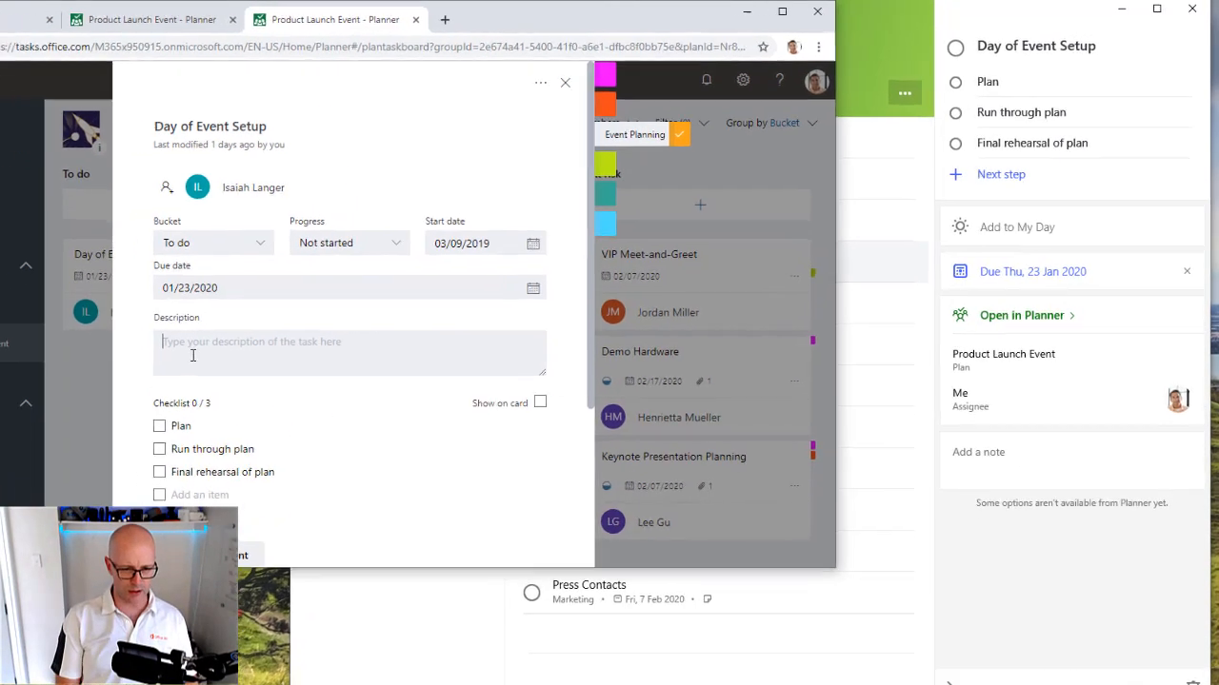
pyautogui.write('asdf')
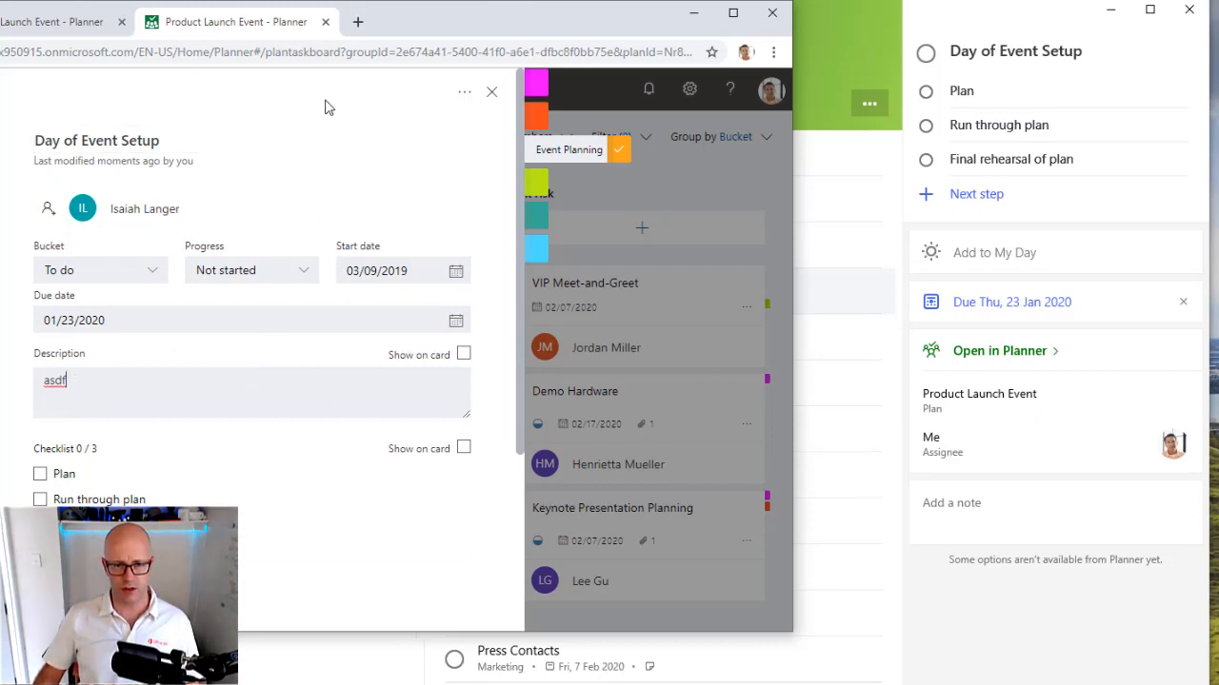
pyautogui.moveTo(388, 525)
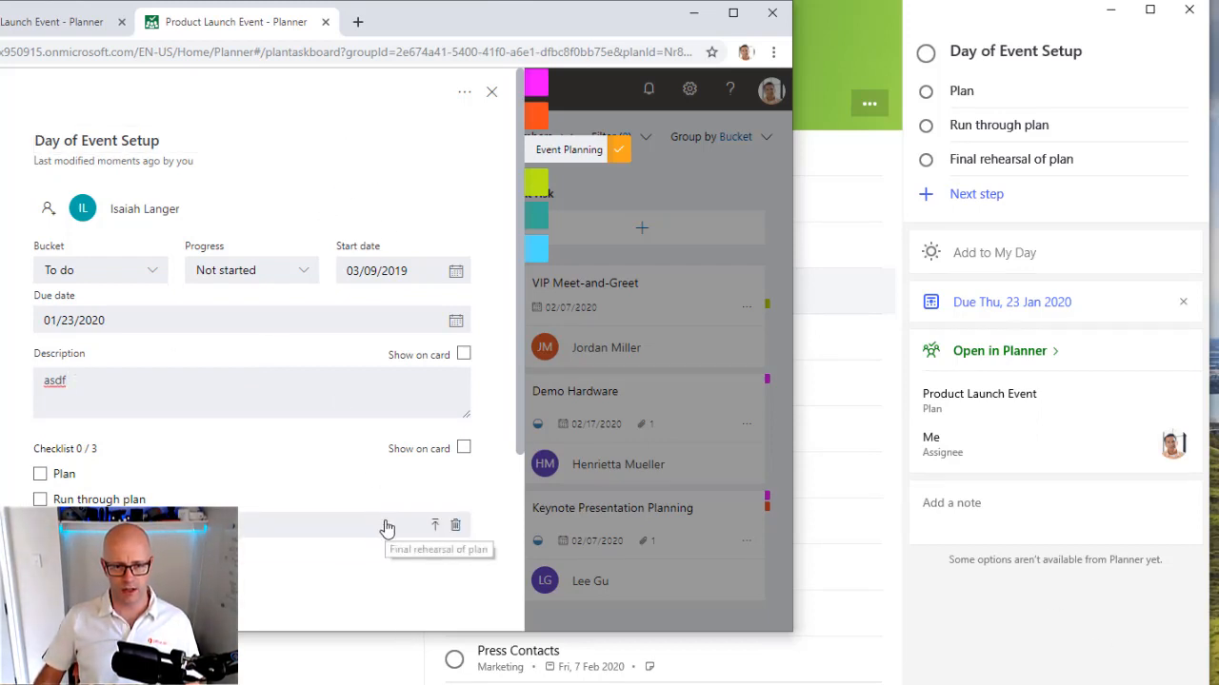
pyautogui.scroll(-3)
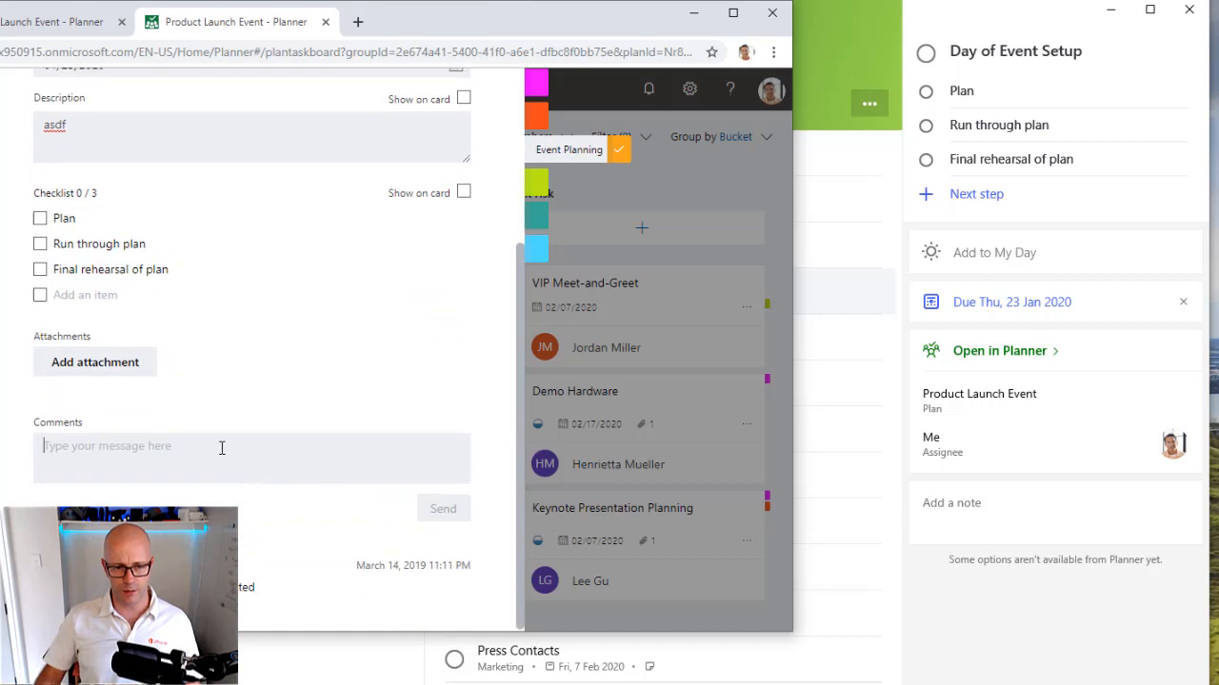
# Write the comment 'This is a comment' and send it on the task.
pyautogui.write('This is a')
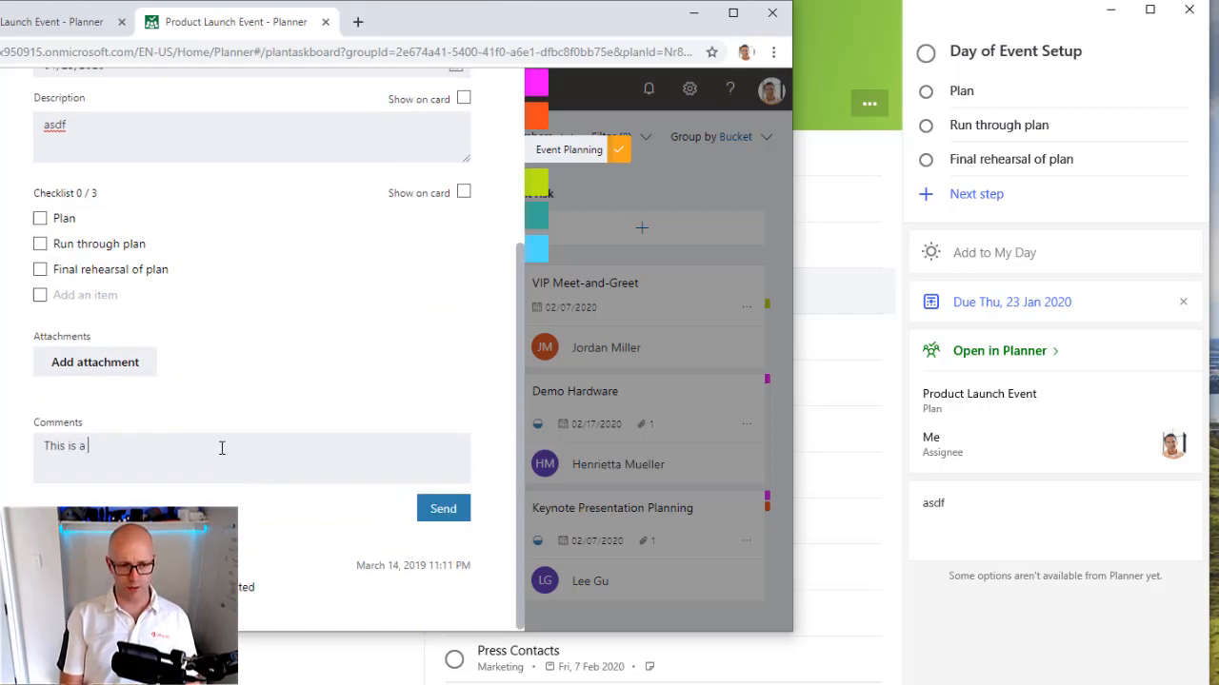
pyautogui.write('comment')
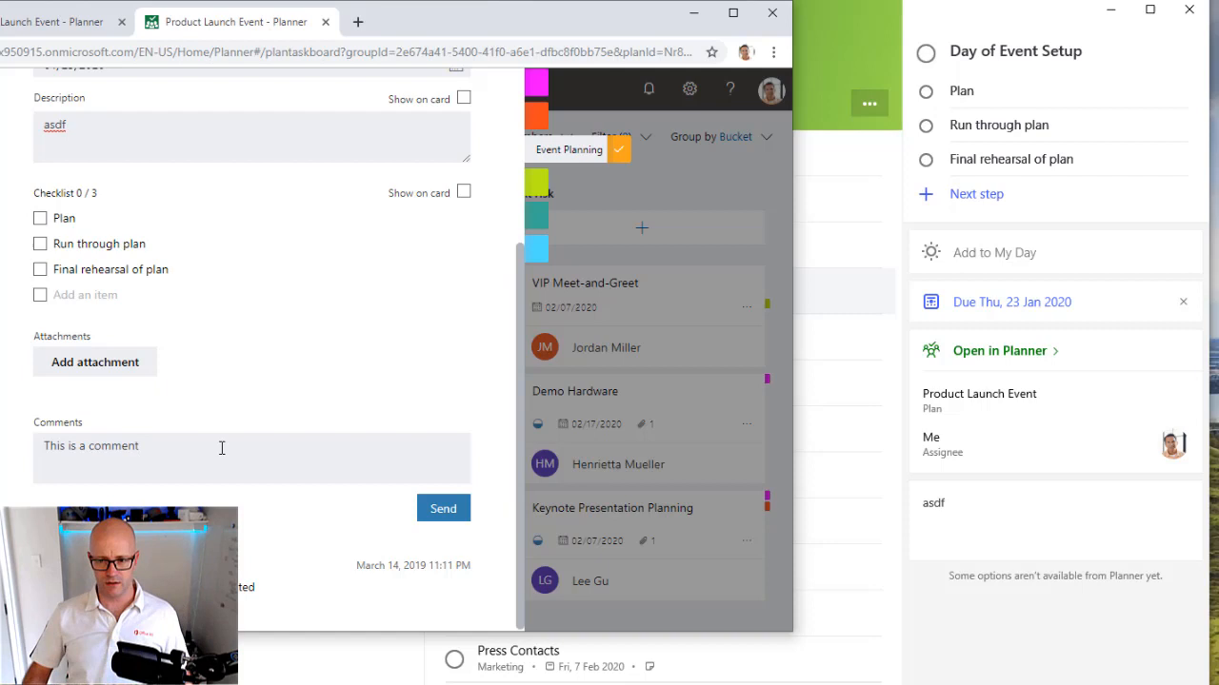
pyautogui.scroll(3)
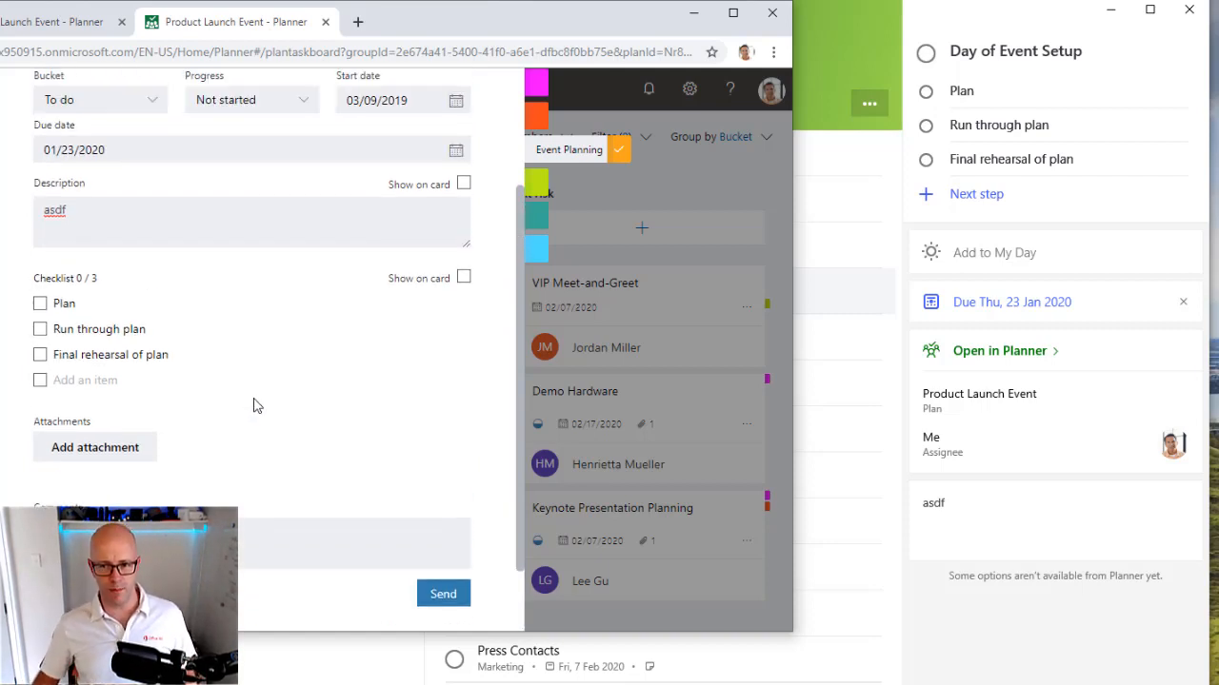
pyautogui.click(1040, 518)
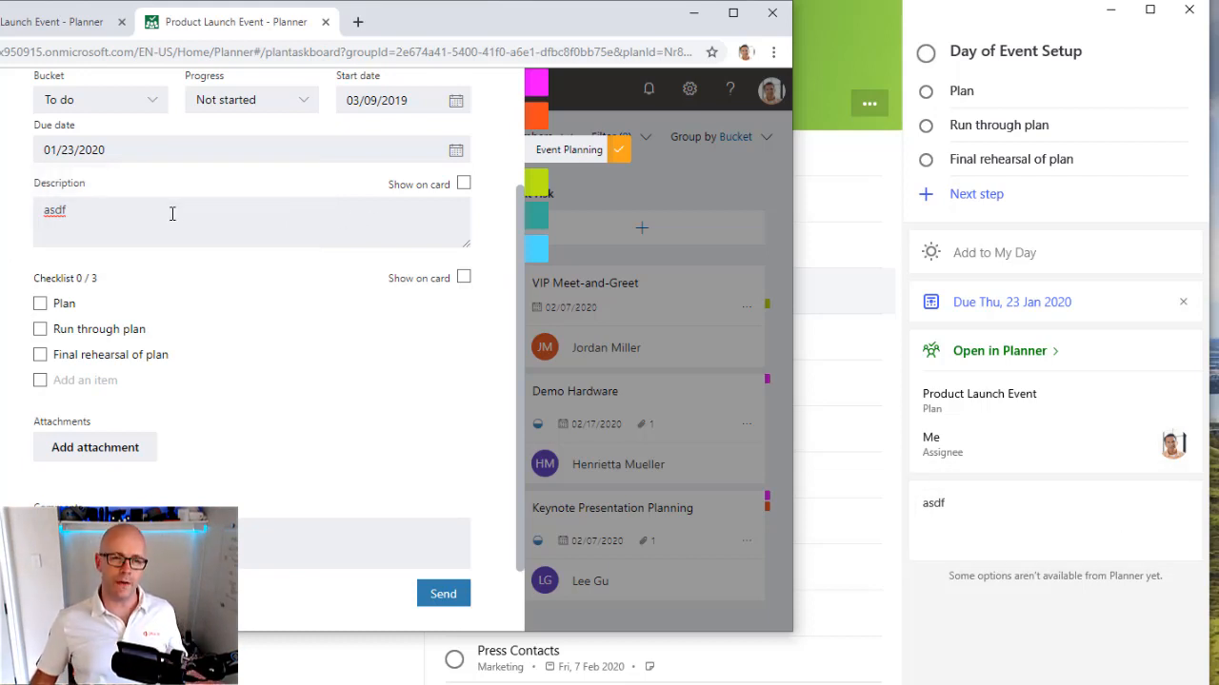
pyautogui.moveTo(1017, 520)
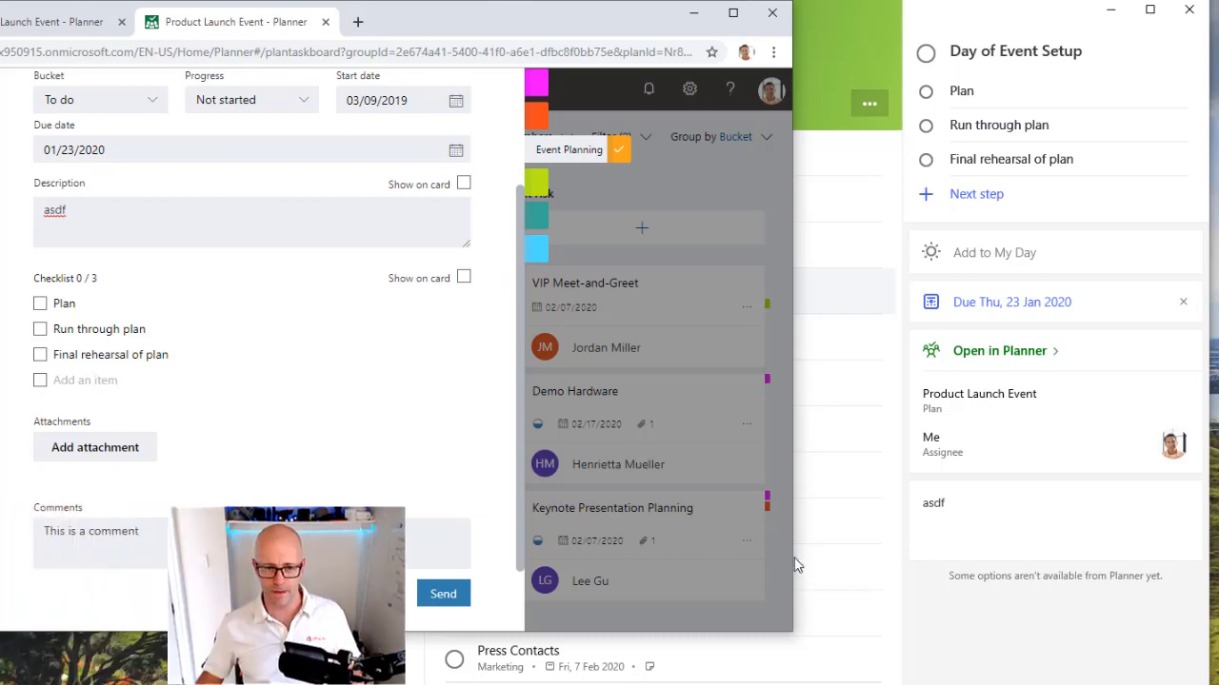
pyautogui.click(442, 594)
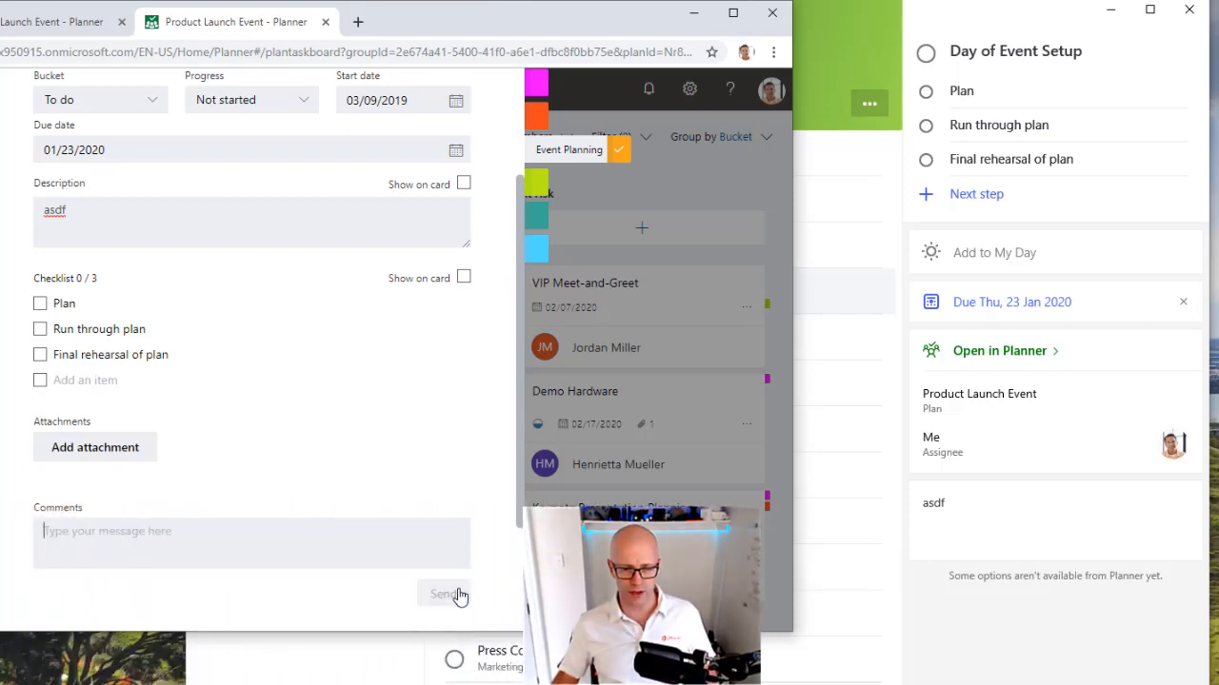
# Scroll the task details to see 'This is a comment' in the comment history.
pyautogui.scroll(-3)
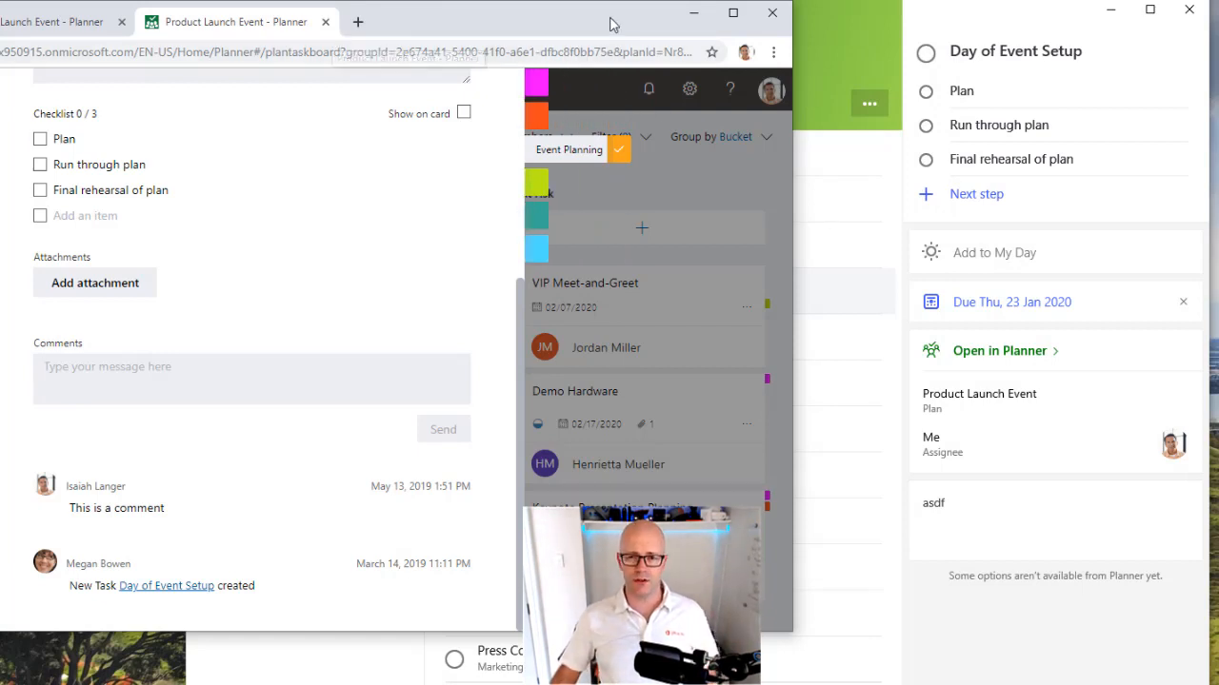
pyautogui.moveTo(695, 14)
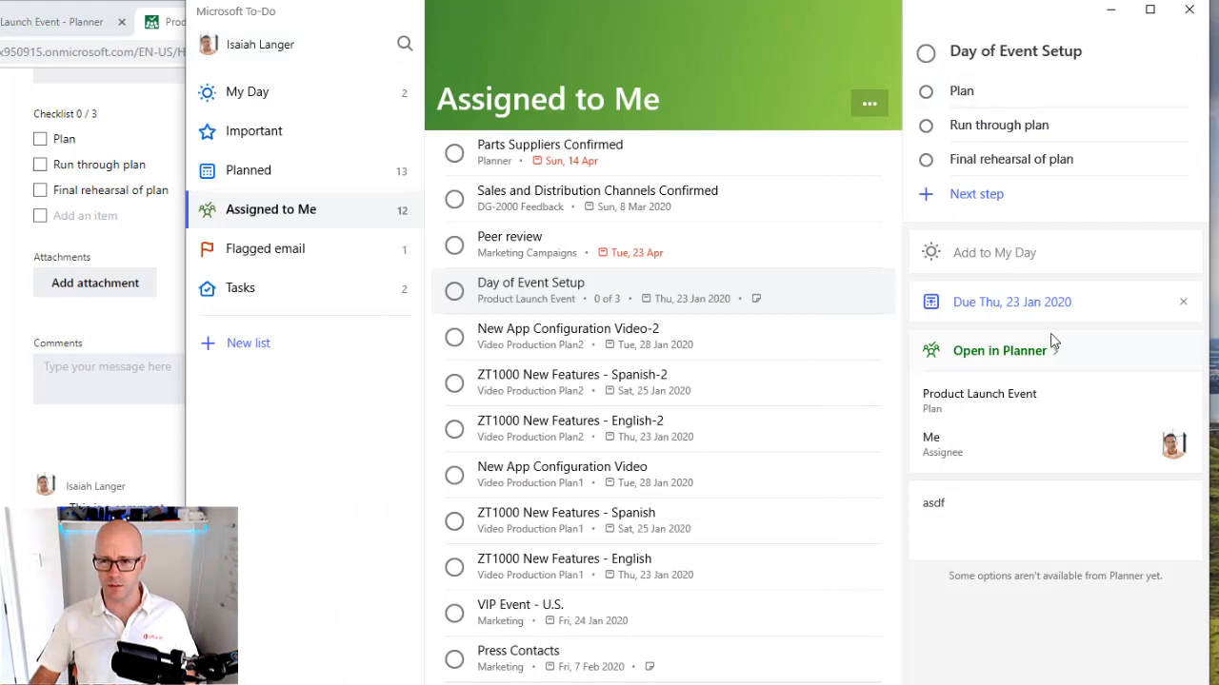
pyautogui.moveTo(963, 271)
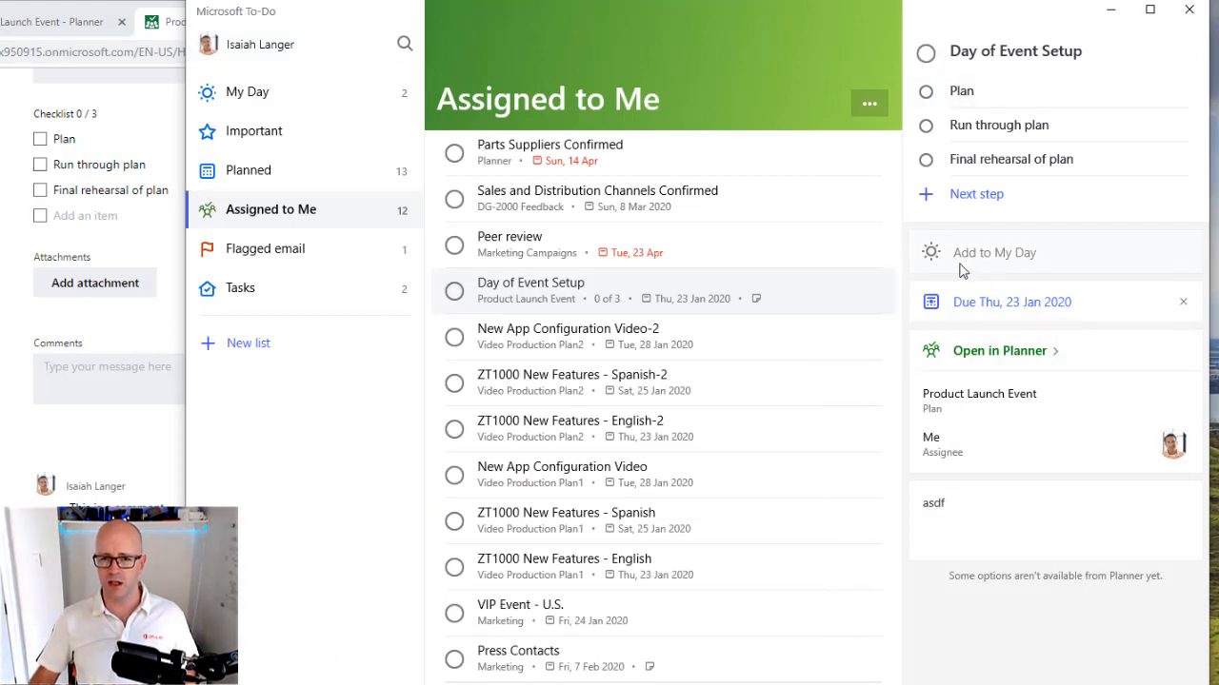
pyautogui.moveTo(994, 251)
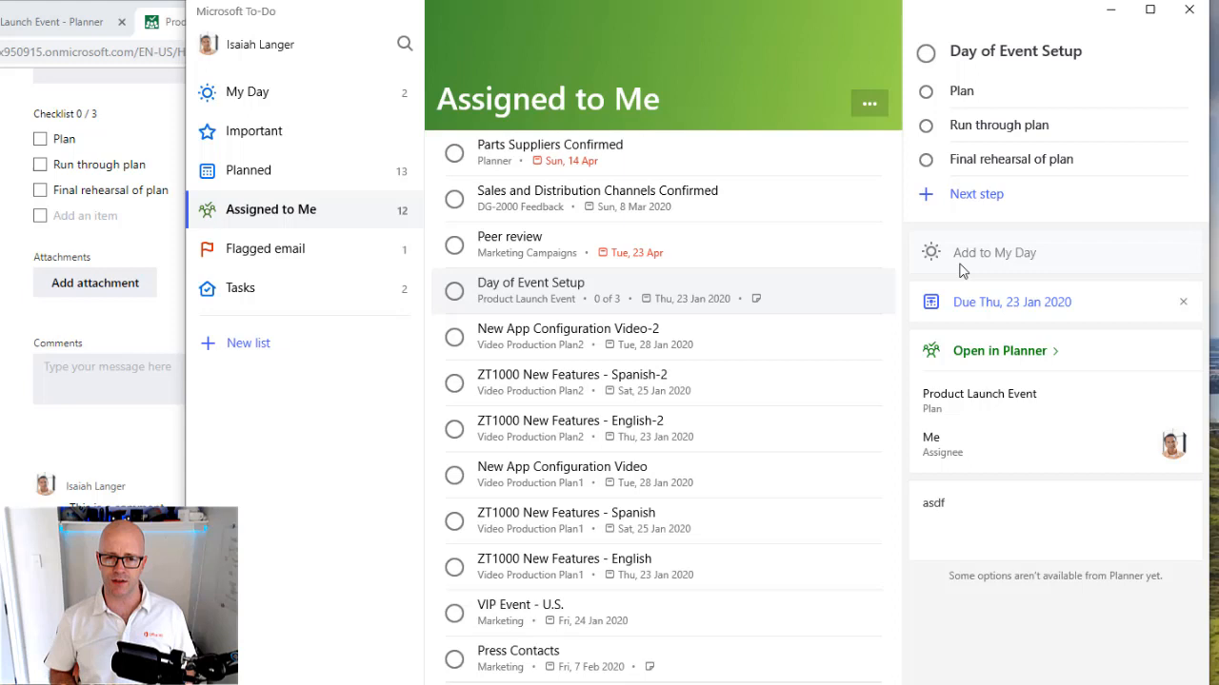
# Return through the Flagged email and Tasks lists to Assigned to Me in To Do.
pyautogui.click(267, 247)
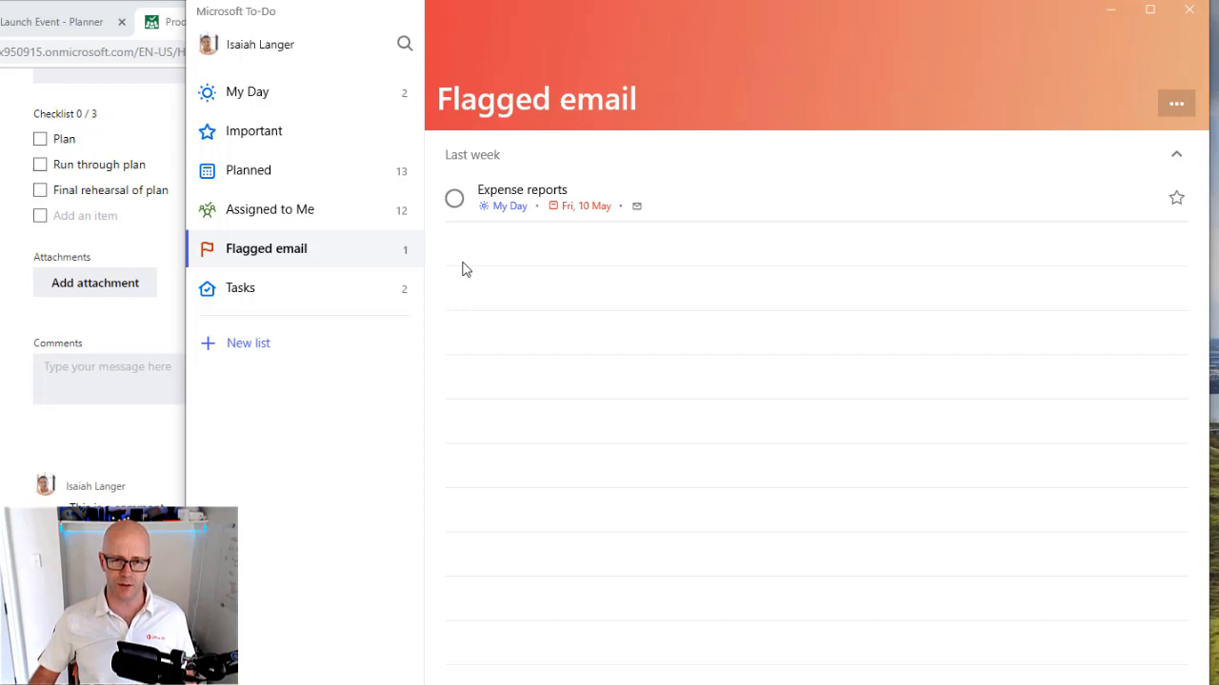
pyautogui.click(240, 288)
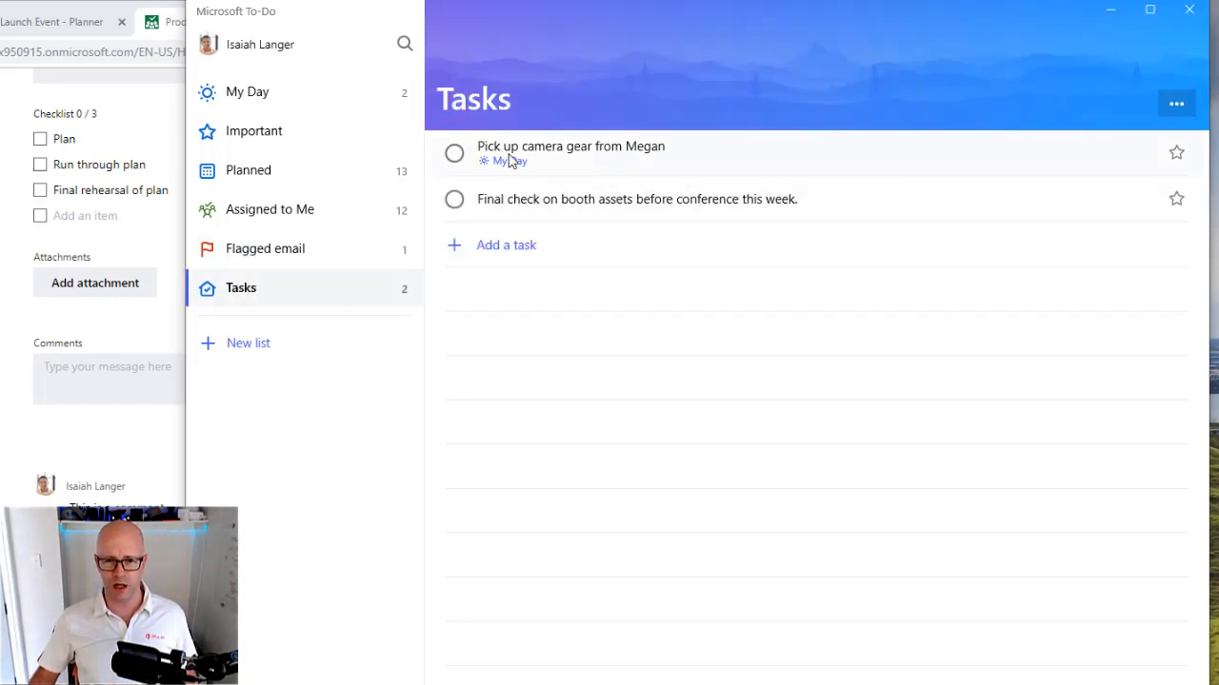
pyautogui.moveTo(659, 164)
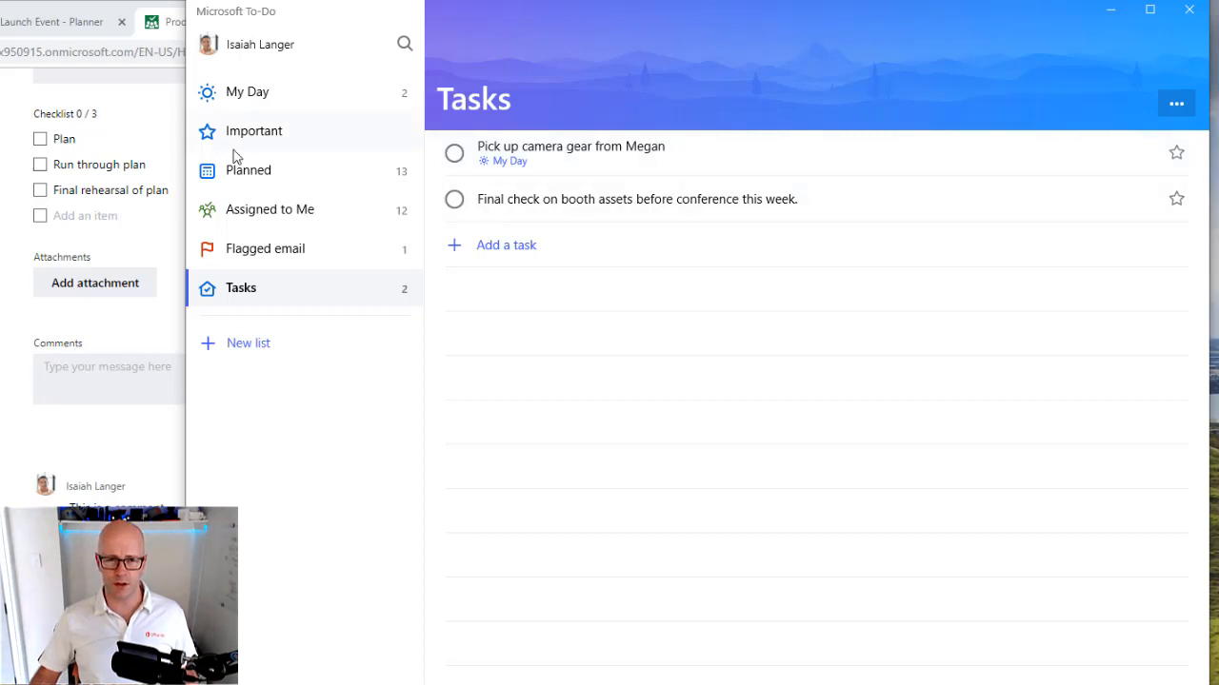
pyautogui.click(270, 208)
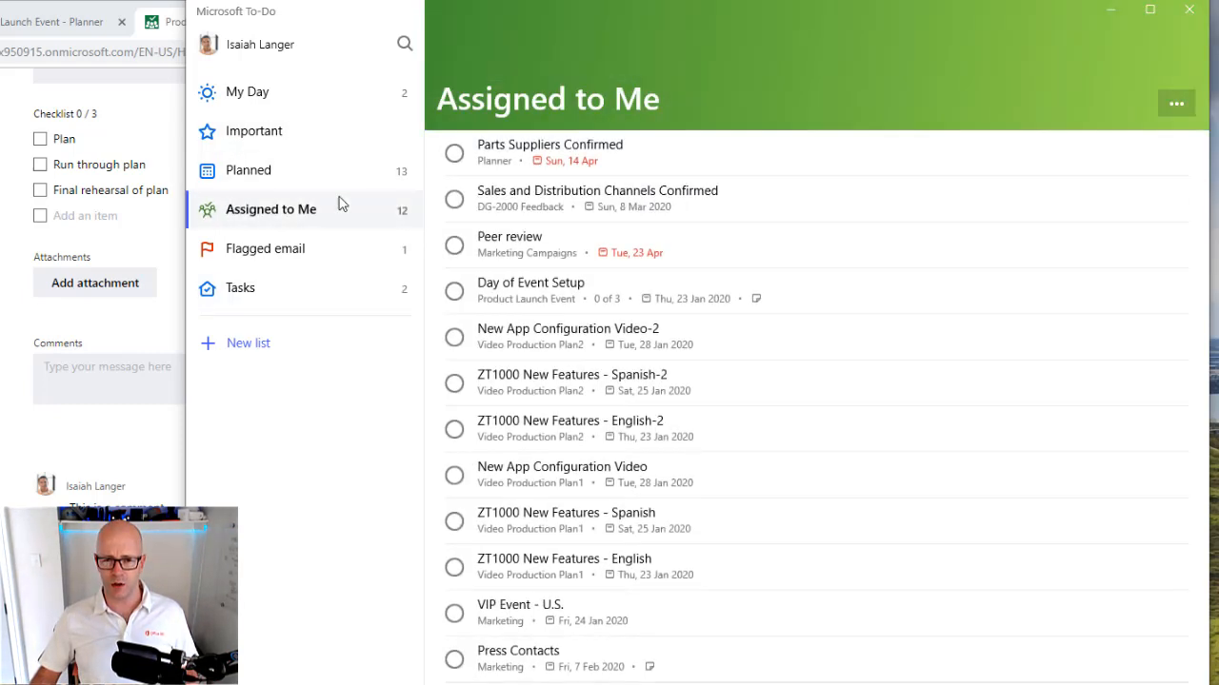
pyautogui.moveTo(613, 304)
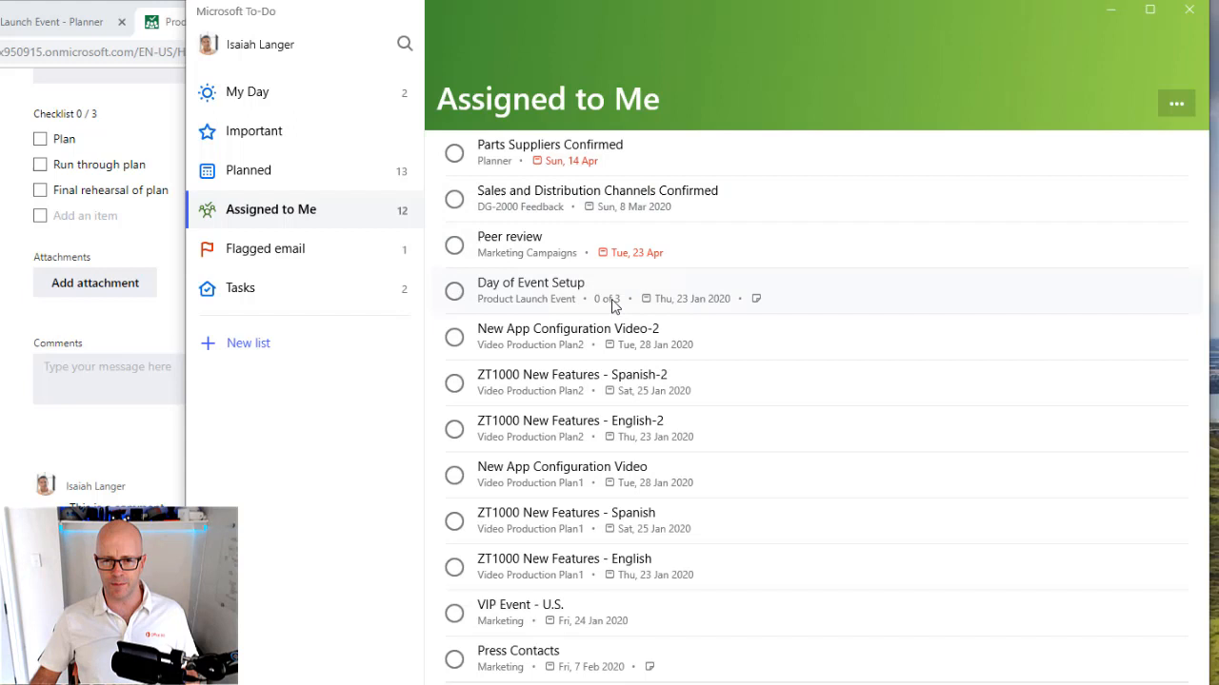
# Add Day of Event Setup to My Day from its details and view it in My Day.
pyautogui.click(529, 290)
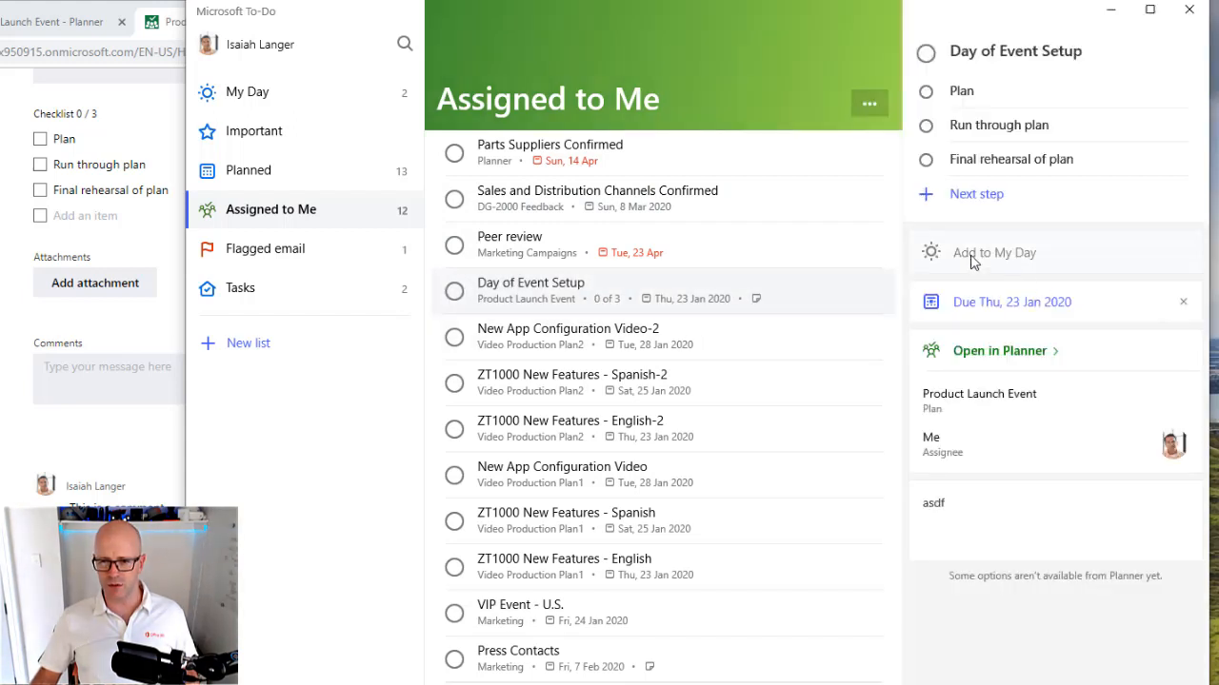
pyautogui.click(994, 251)
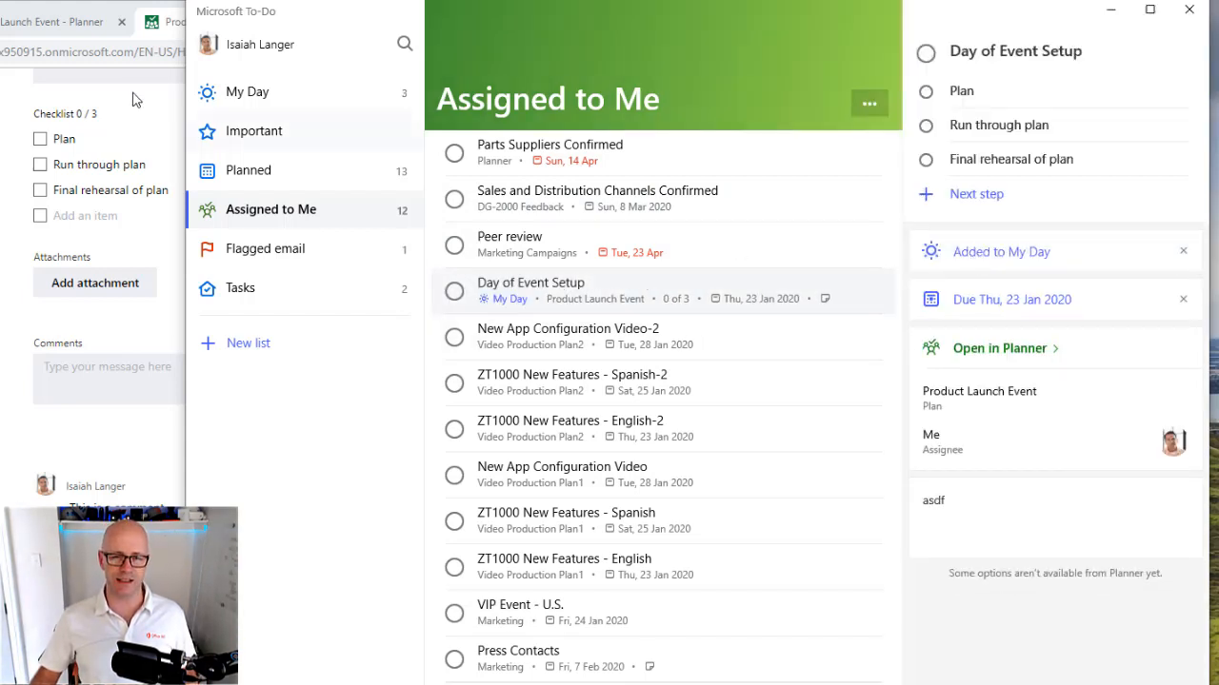
pyautogui.click(247, 91)
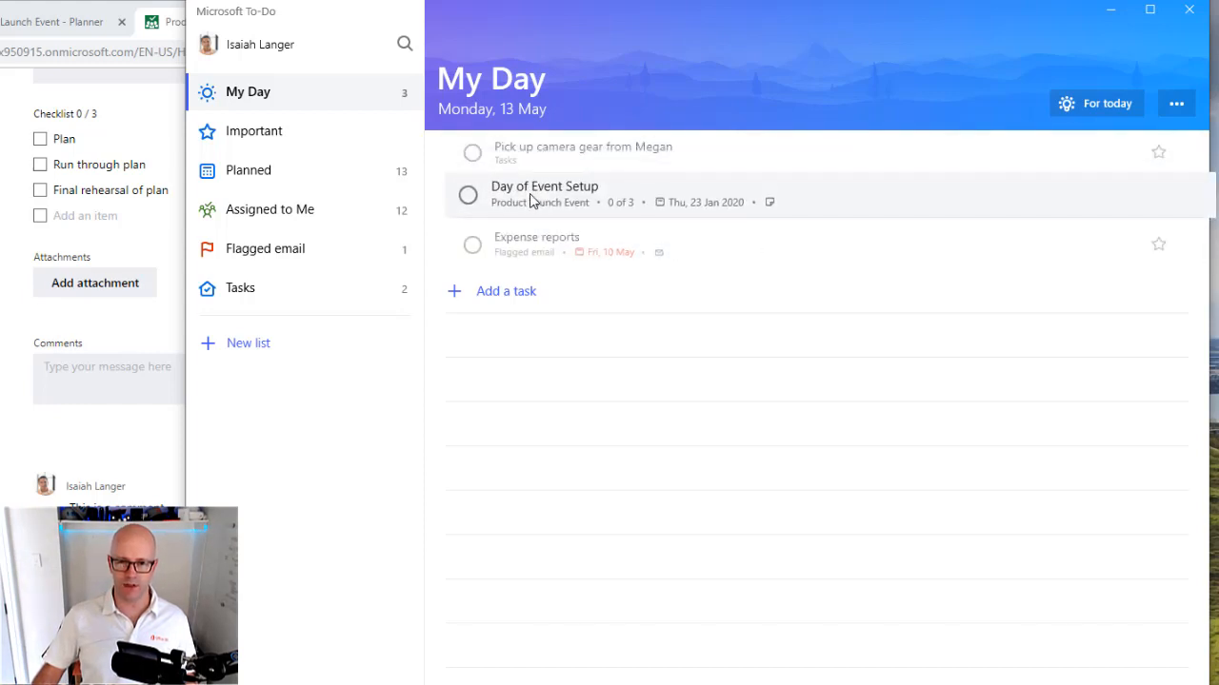
pyautogui.moveTo(735, 343)
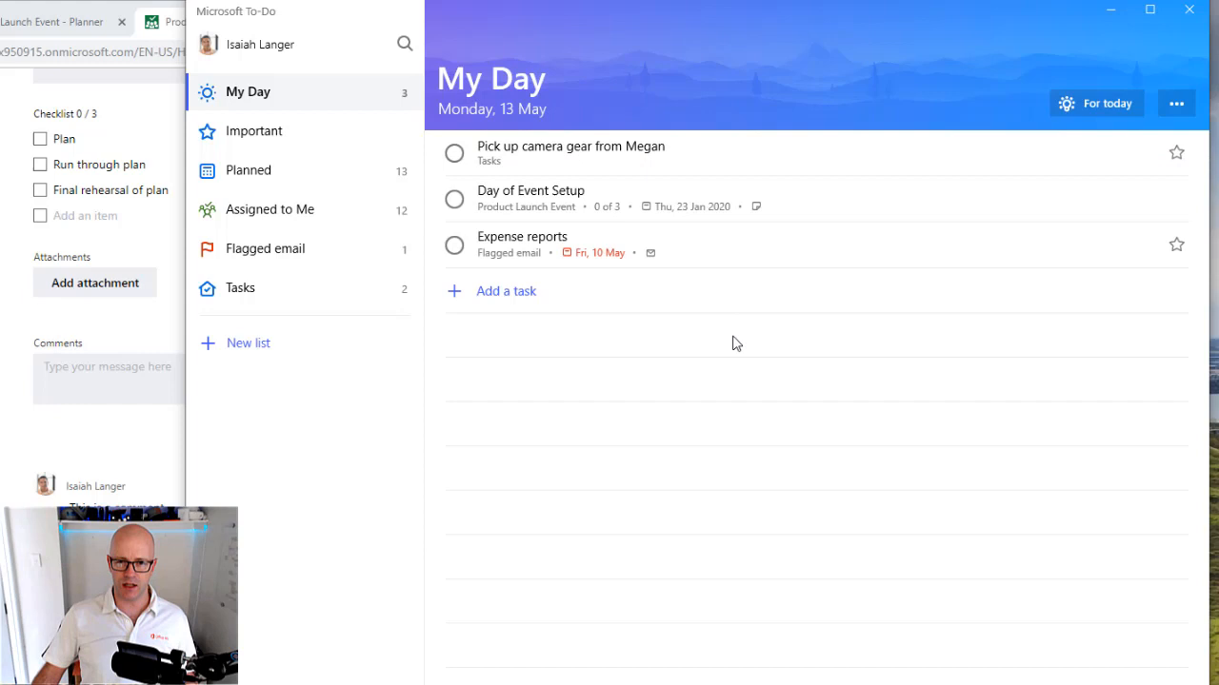
pyautogui.moveTo(369, 286)
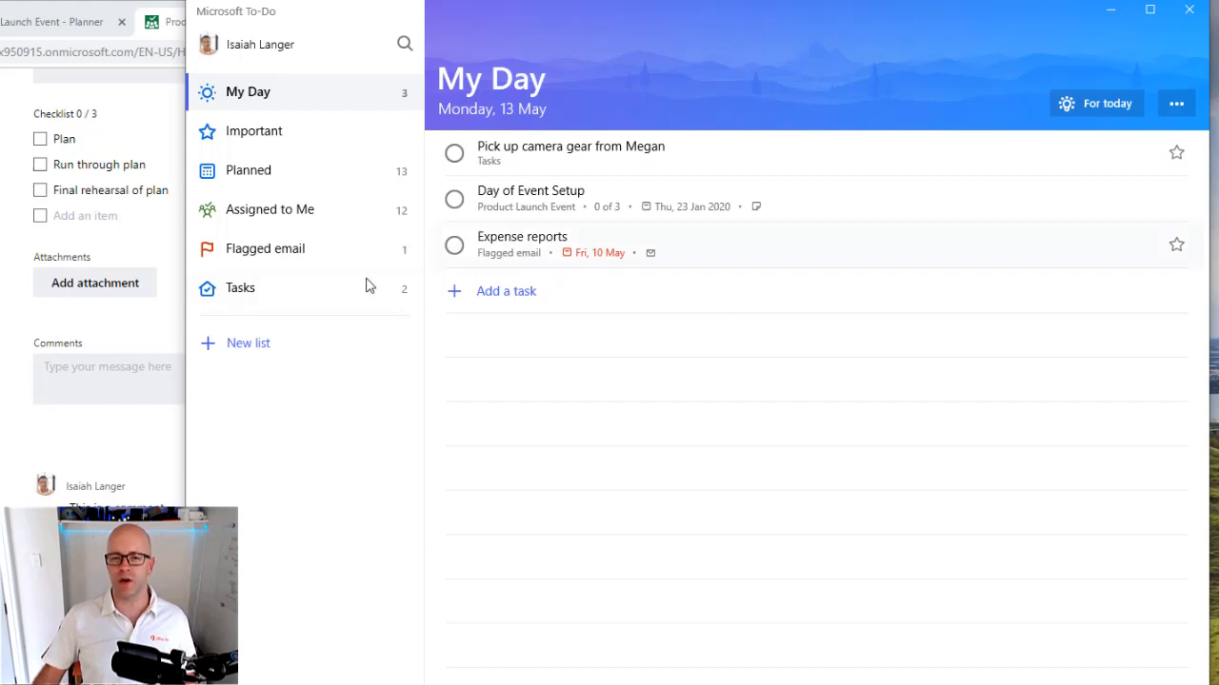
# Remove Day of Event Setup from My Day and switch to the Assigned to Me list.
pyautogui.click(454, 200)
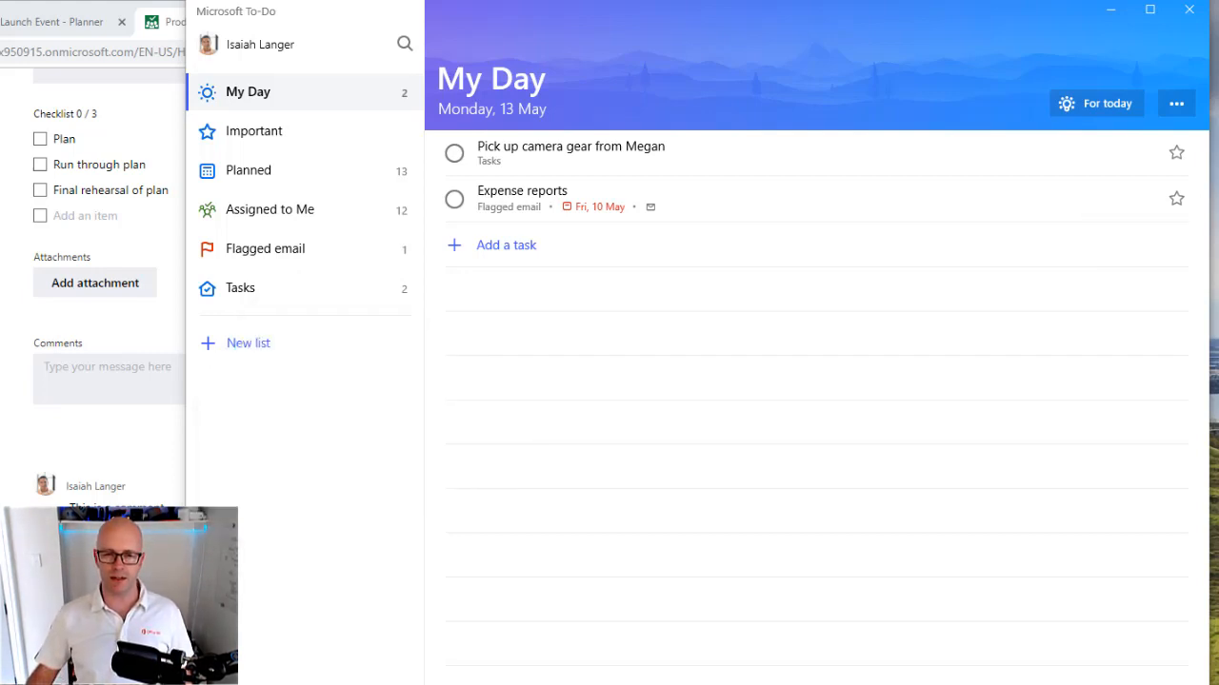
pyautogui.moveTo(568, 245)
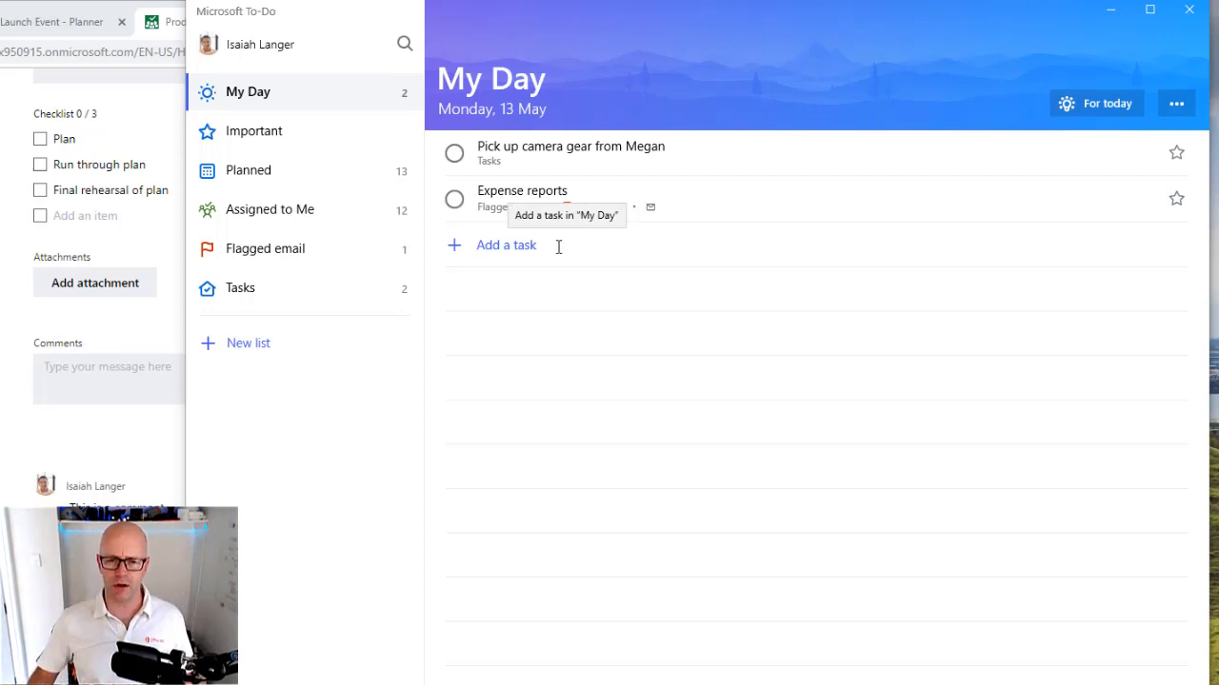
pyautogui.click(270, 209)
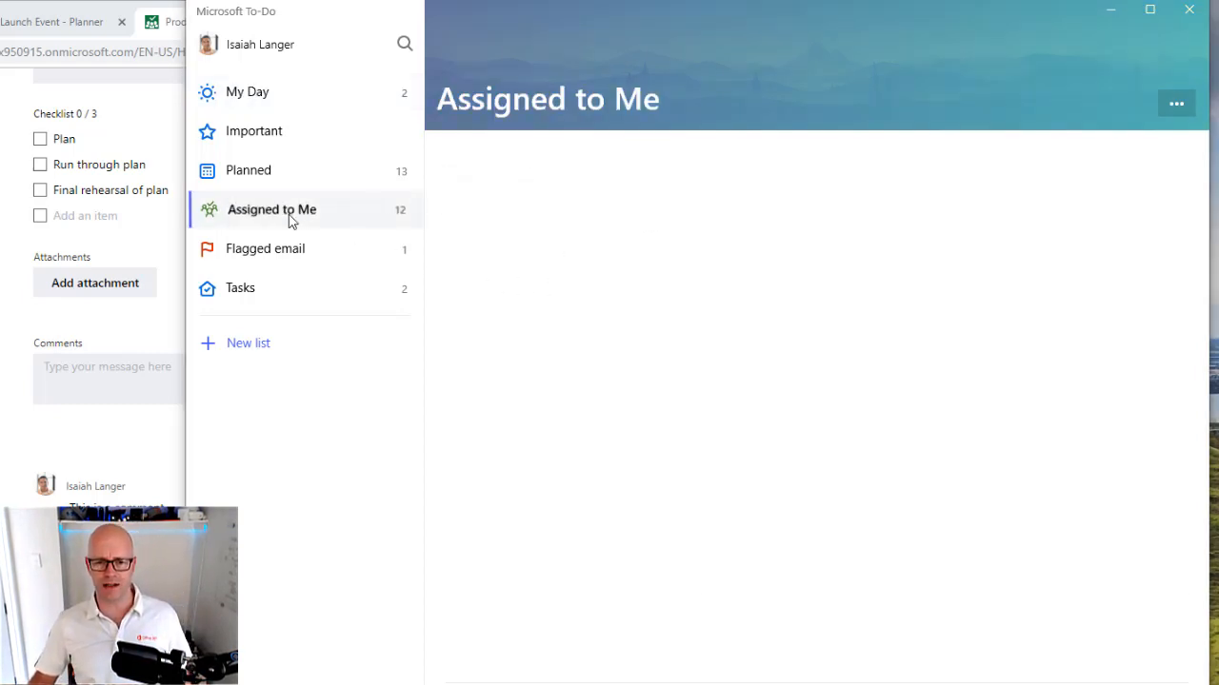
# Re-add Day of Event Setup to My Day from its details in Assigned to Me.
pyautogui.click(271, 209)
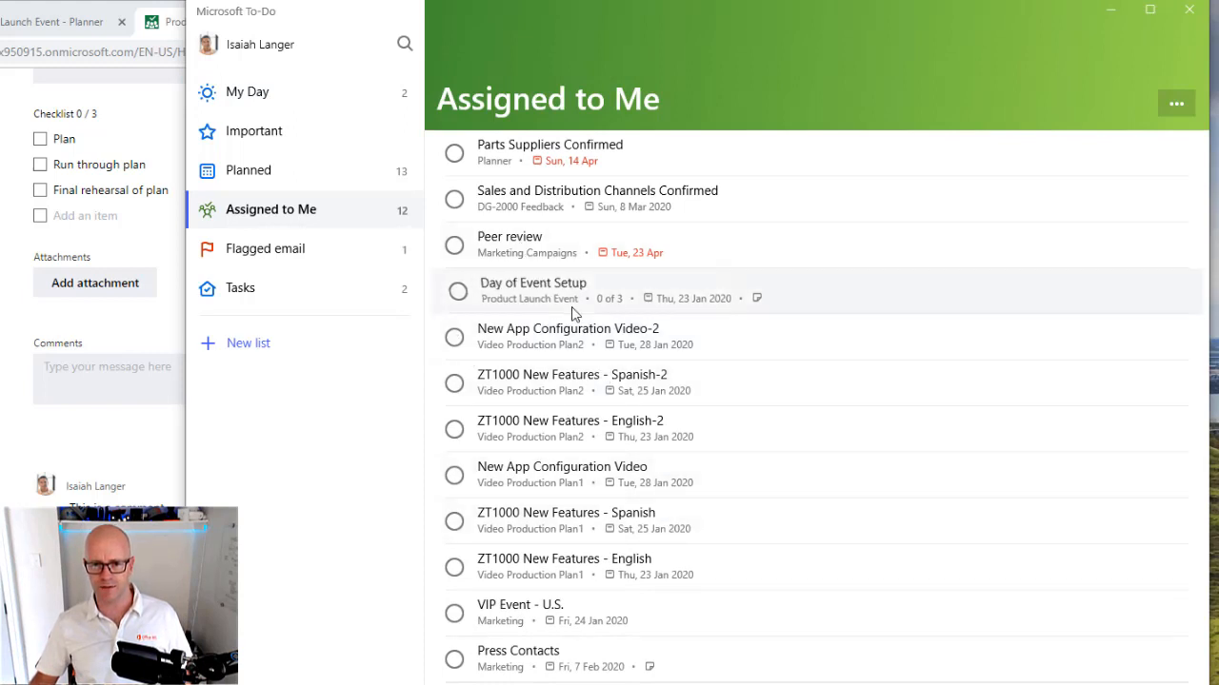
pyautogui.click(533, 289)
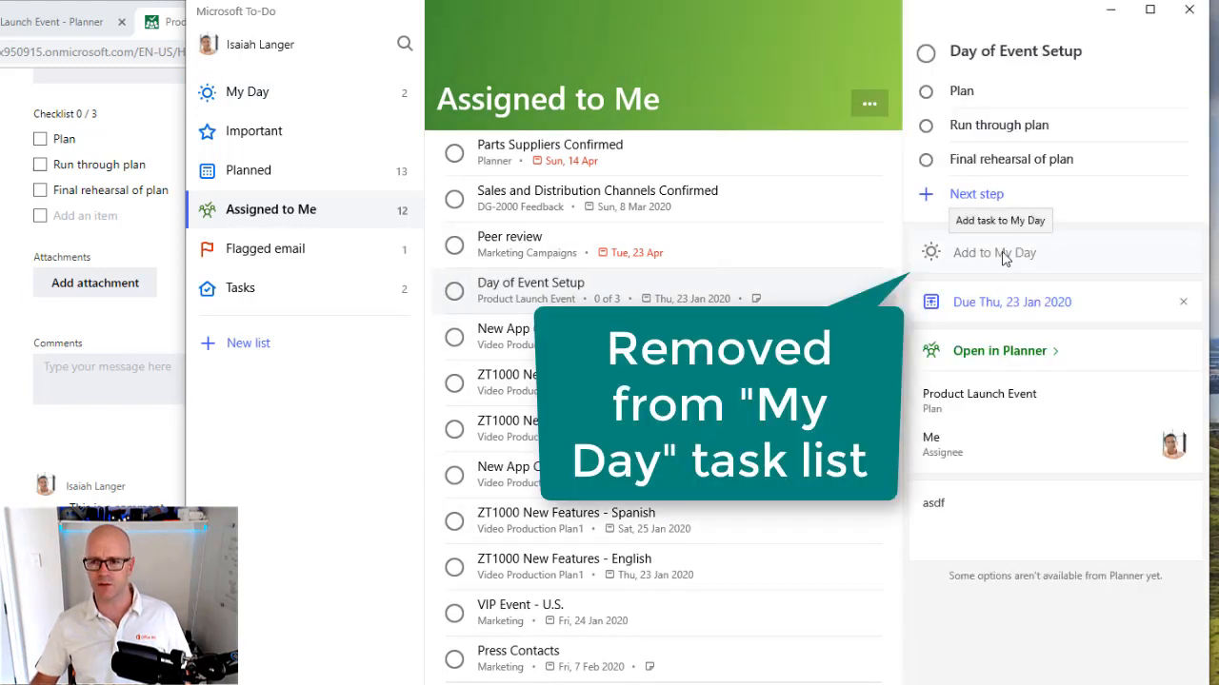
pyautogui.click(994, 251)
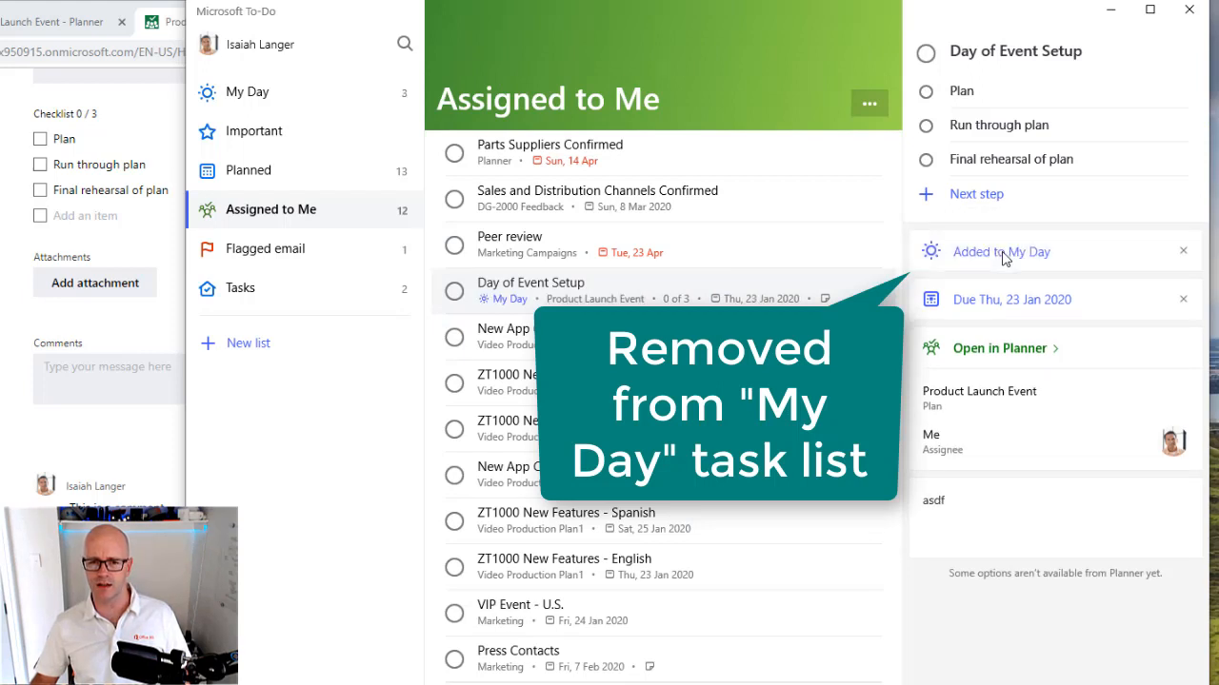
pyautogui.click(247, 92)
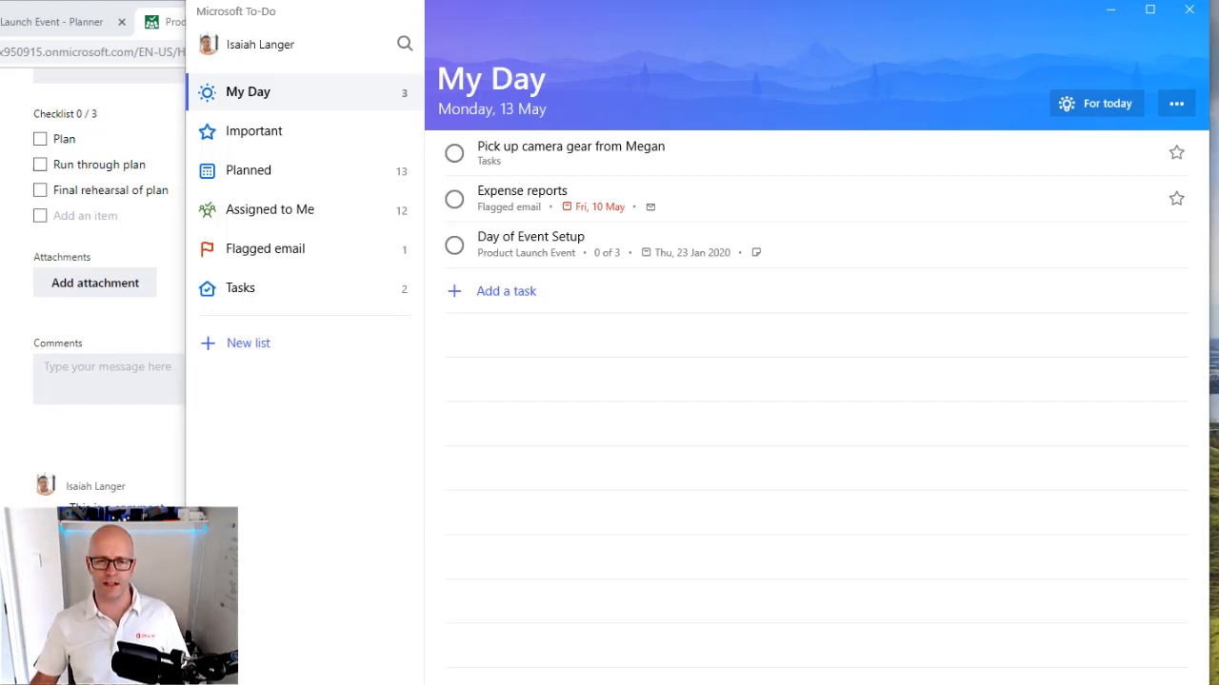
pyautogui.moveTo(716, 259)
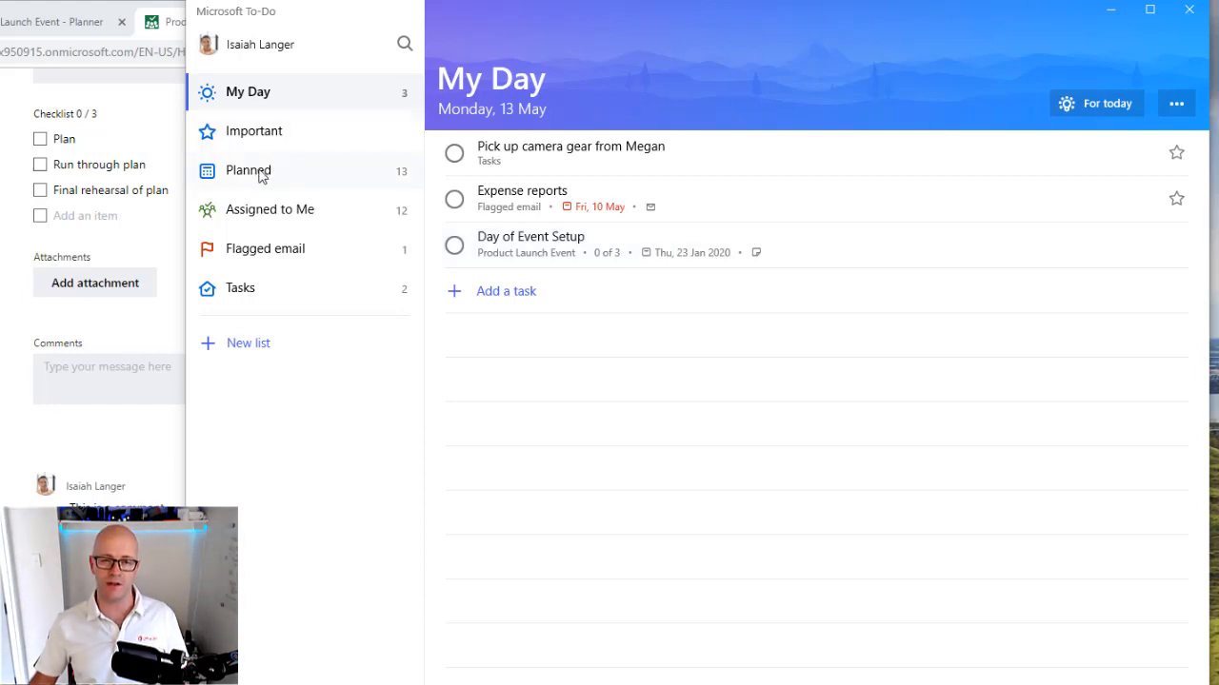
# Show the Planned list with Day of Event Setup under Later.
pyautogui.click(247, 172)
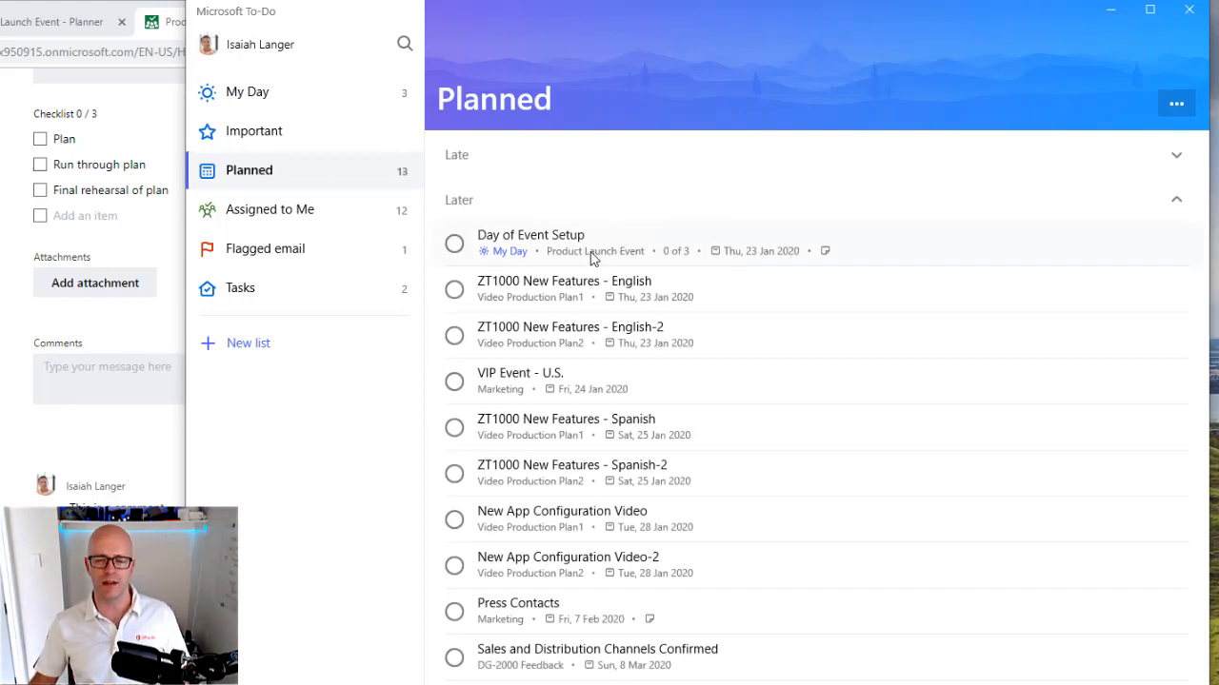
pyautogui.moveTo(662, 263)
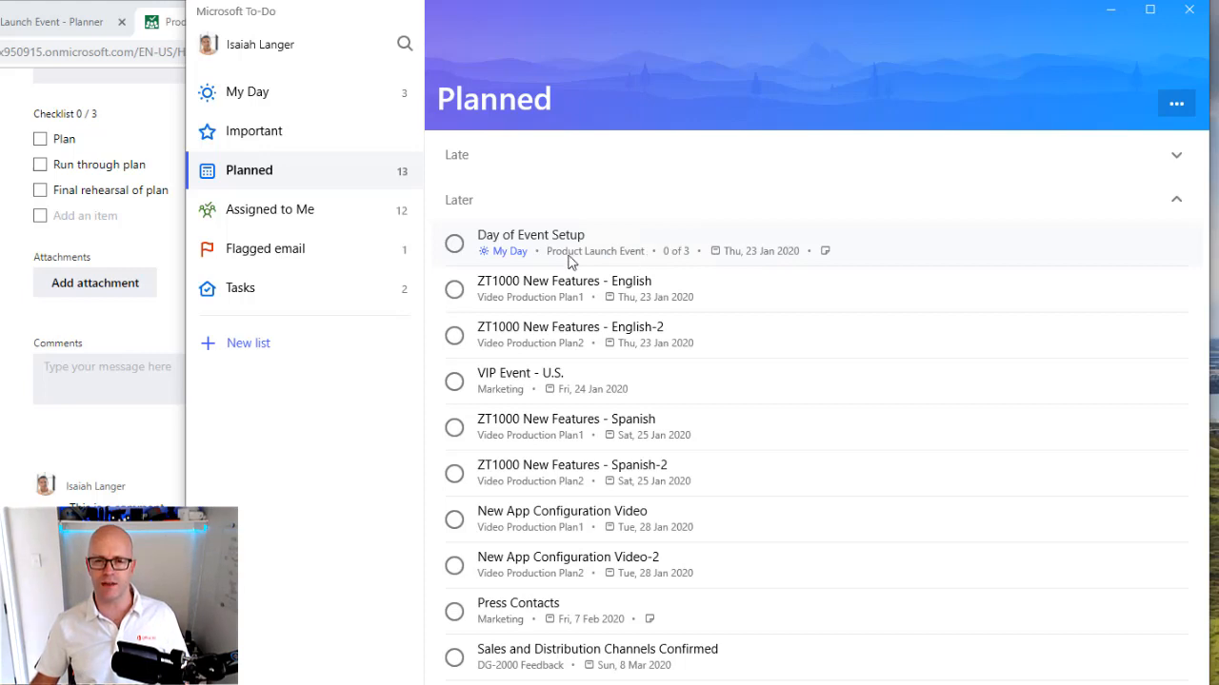
pyautogui.moveTo(567, 244)
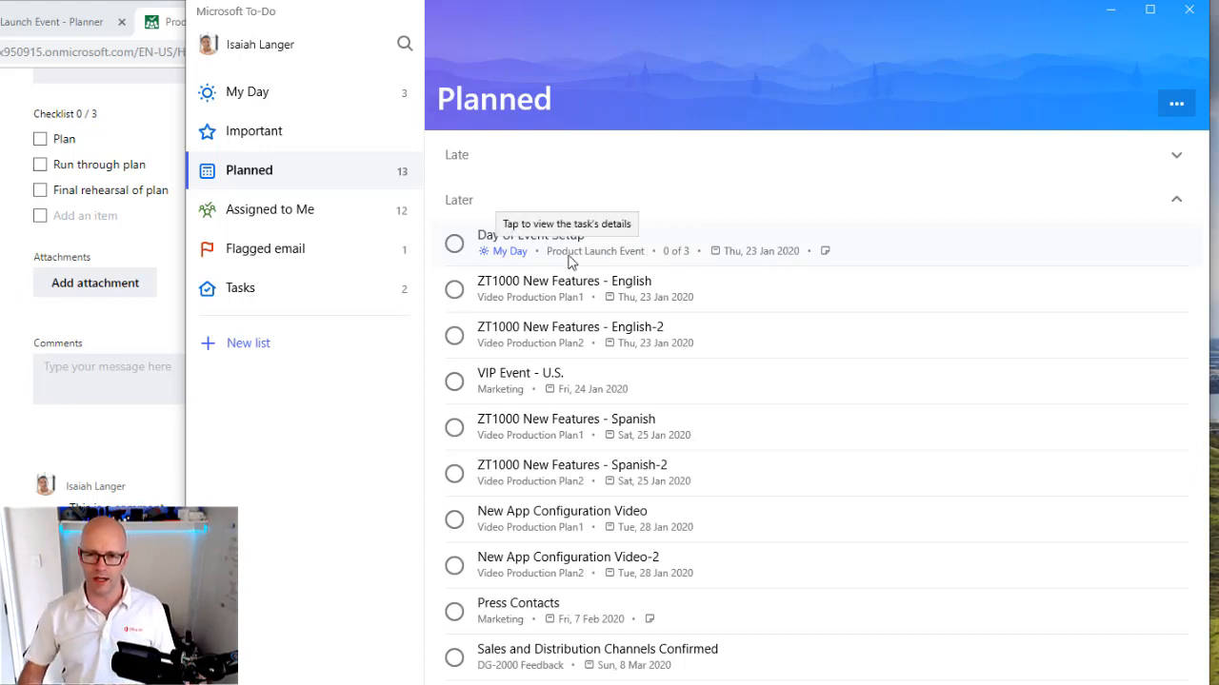
pyautogui.moveTo(788, 262)
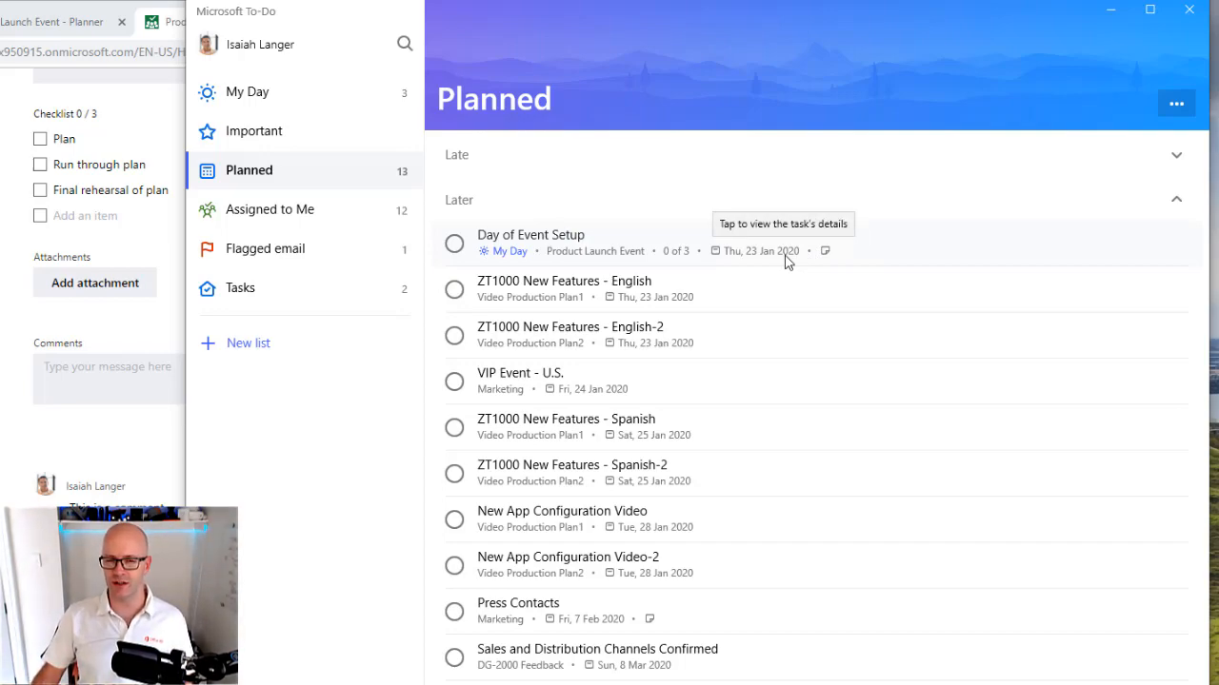
pyautogui.click(270, 207)
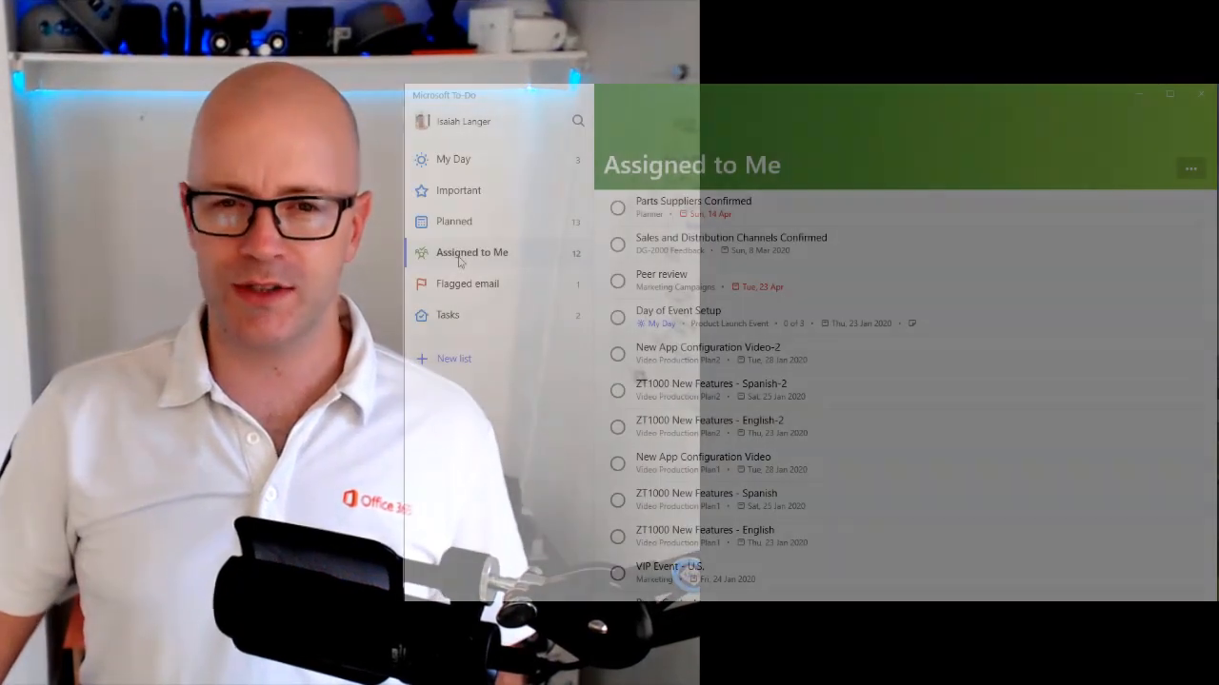